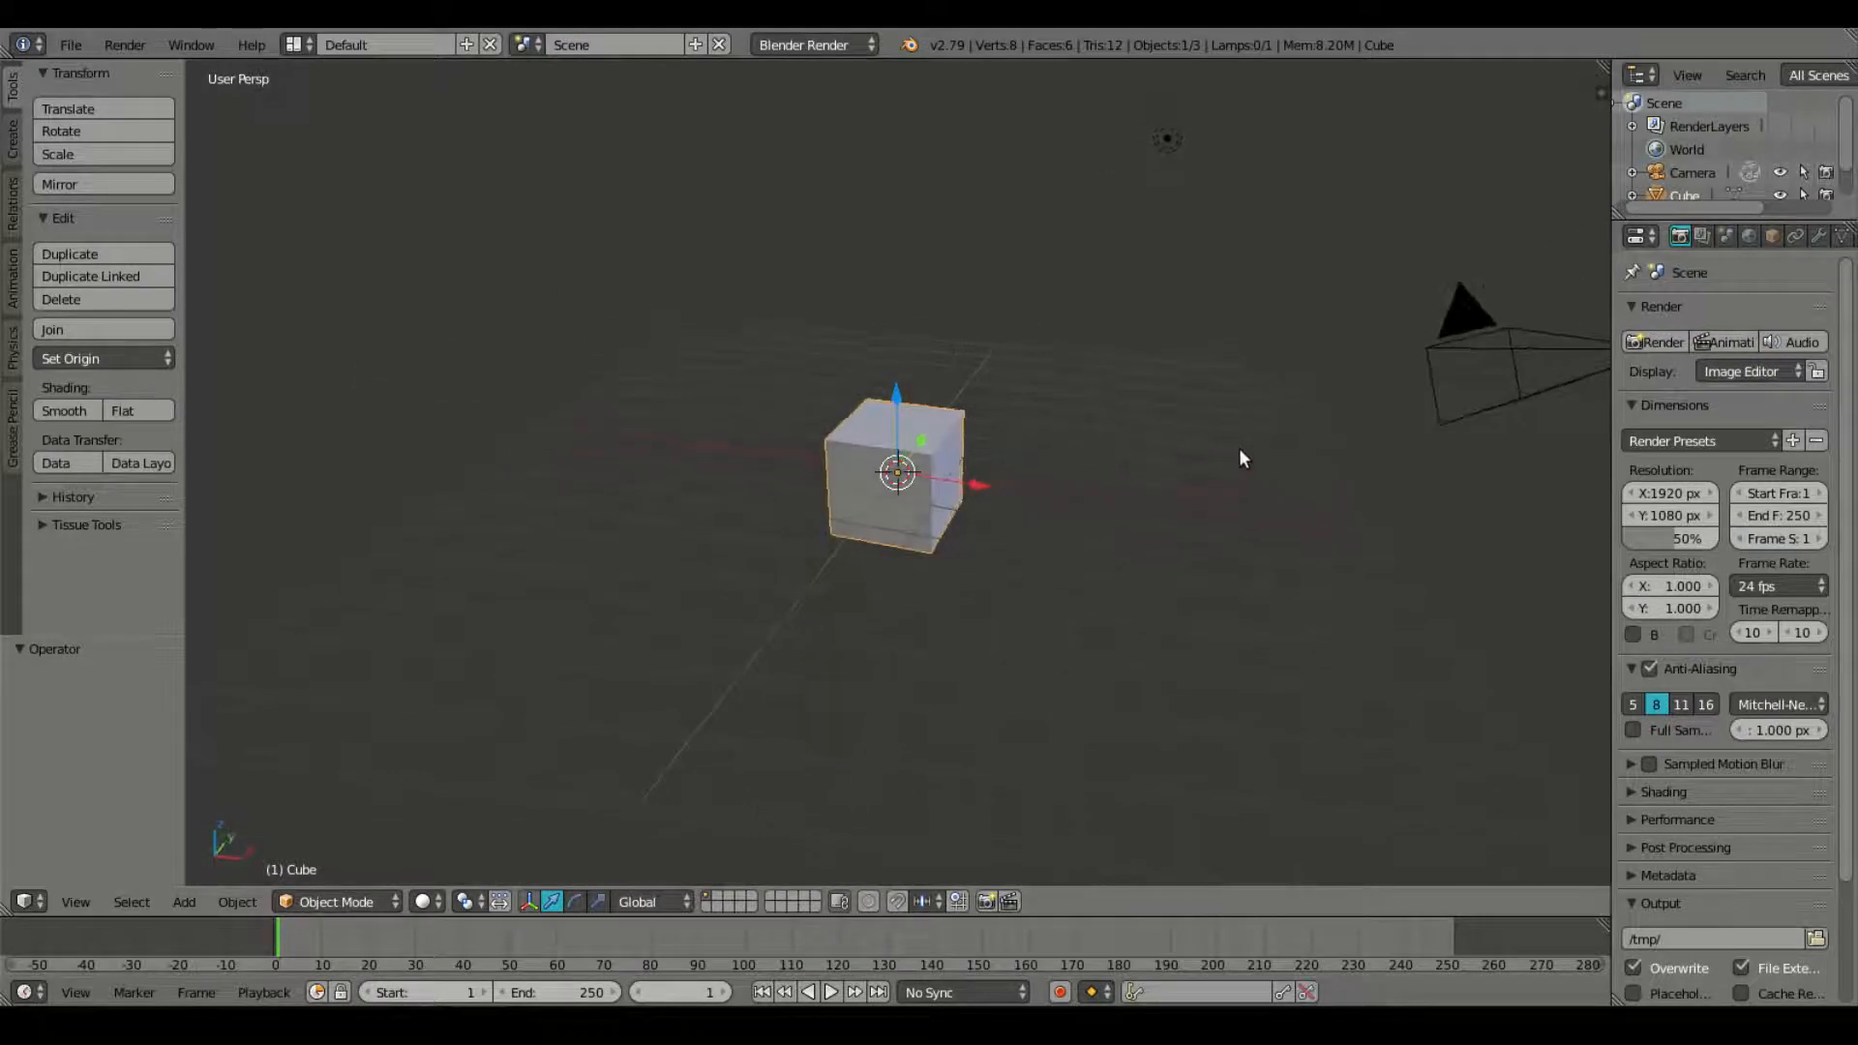
# Step: Set the scene's render engine to Cycles Render from the header dropdown
pyautogui.scroll(3)
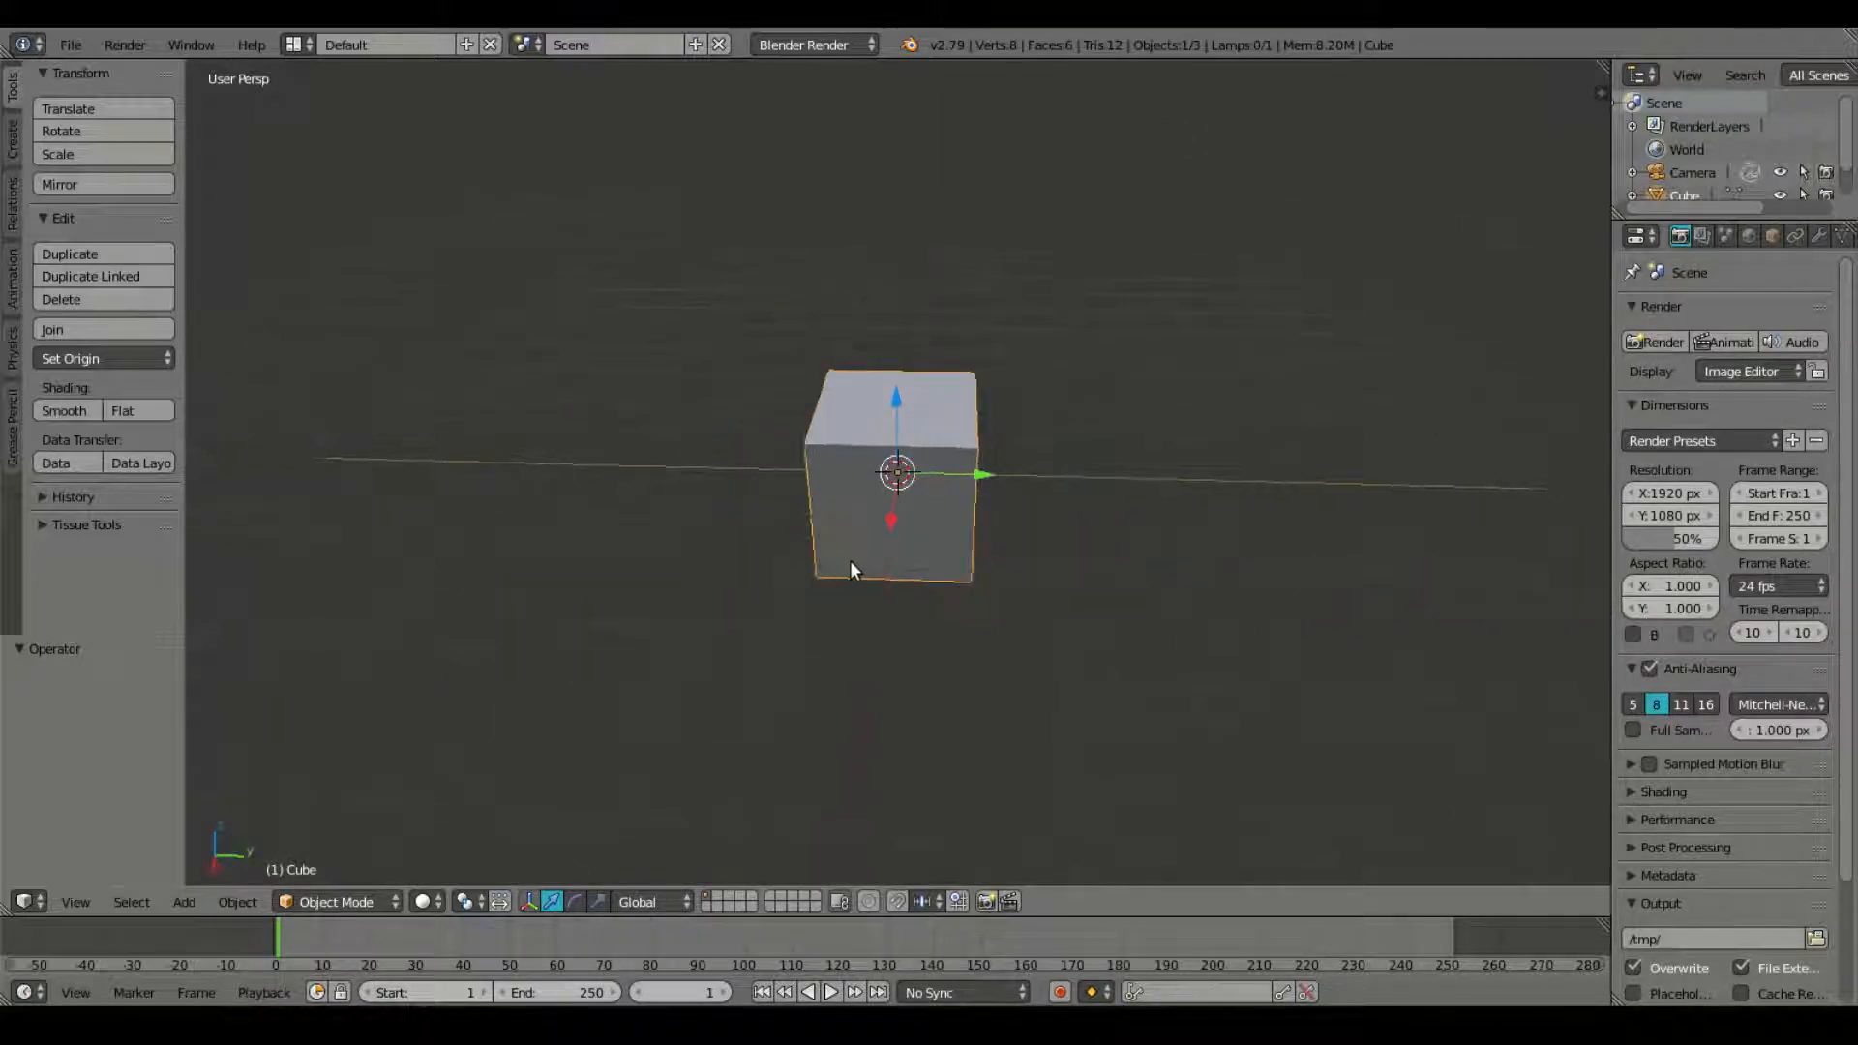
pyautogui.click(814, 46)
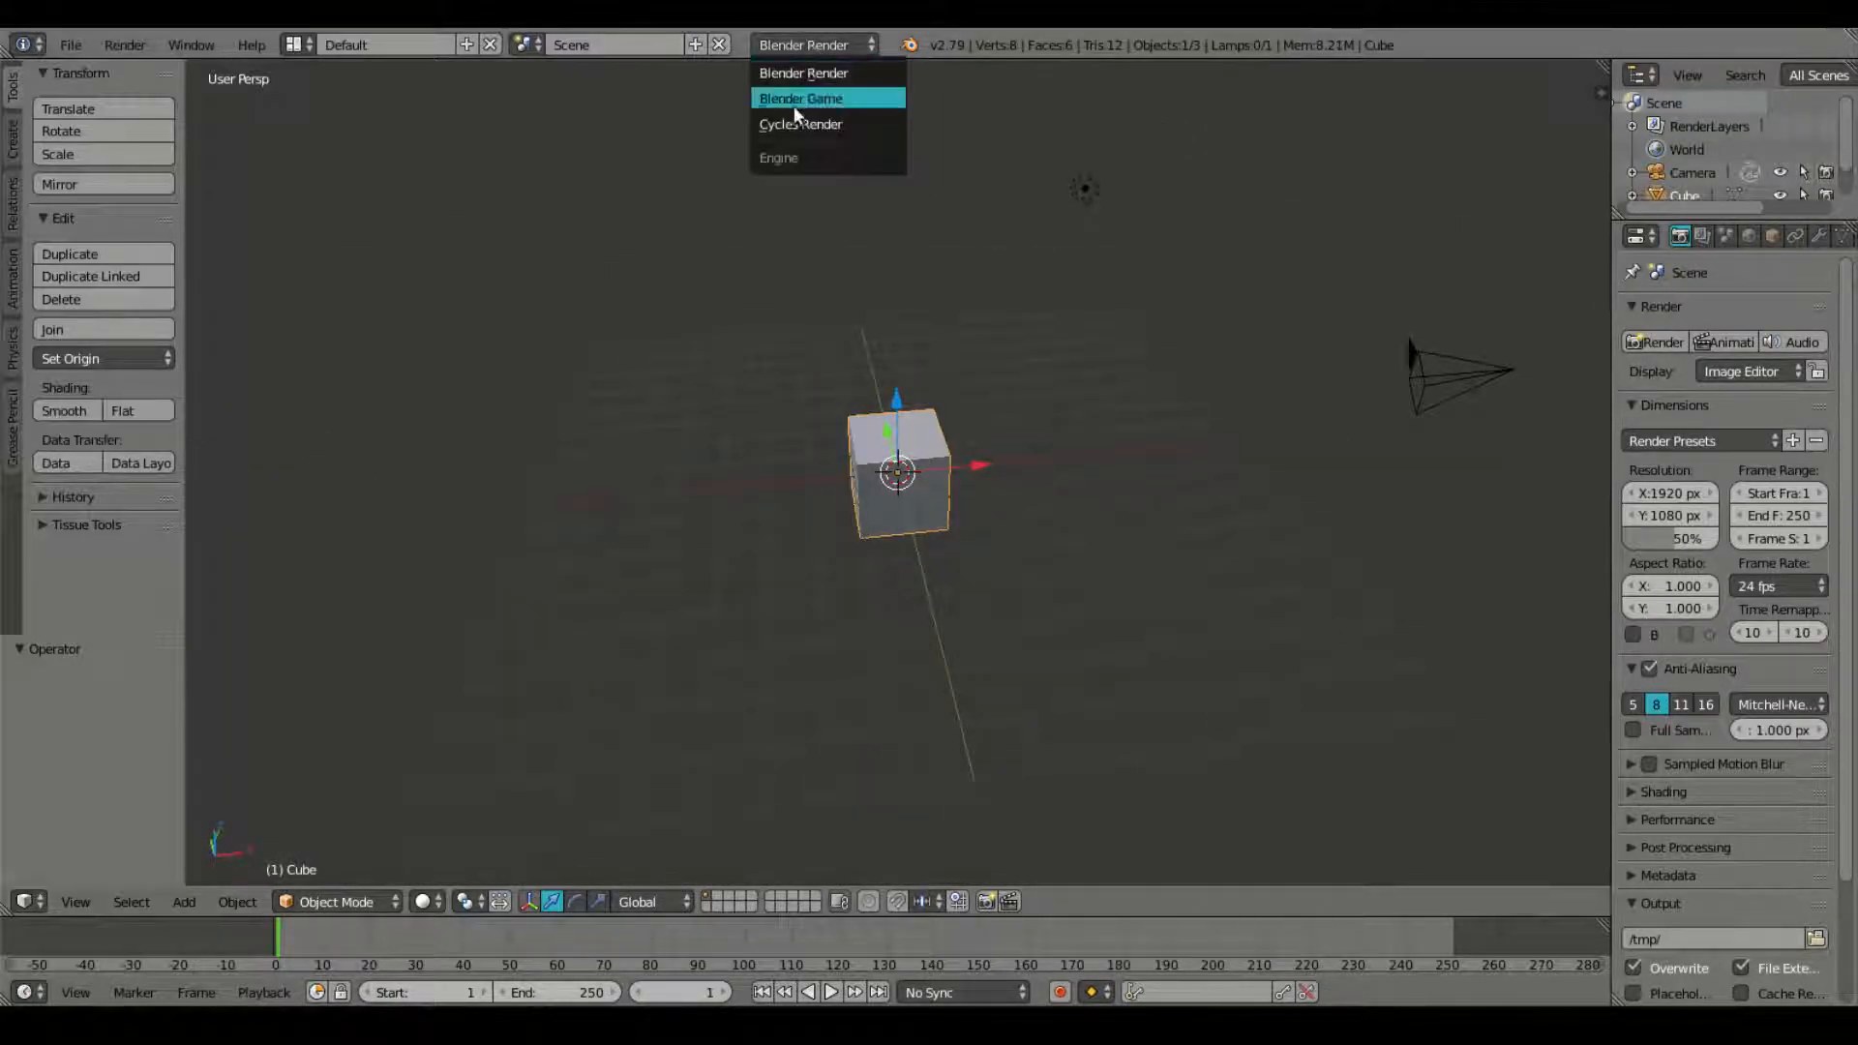
pyautogui.click(801, 123)
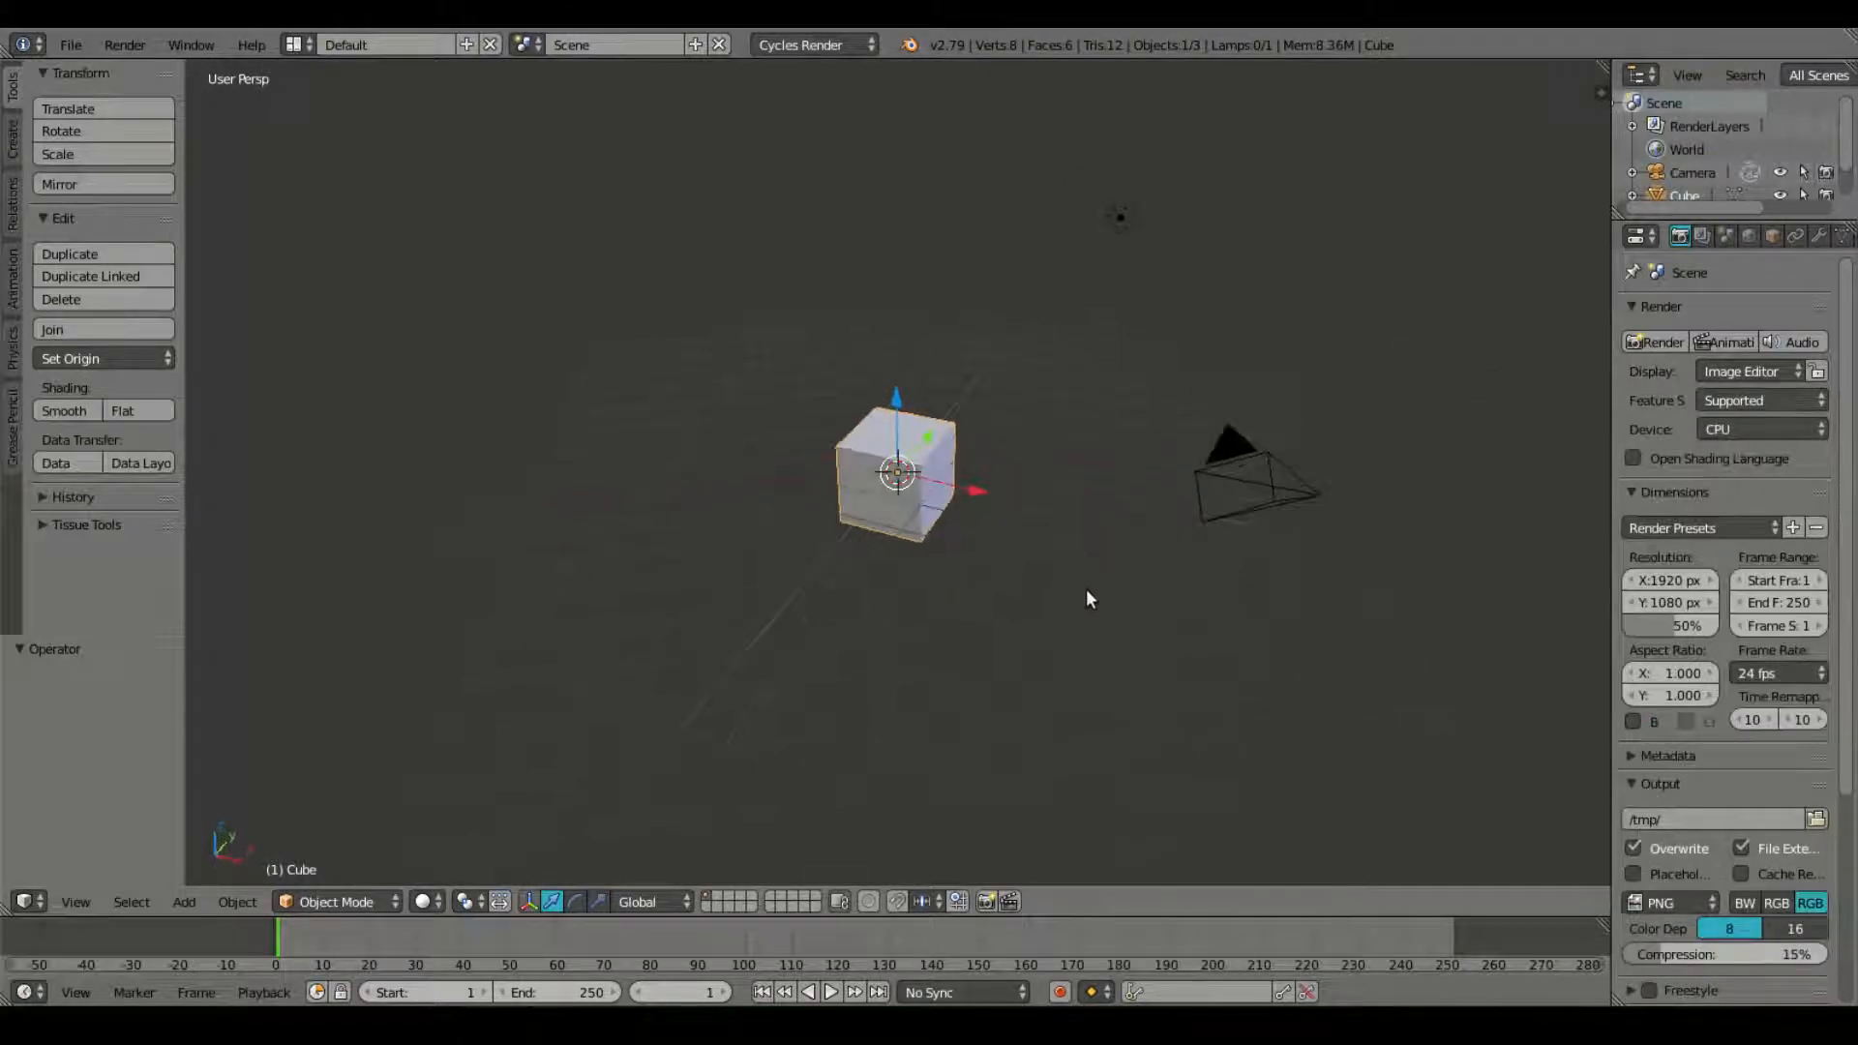
pyautogui.scroll(-3)
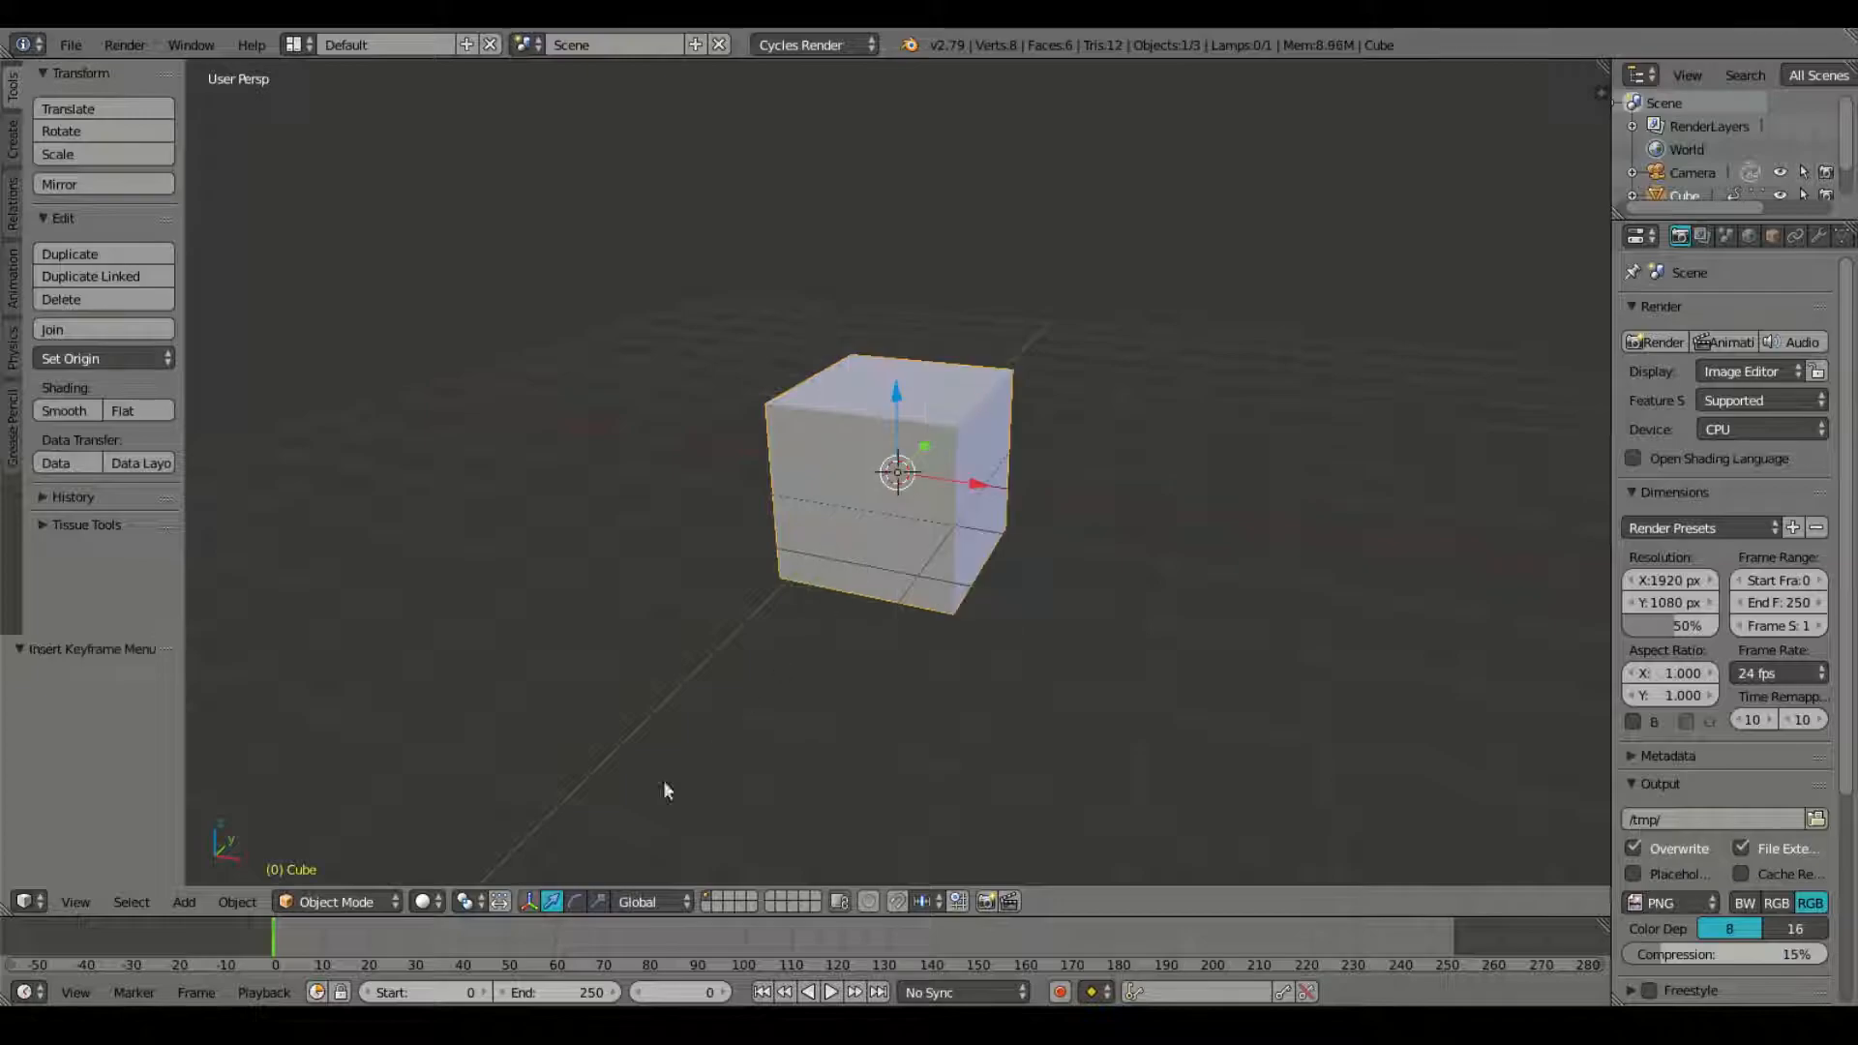
# Step: Keyframe the cube moved sideways at frame 50, then play back and stop the animation
pyautogui.click(516, 942)
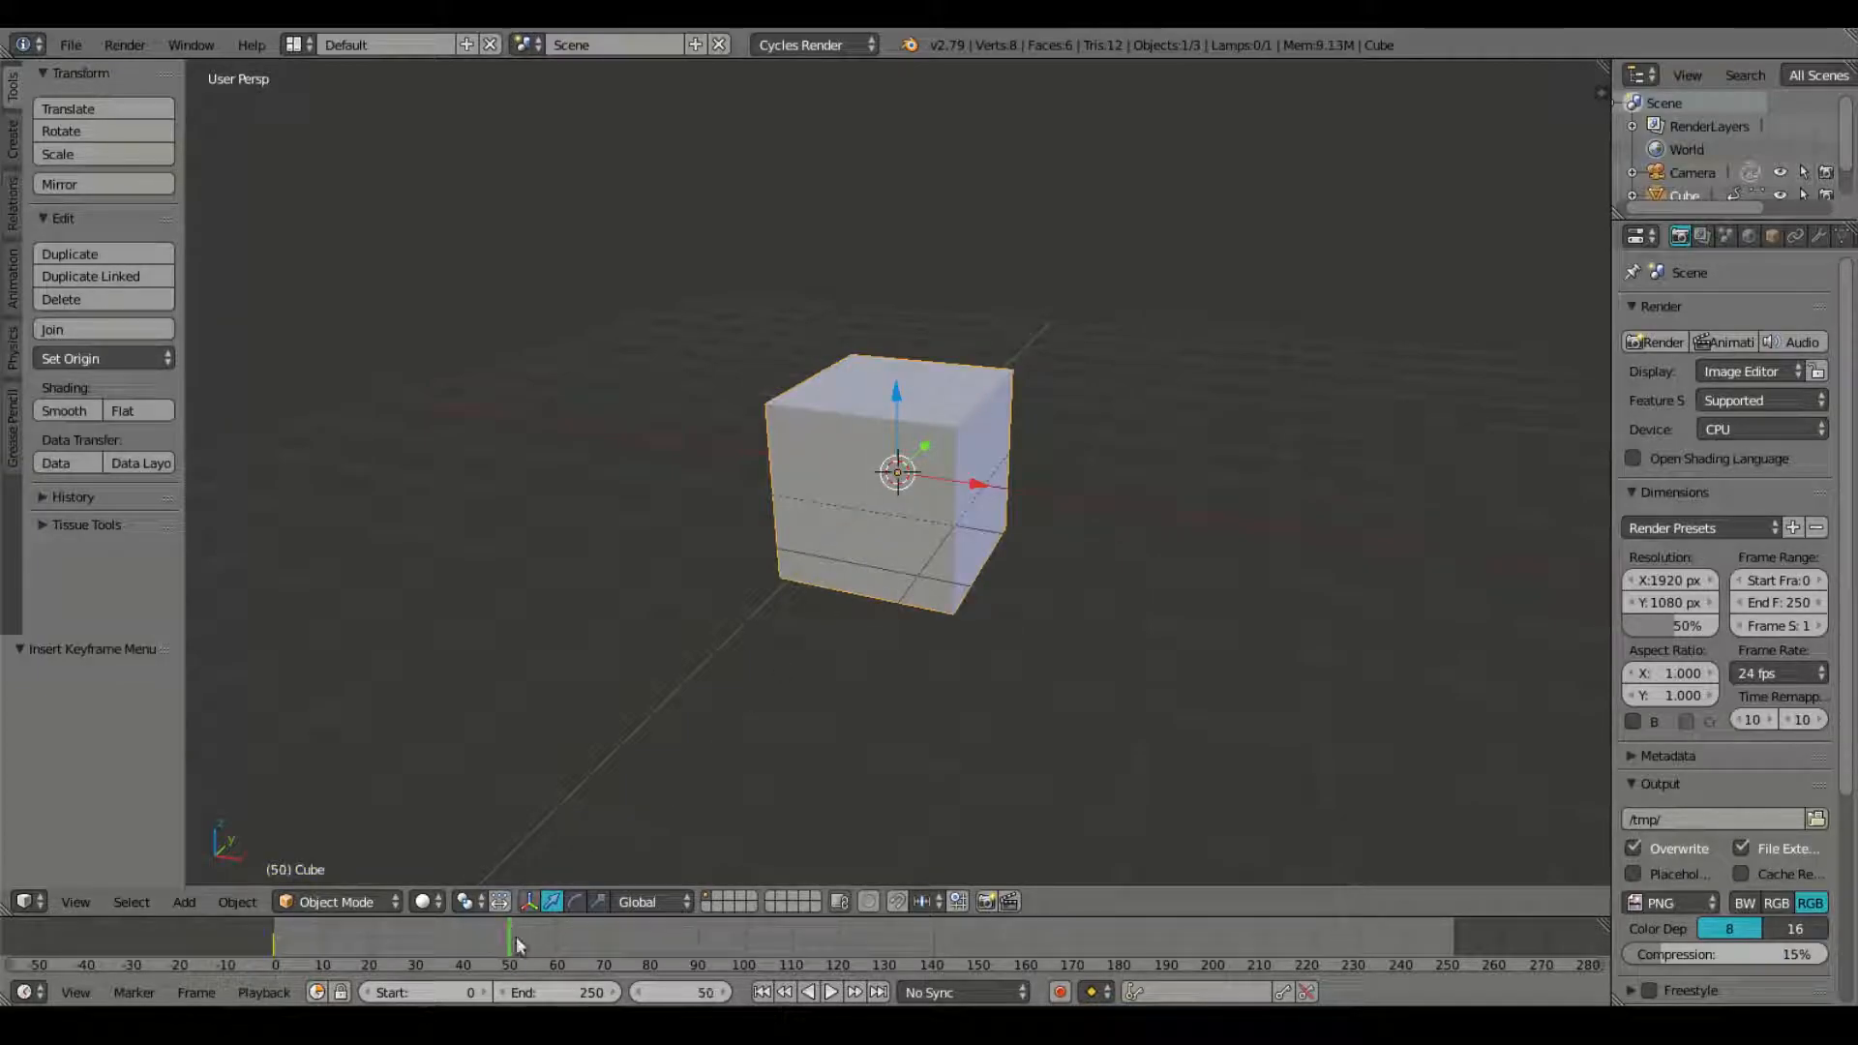
pyautogui.moveTo(894, 475); pyautogui.dragTo(1262, 421)
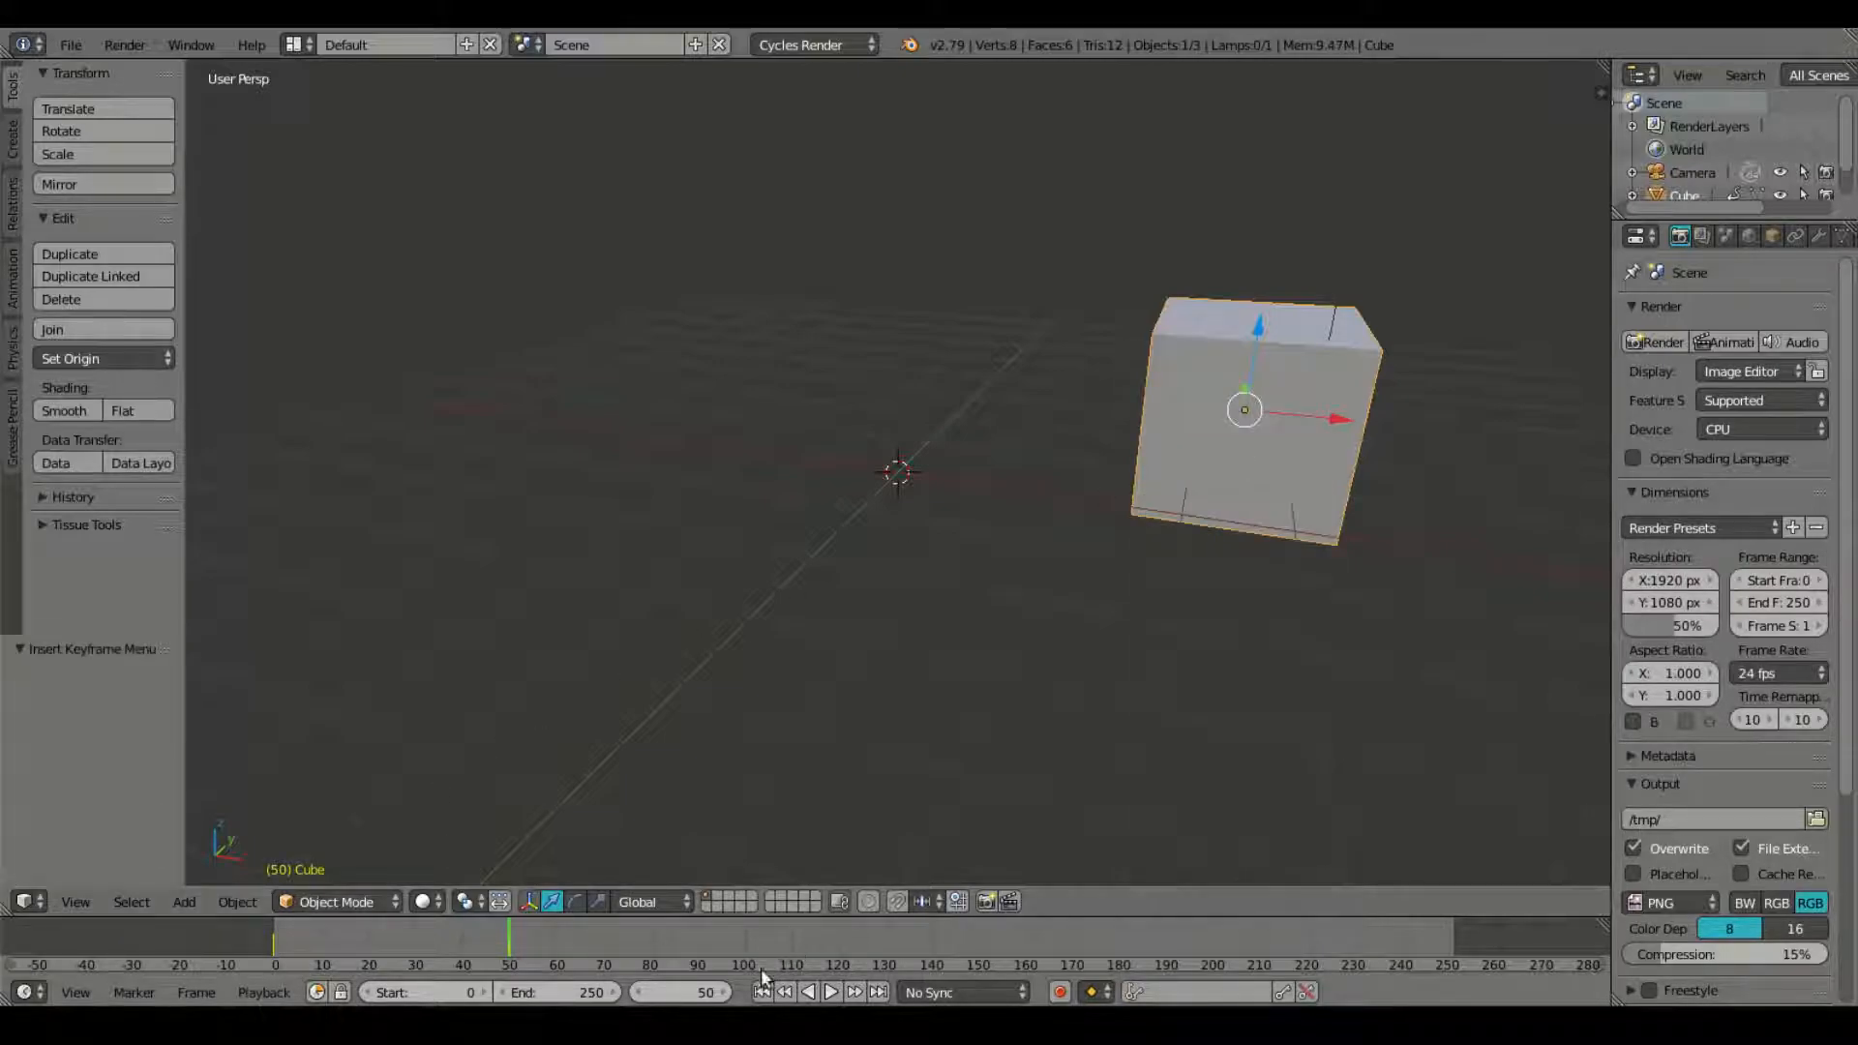
pyautogui.click(831, 992)
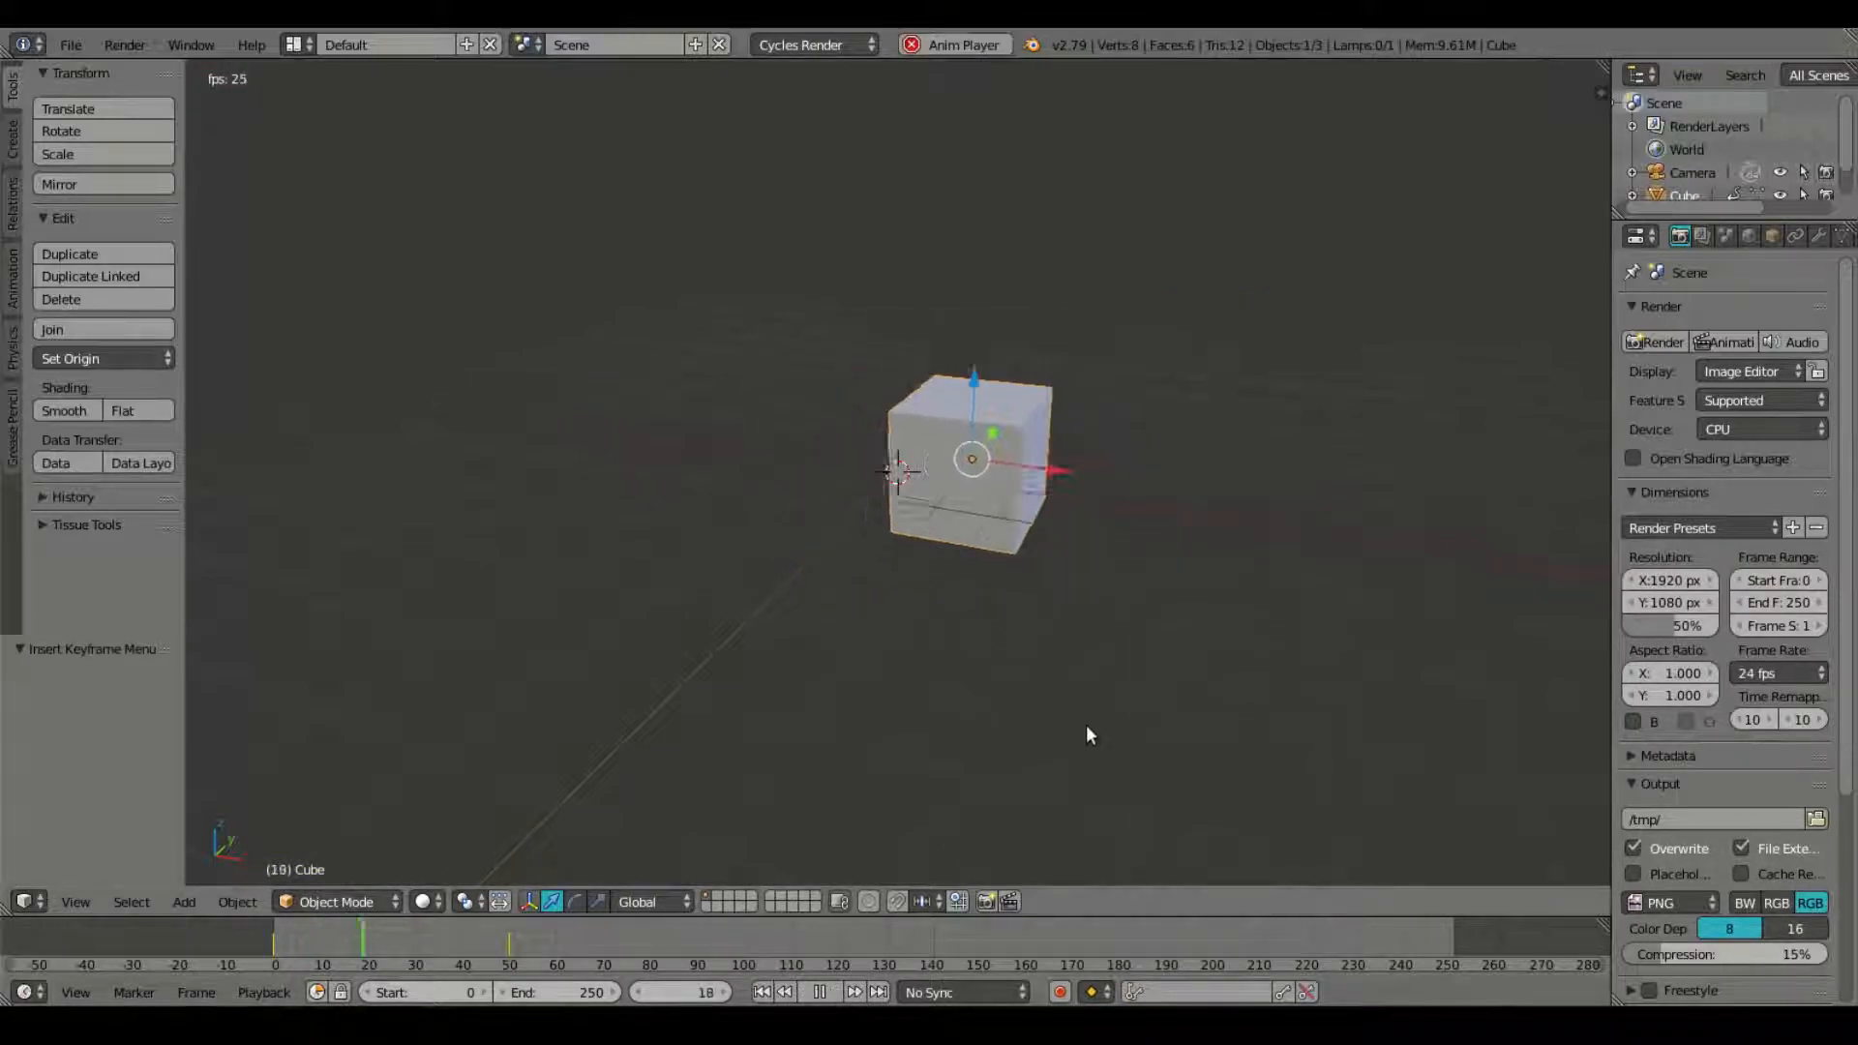
pyautogui.click(820, 992)
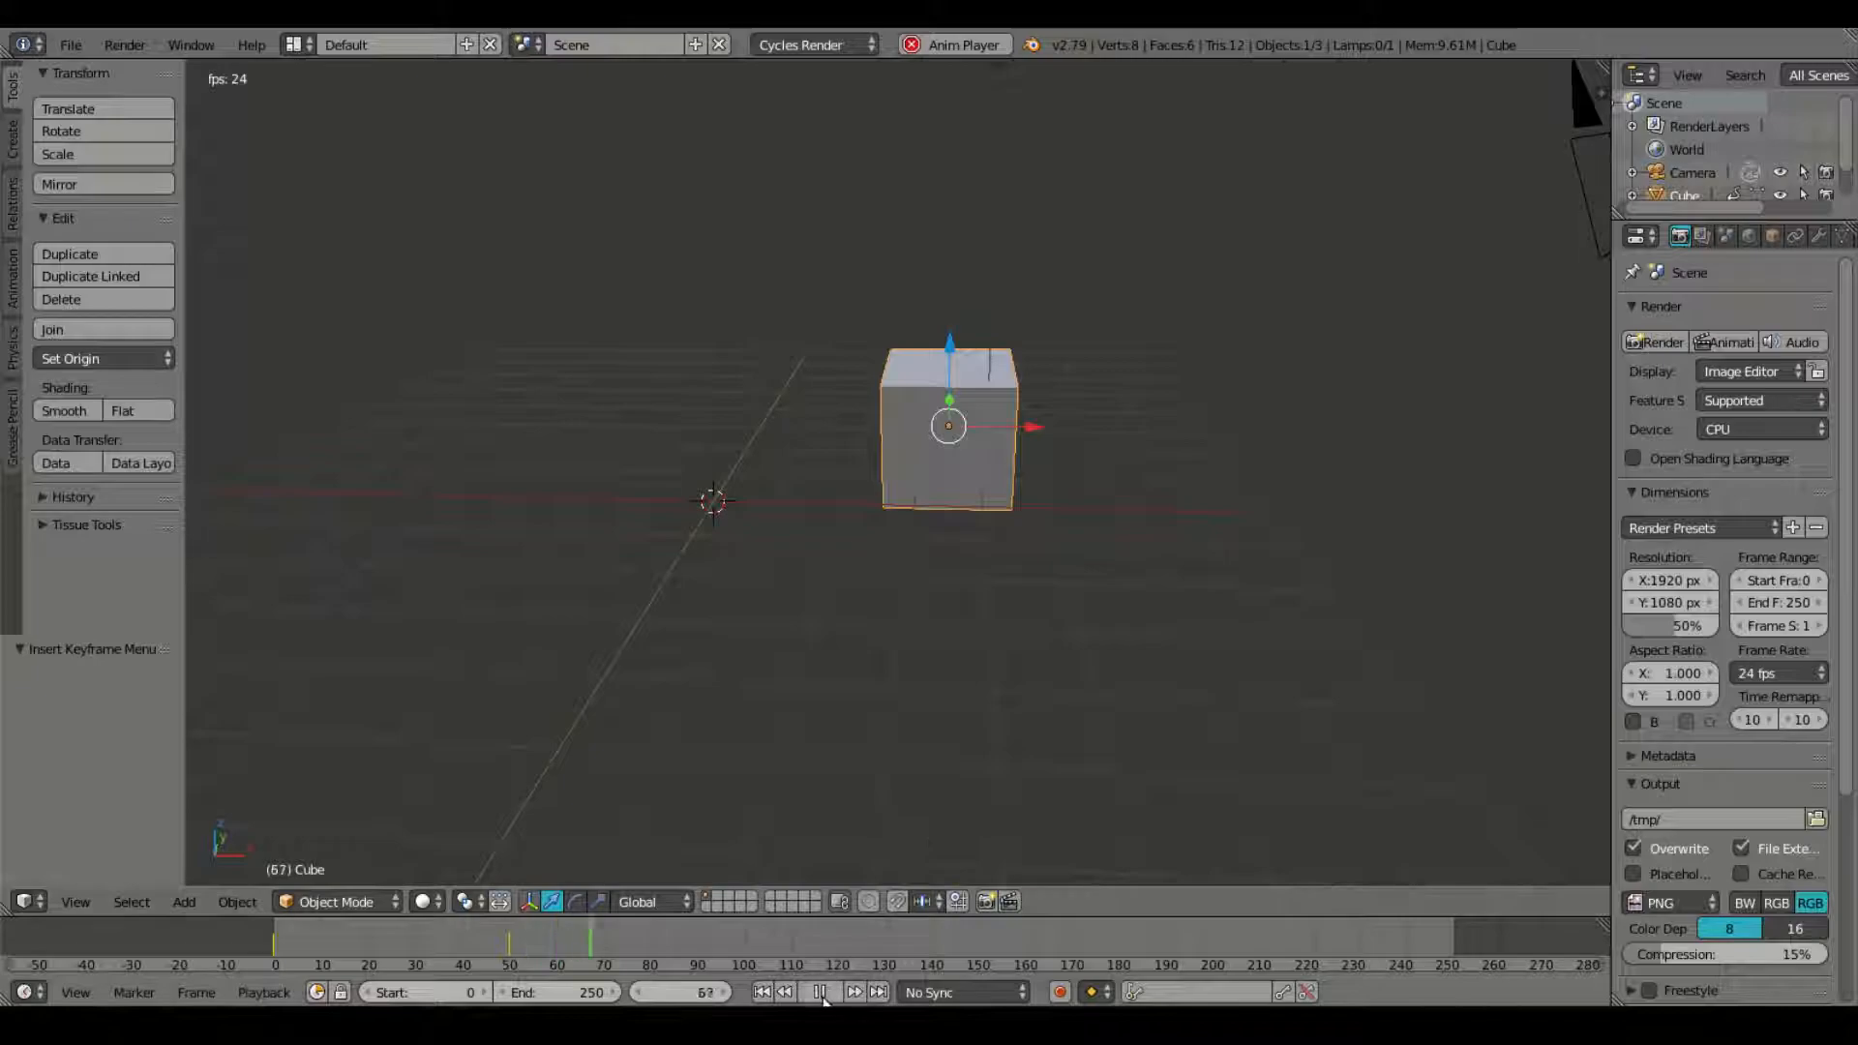
pyautogui.click(823, 992)
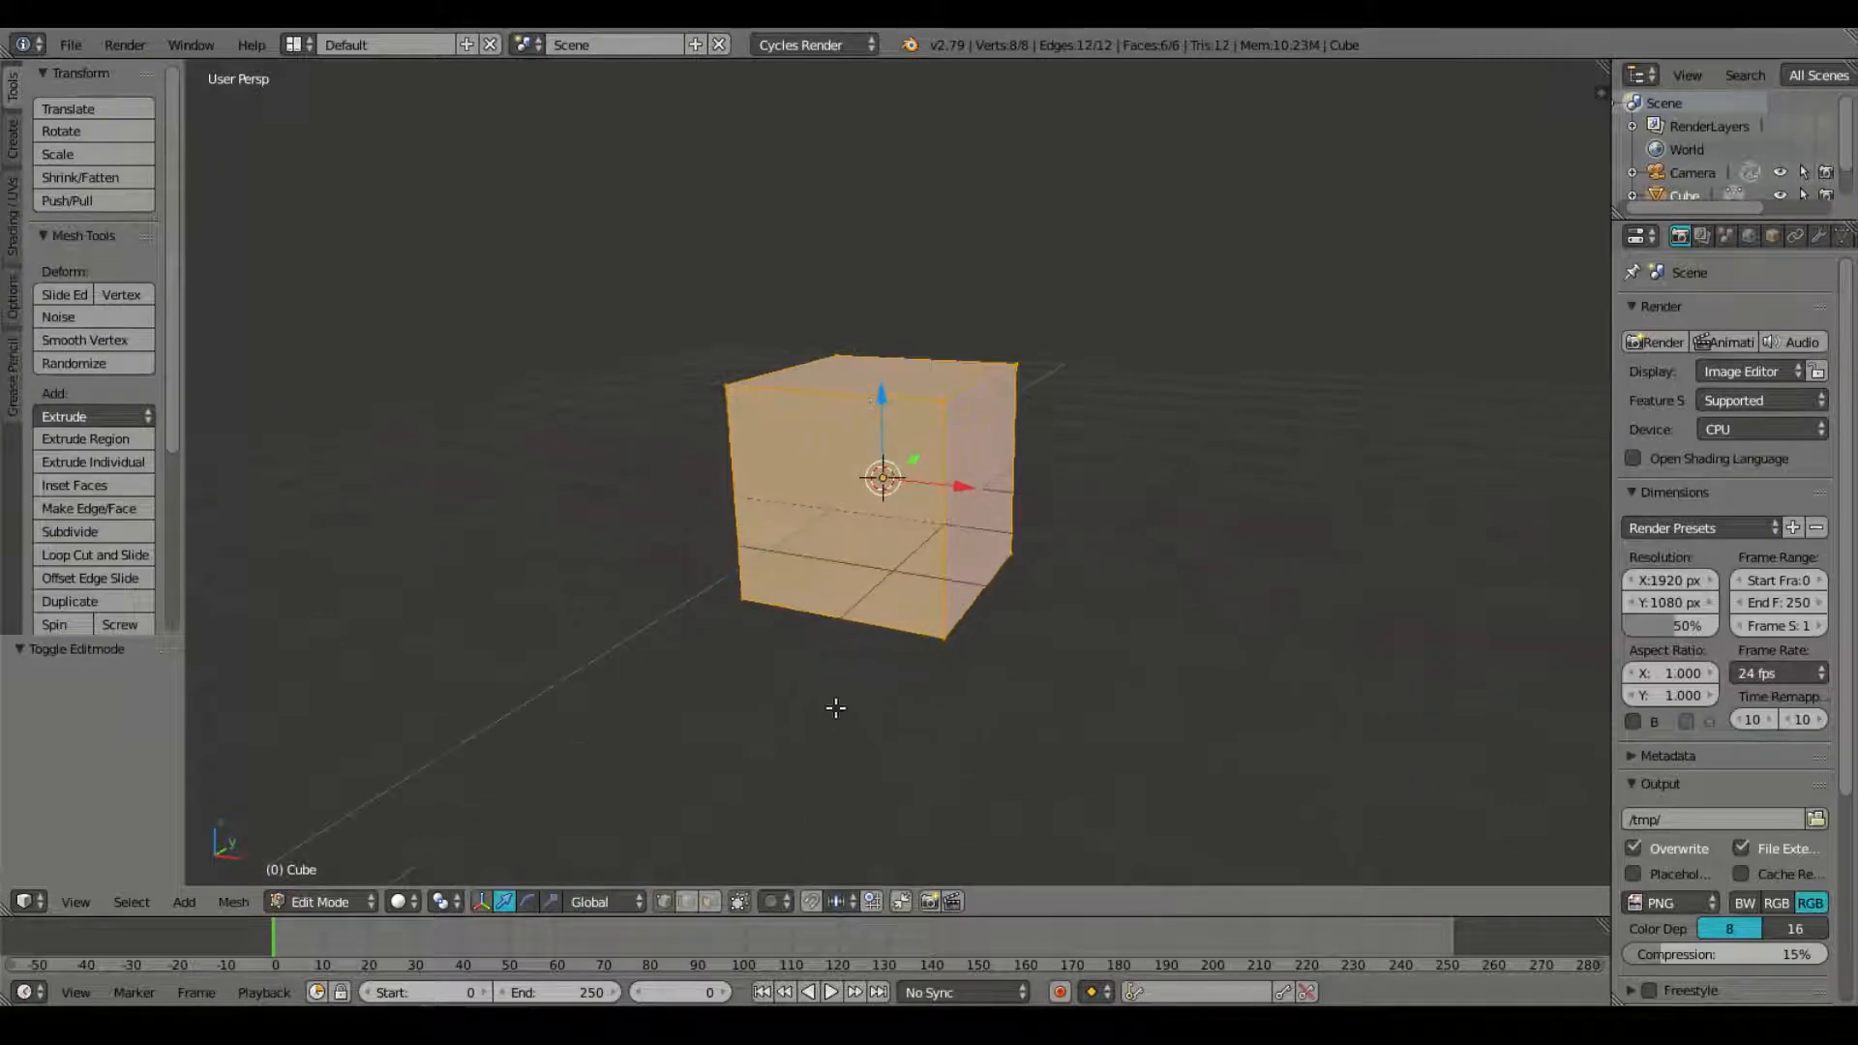
pyautogui.click(871, 391)
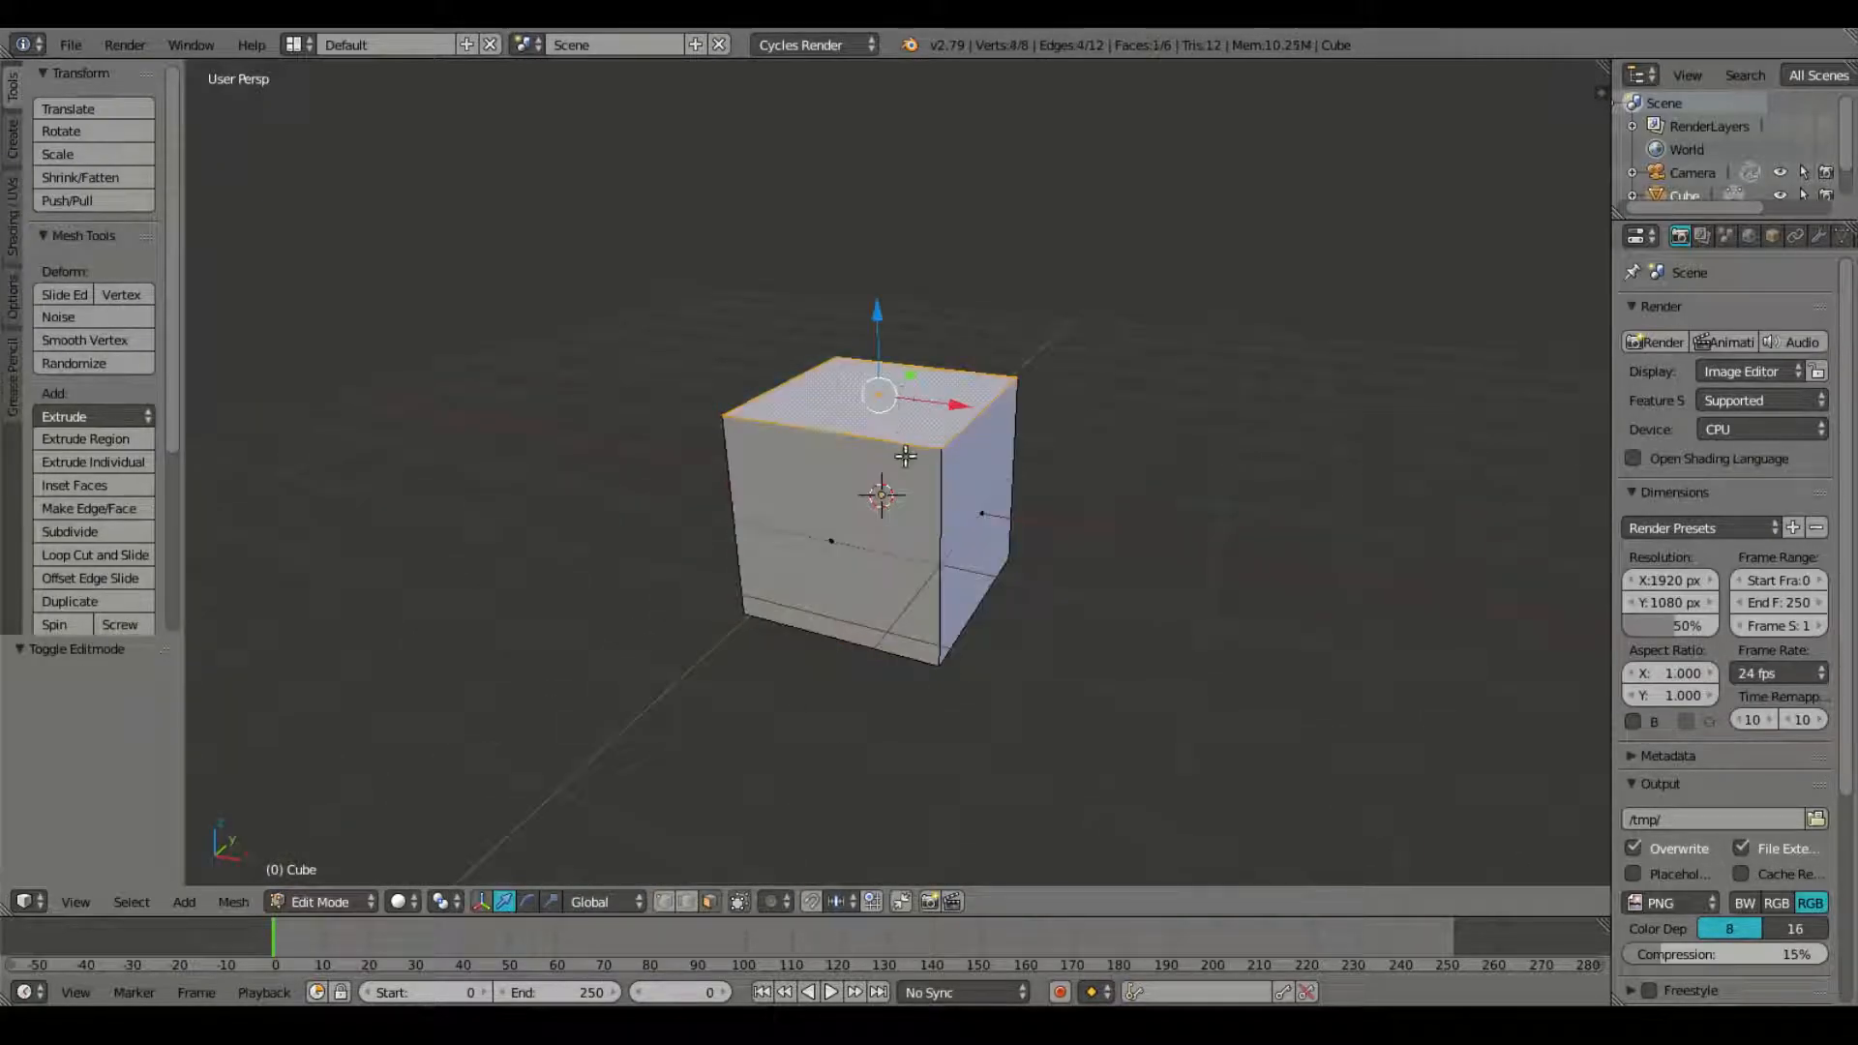
pyautogui.moveTo(877, 391); pyautogui.dragTo(881, 308)
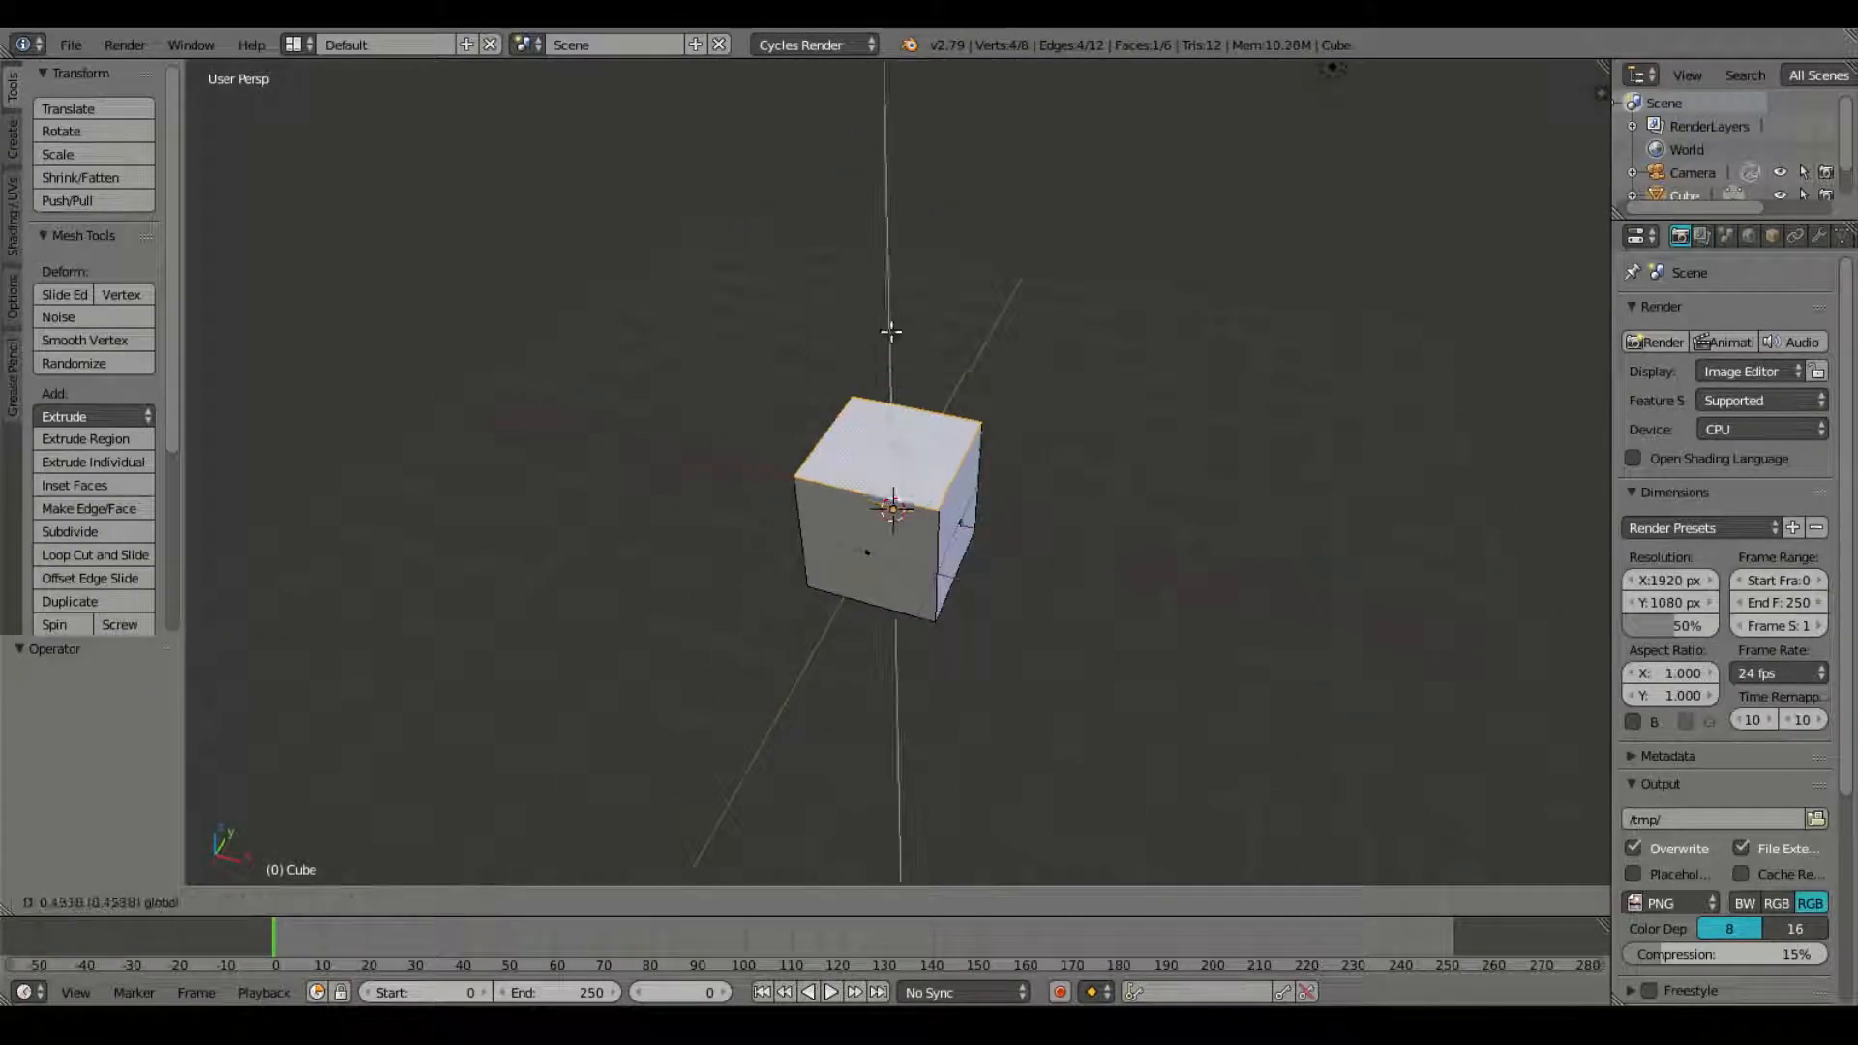
pyautogui.press('Tab')
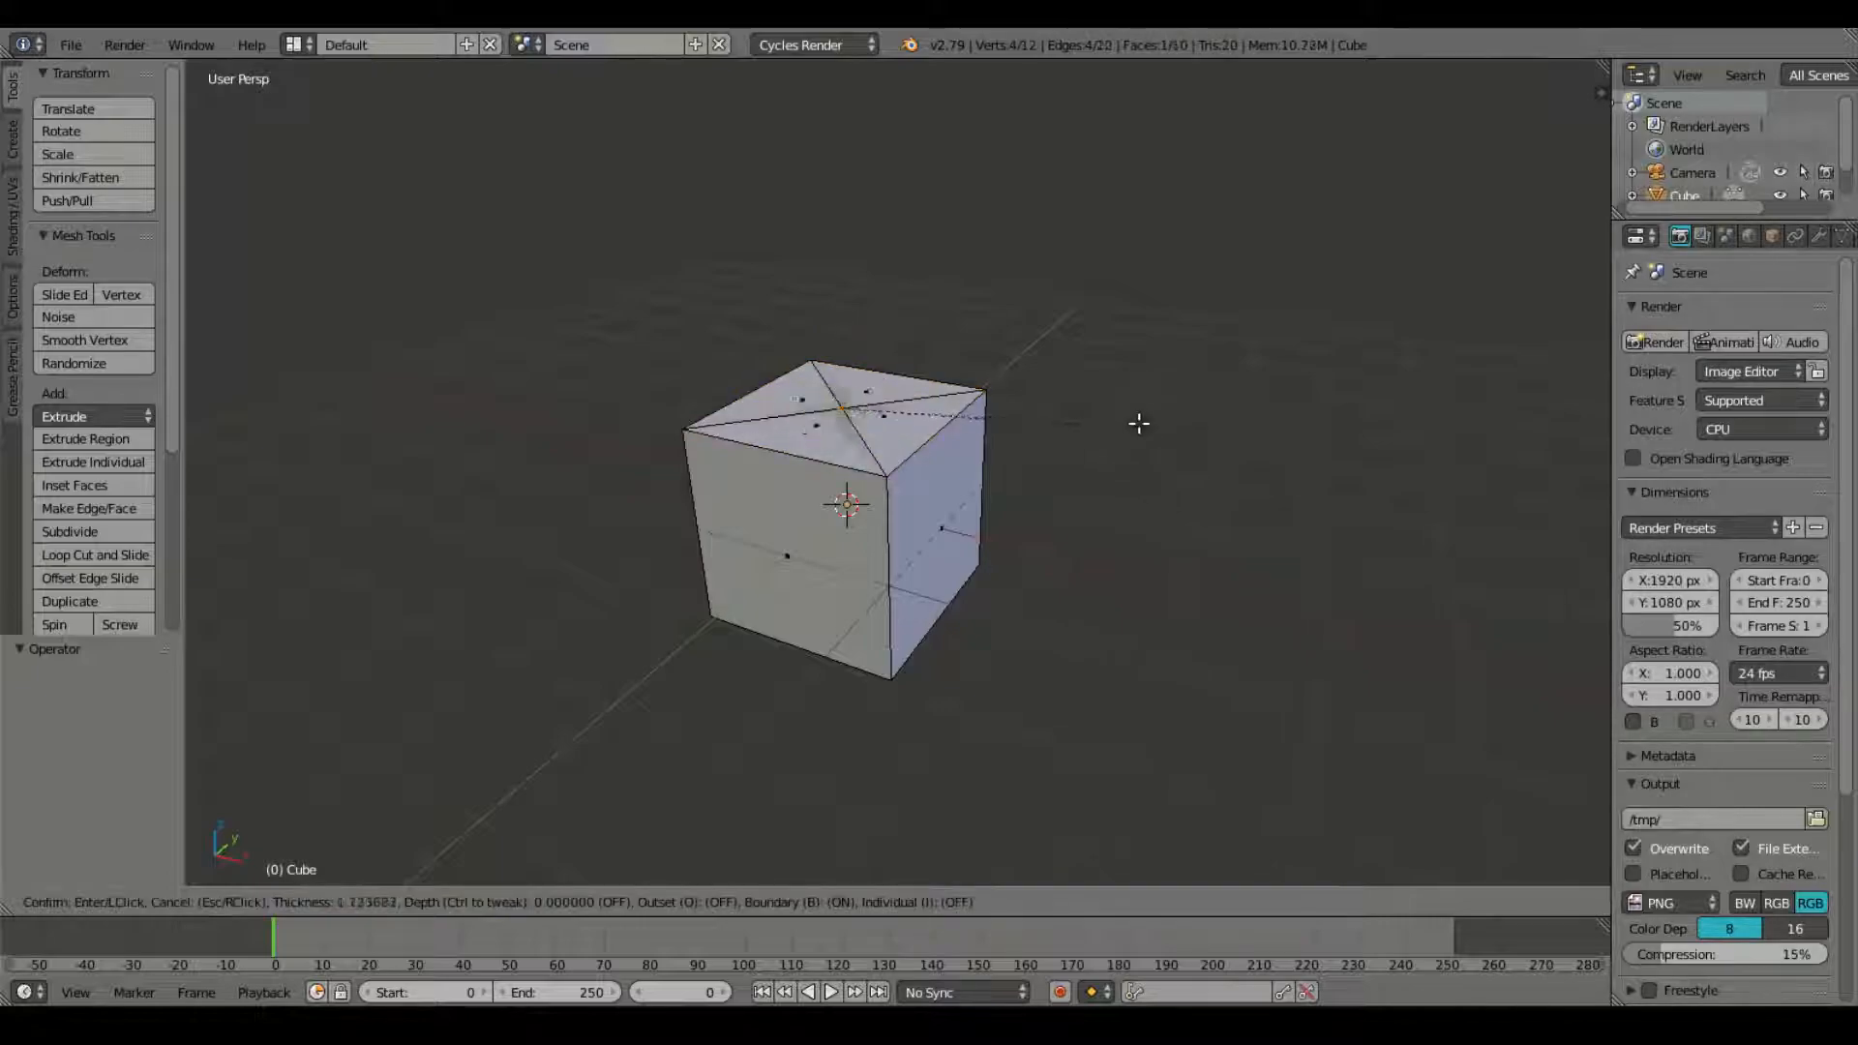
pyautogui.moveTo(1123, 430)
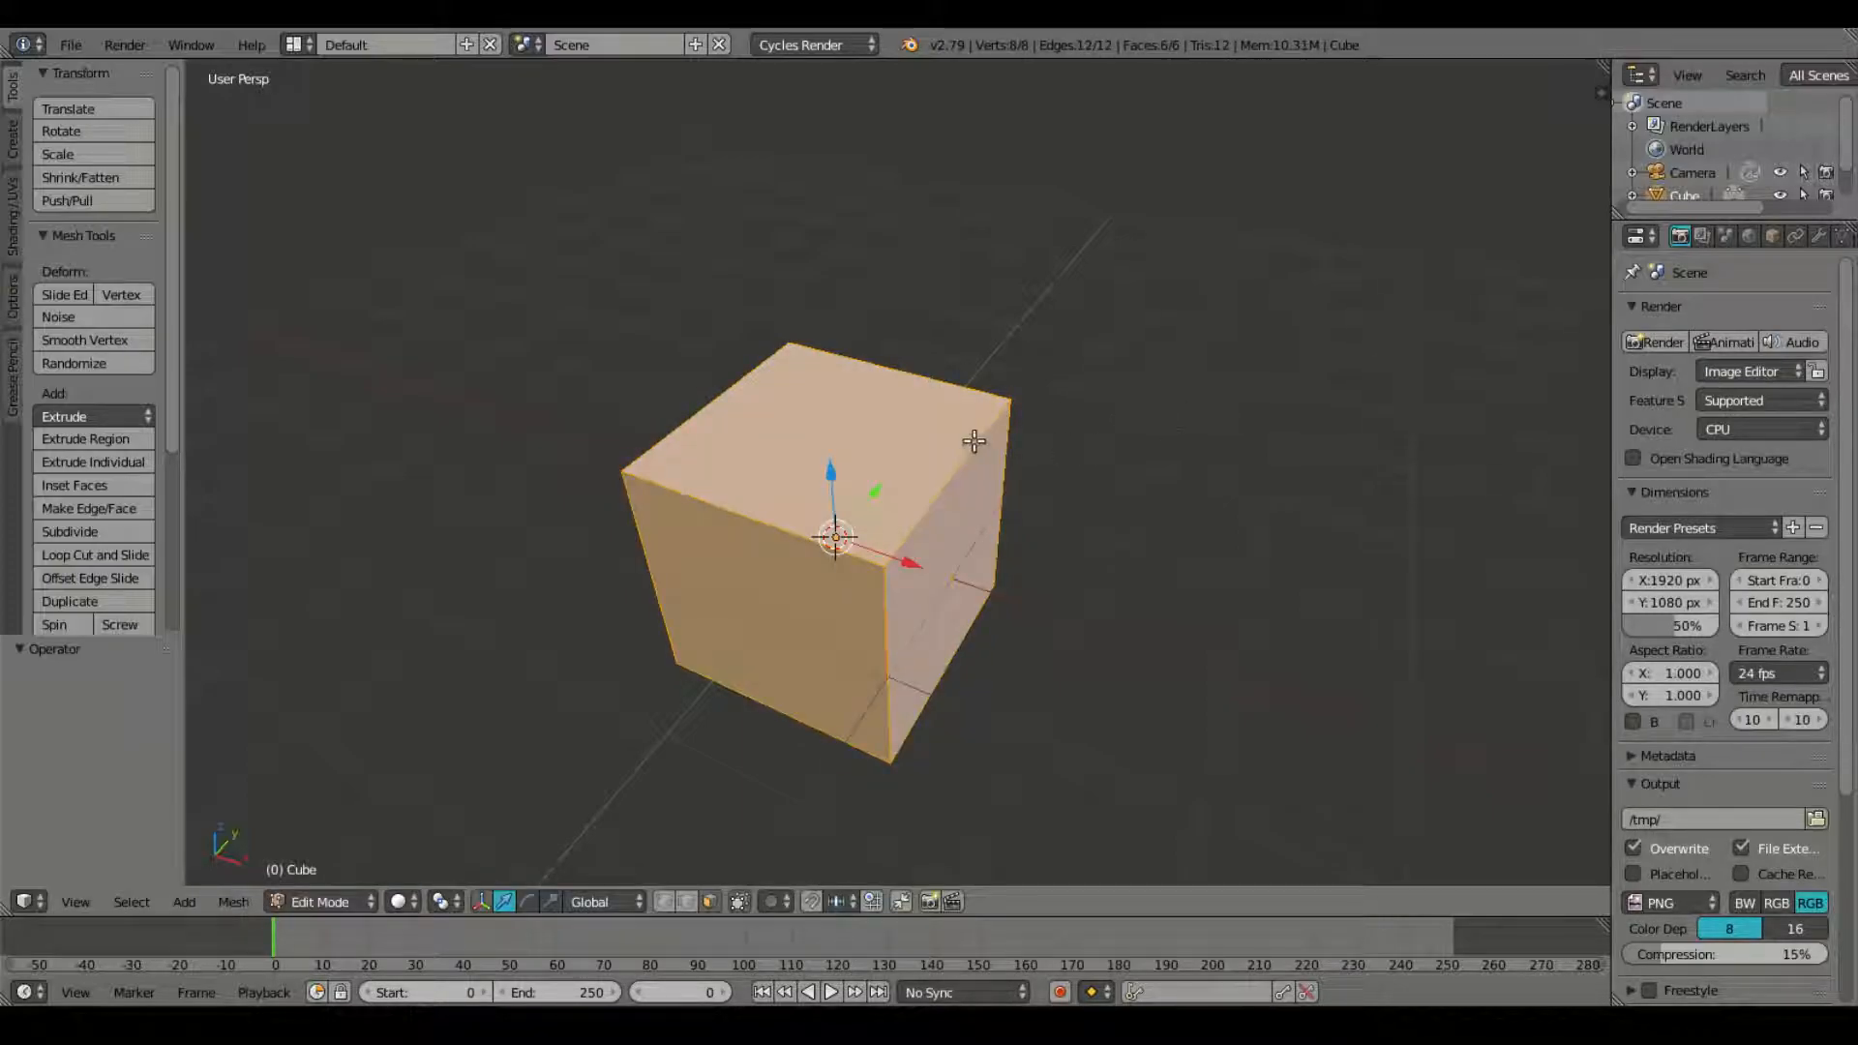
pyautogui.click(321, 902)
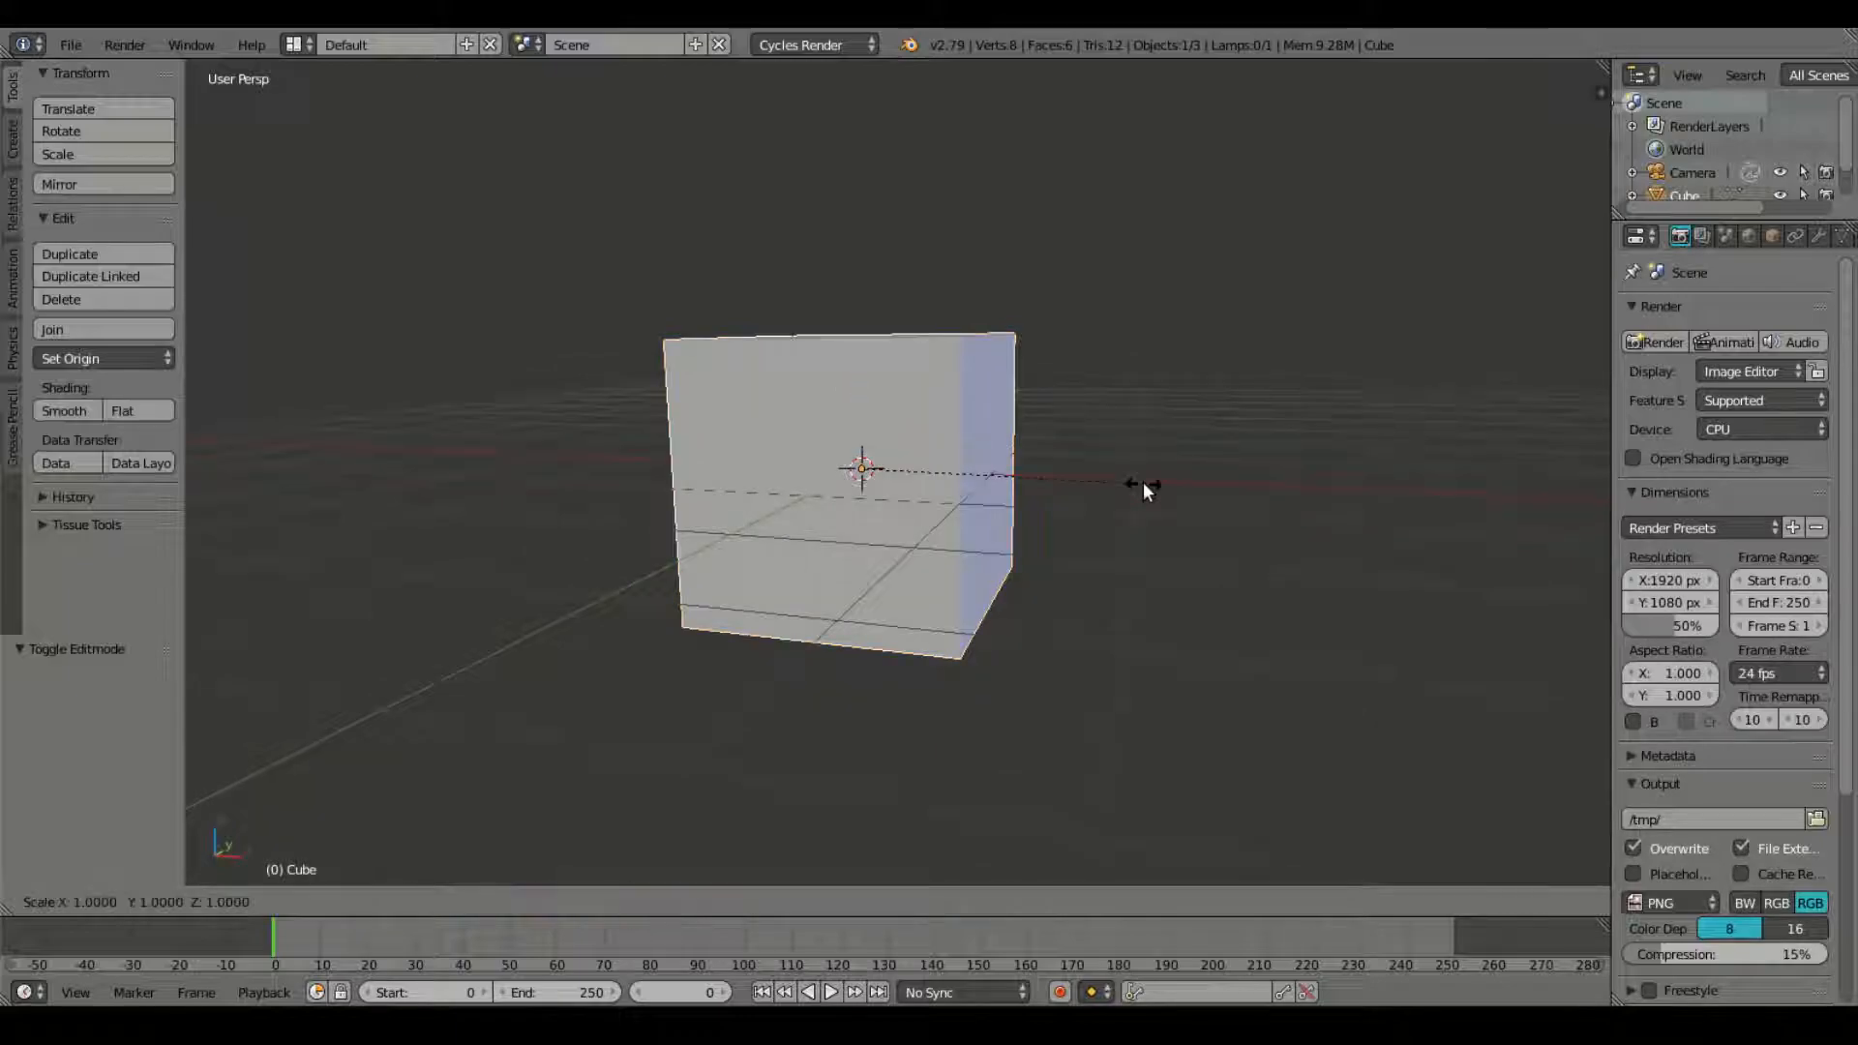
pyautogui.moveTo(1144, 490); pyautogui.dragTo(1316, 172)
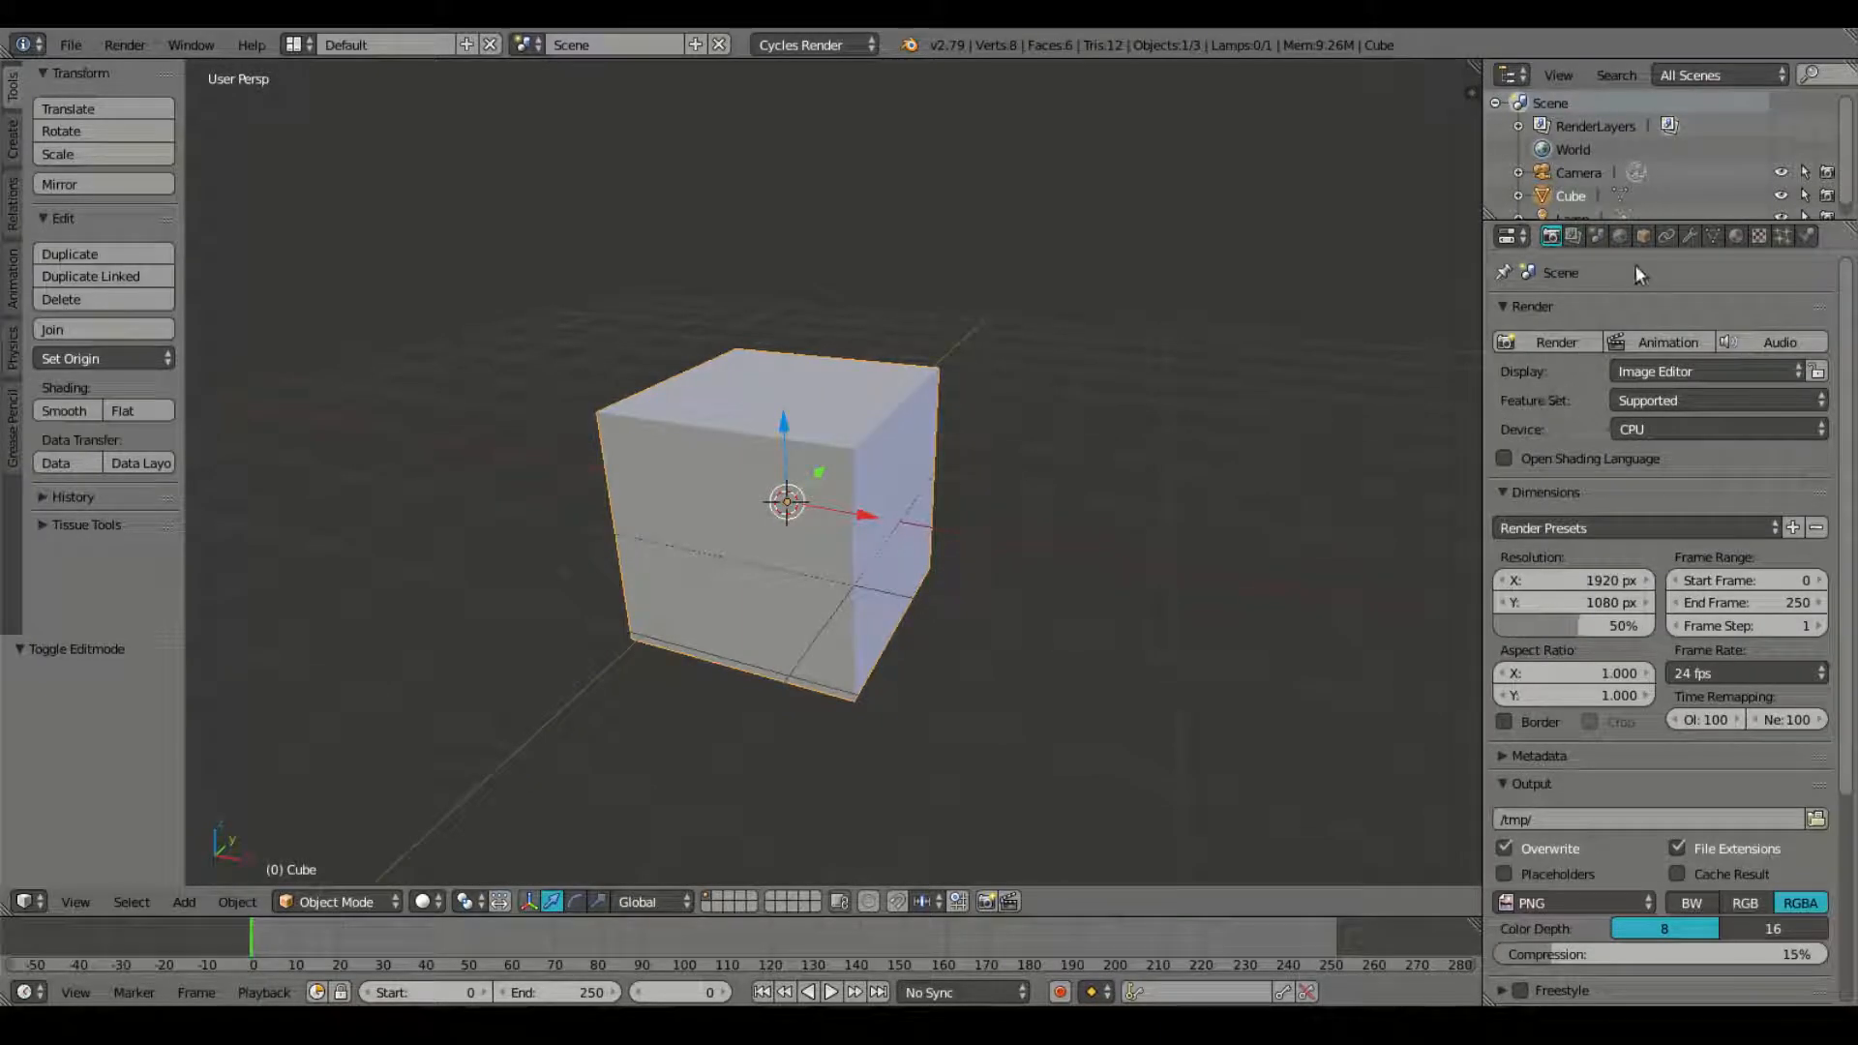
# Step: Show the cube's Object Data properties, passing through the Scene tab first
pyautogui.click(1594, 236)
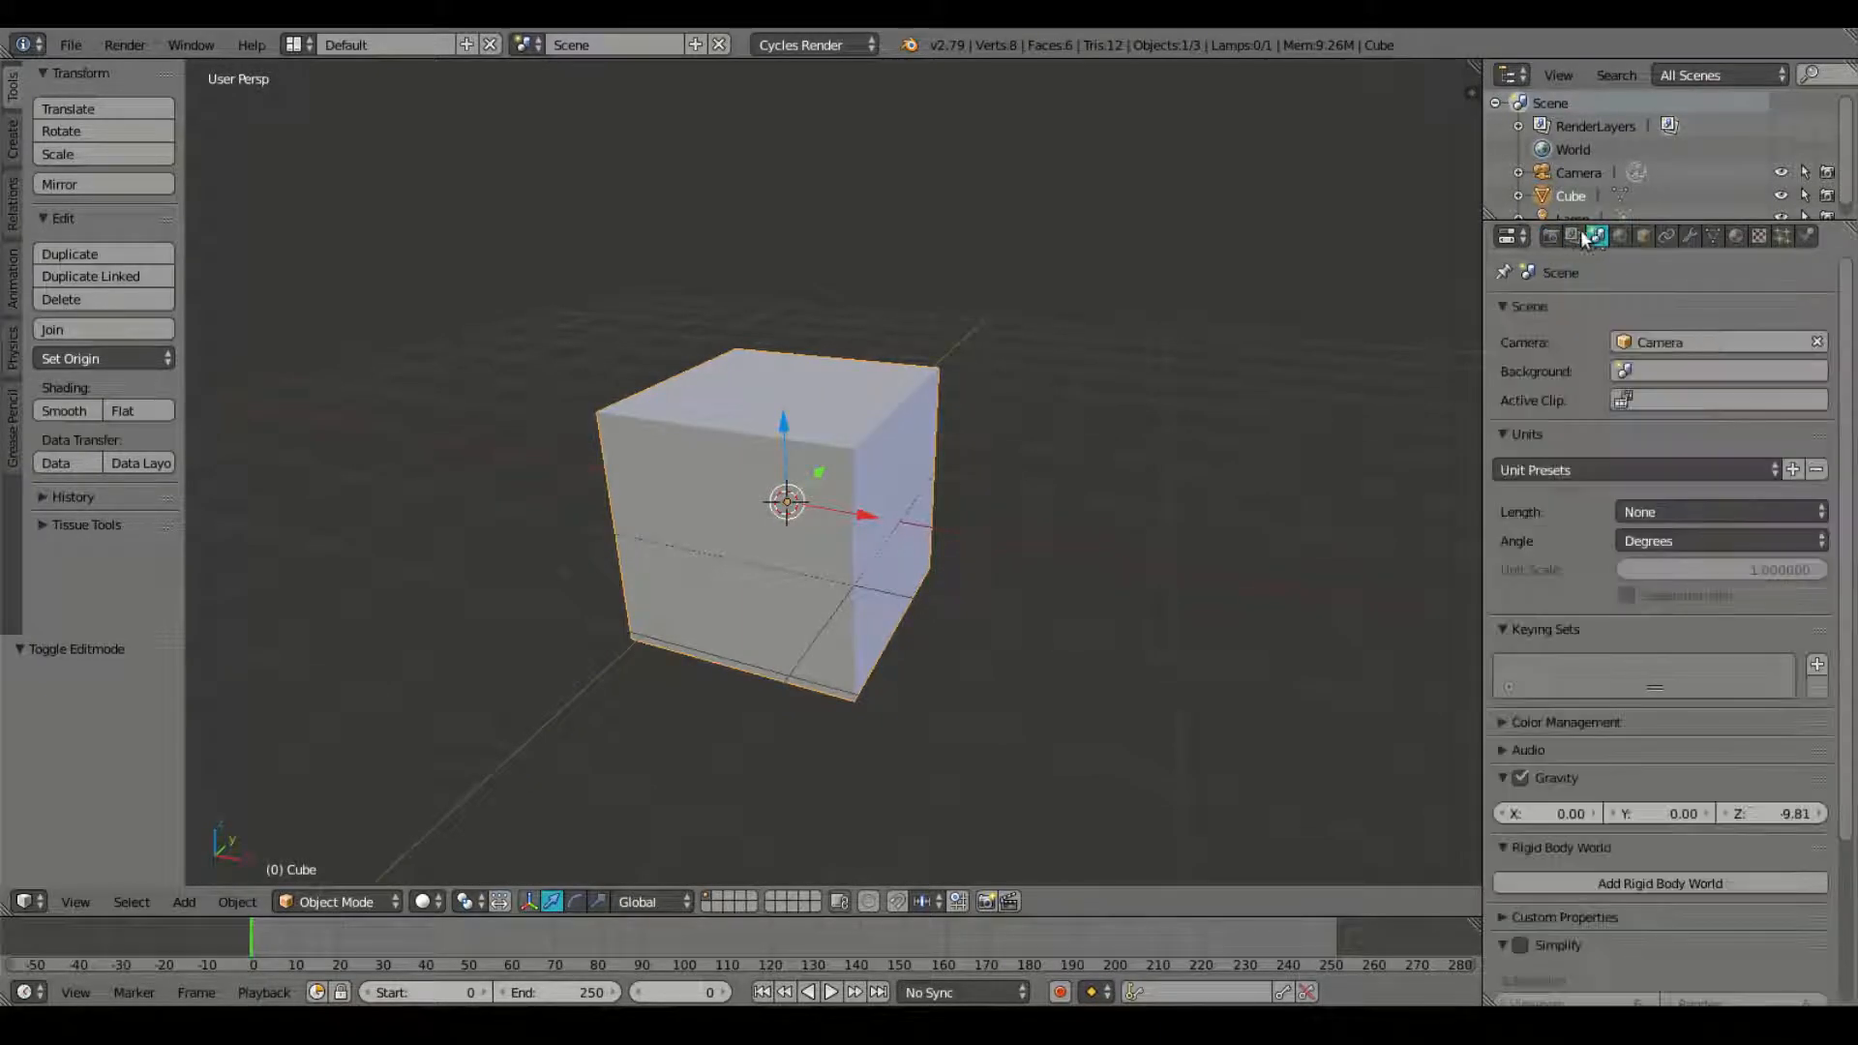
pyautogui.click(1714, 235)
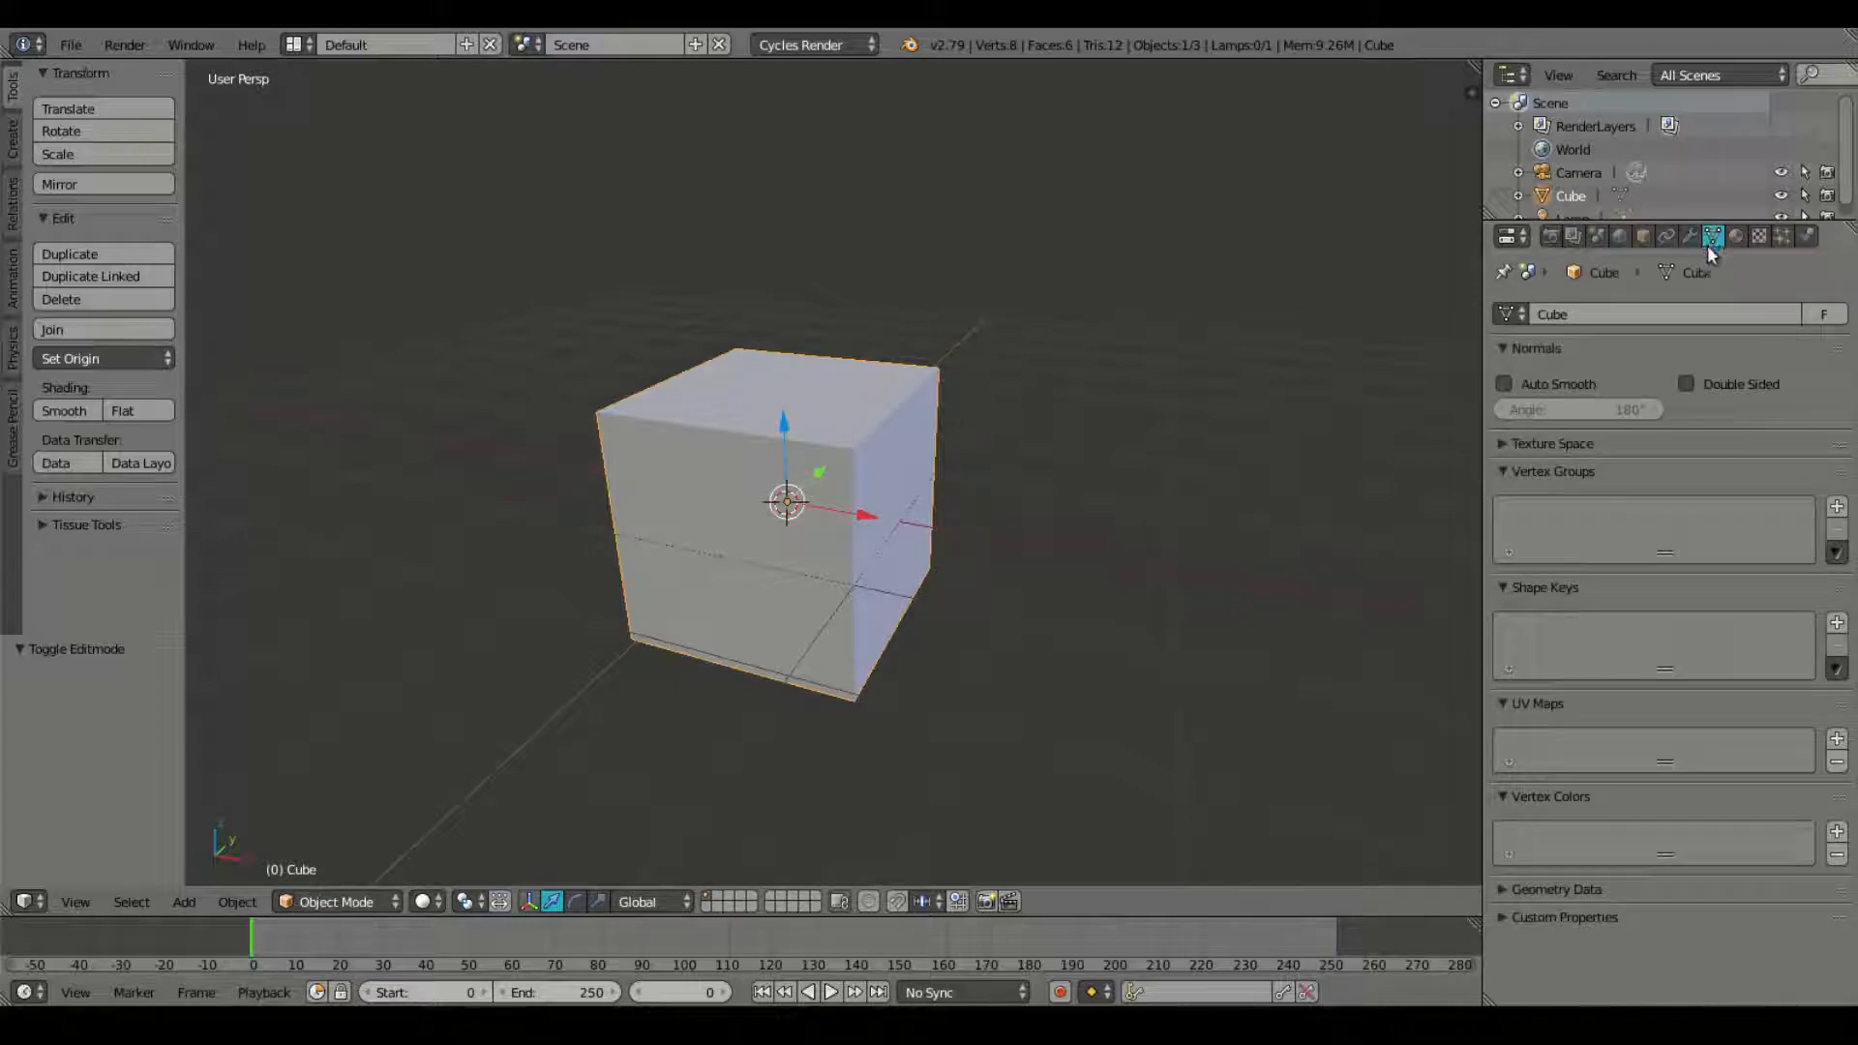
pyautogui.moveTo(1711, 236)
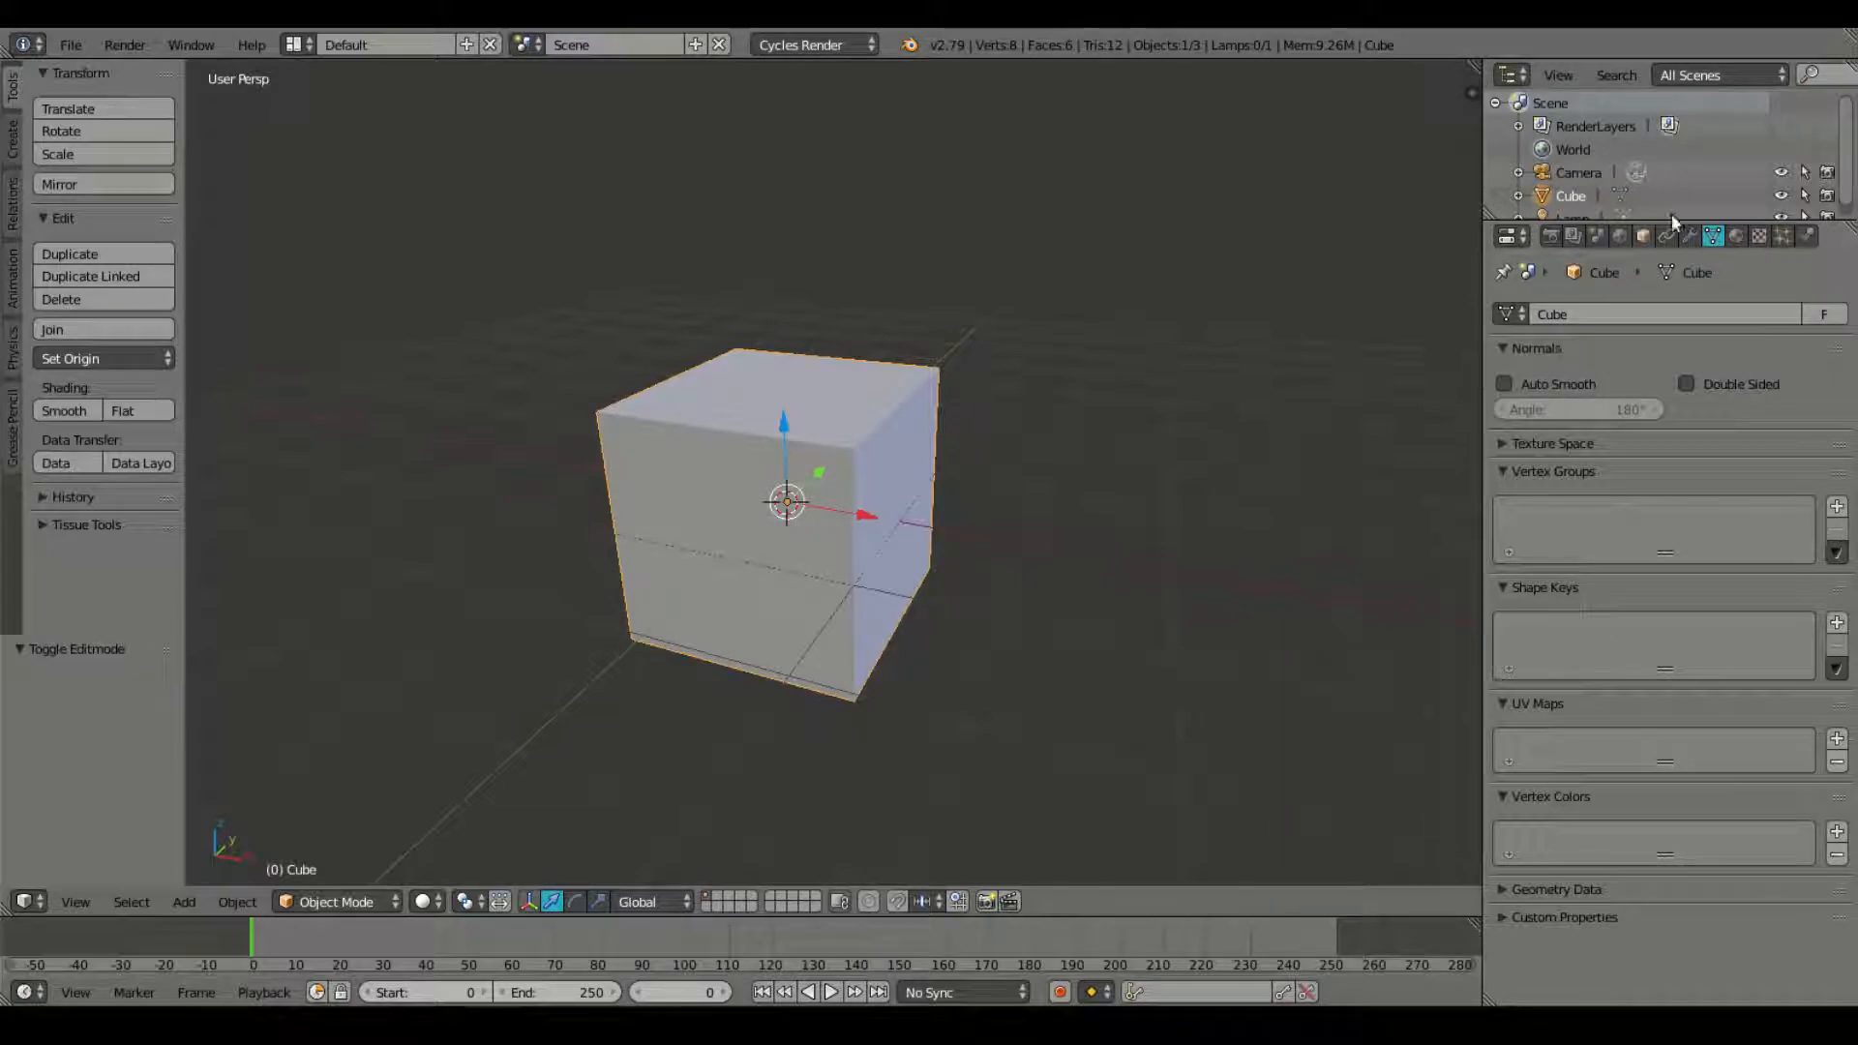
pyautogui.moveTo(1714, 236)
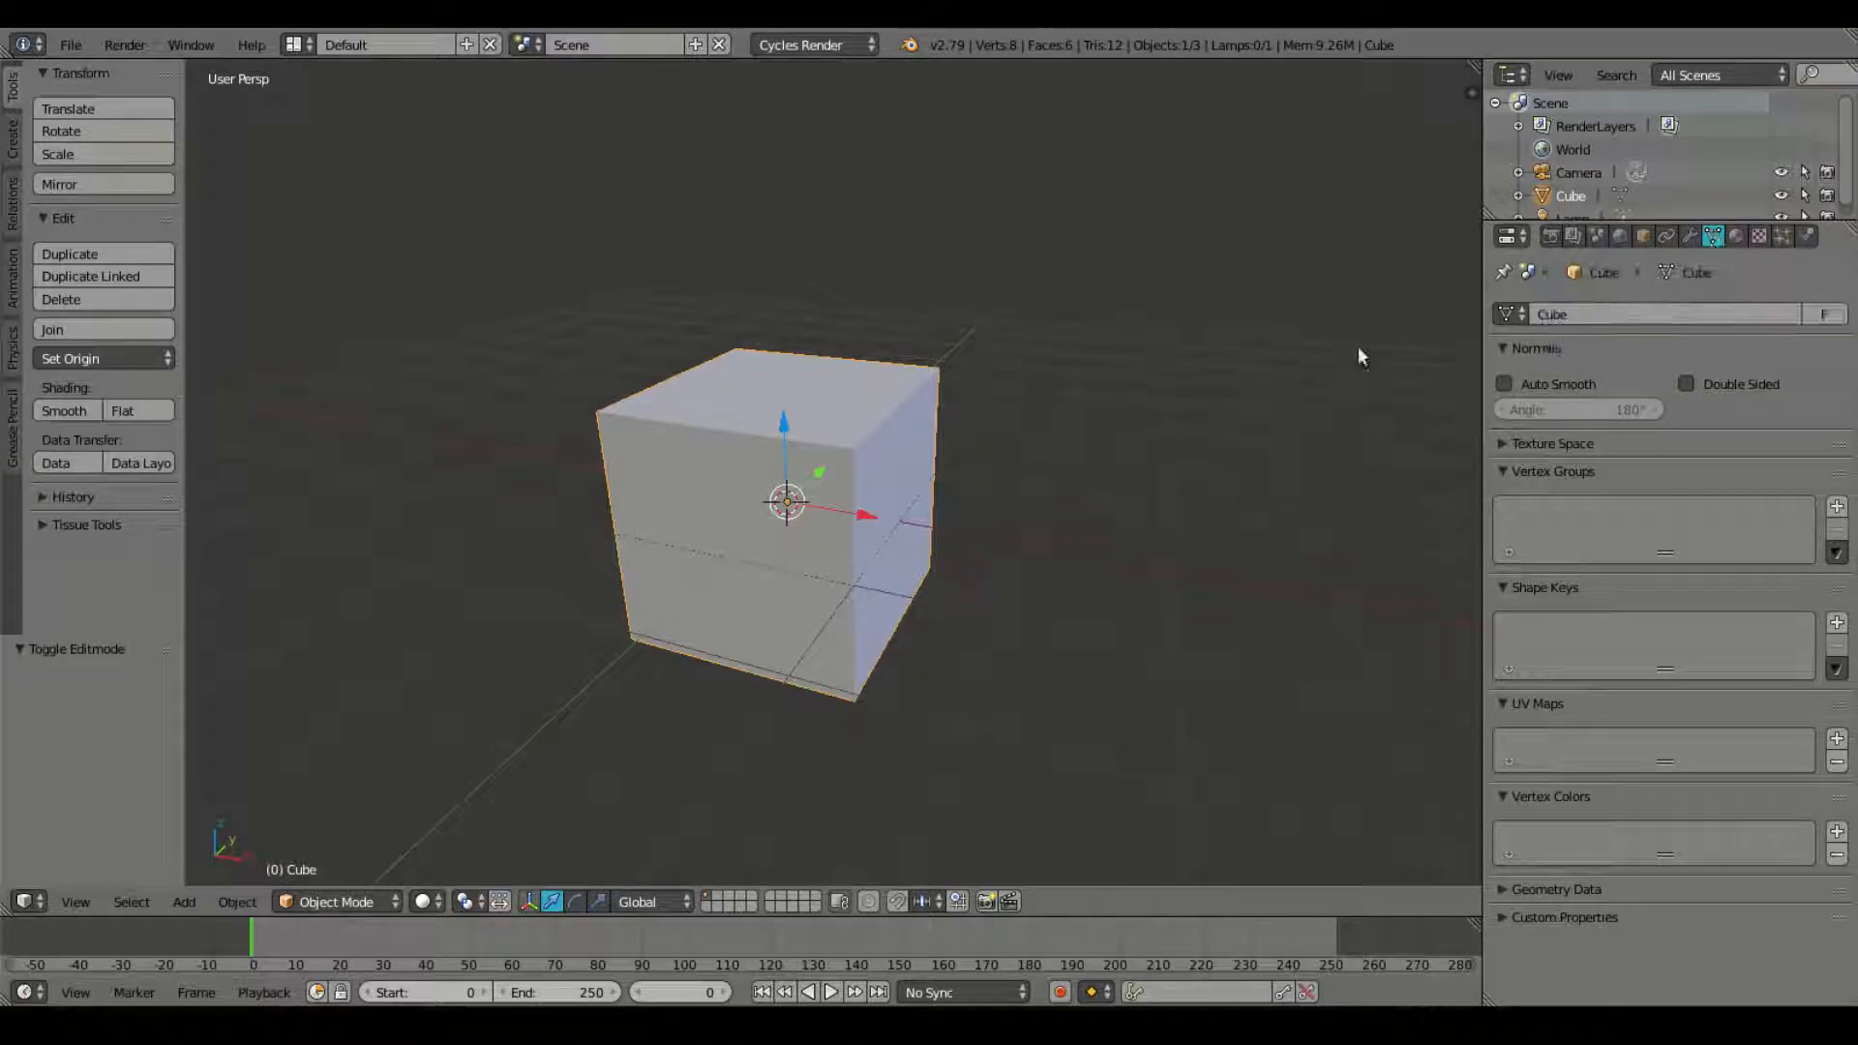
pyautogui.moveTo(1714, 234)
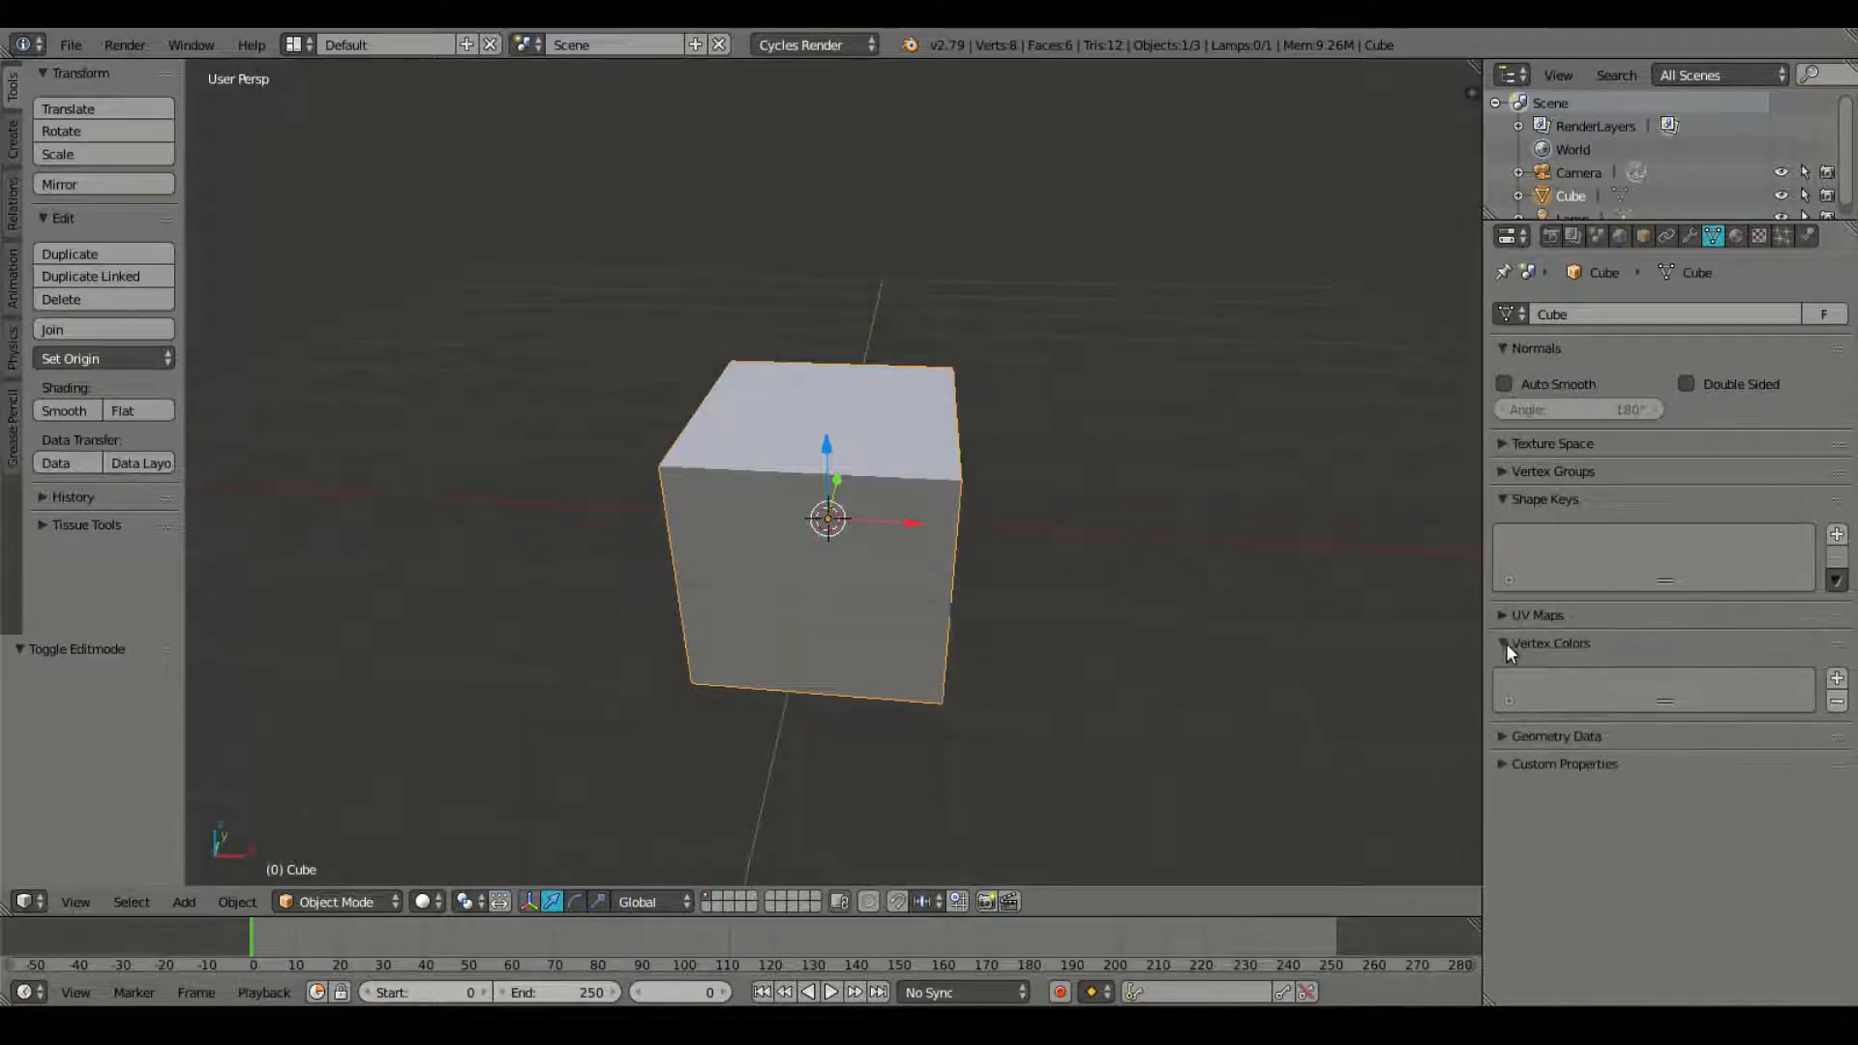
# Step: Collapse Vertex Colors, enlarge the Shape Keys list, and add the Basis shape key
pyautogui.click(1552, 643)
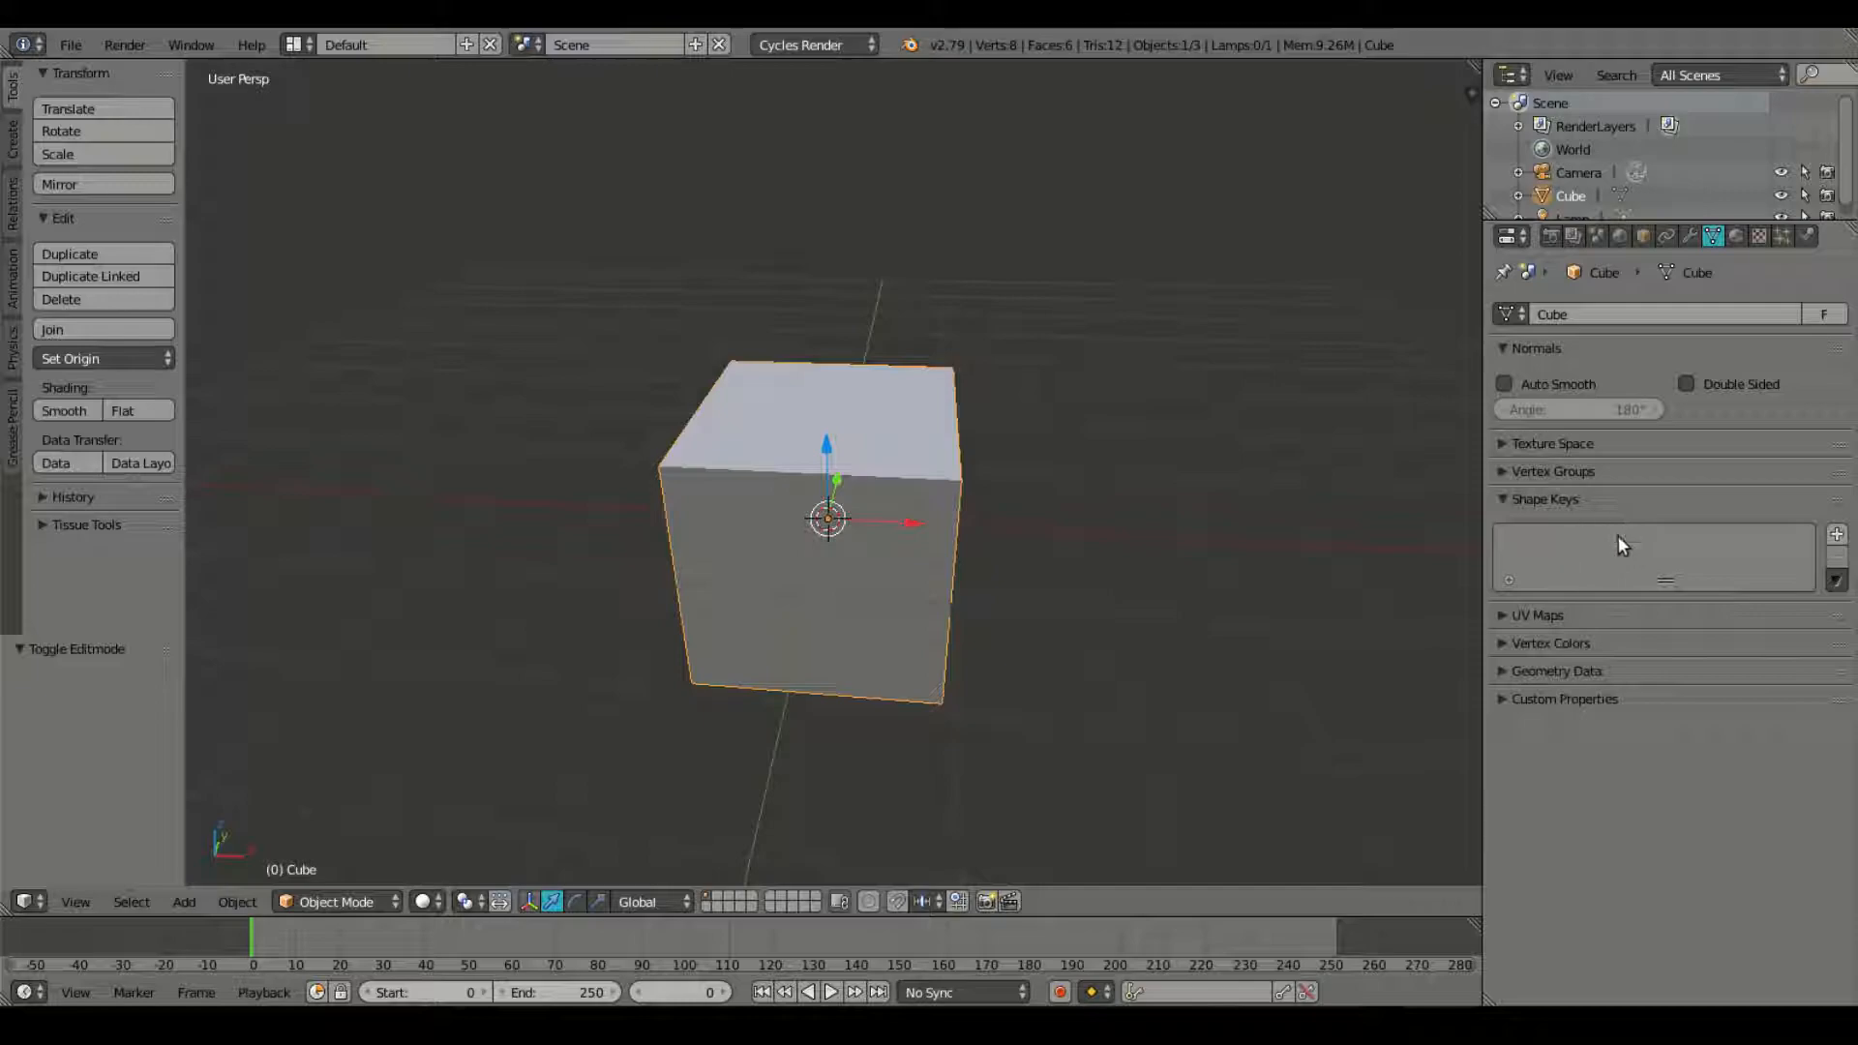
pyautogui.moveTo(1665, 581); pyautogui.dragTo(1664, 664)
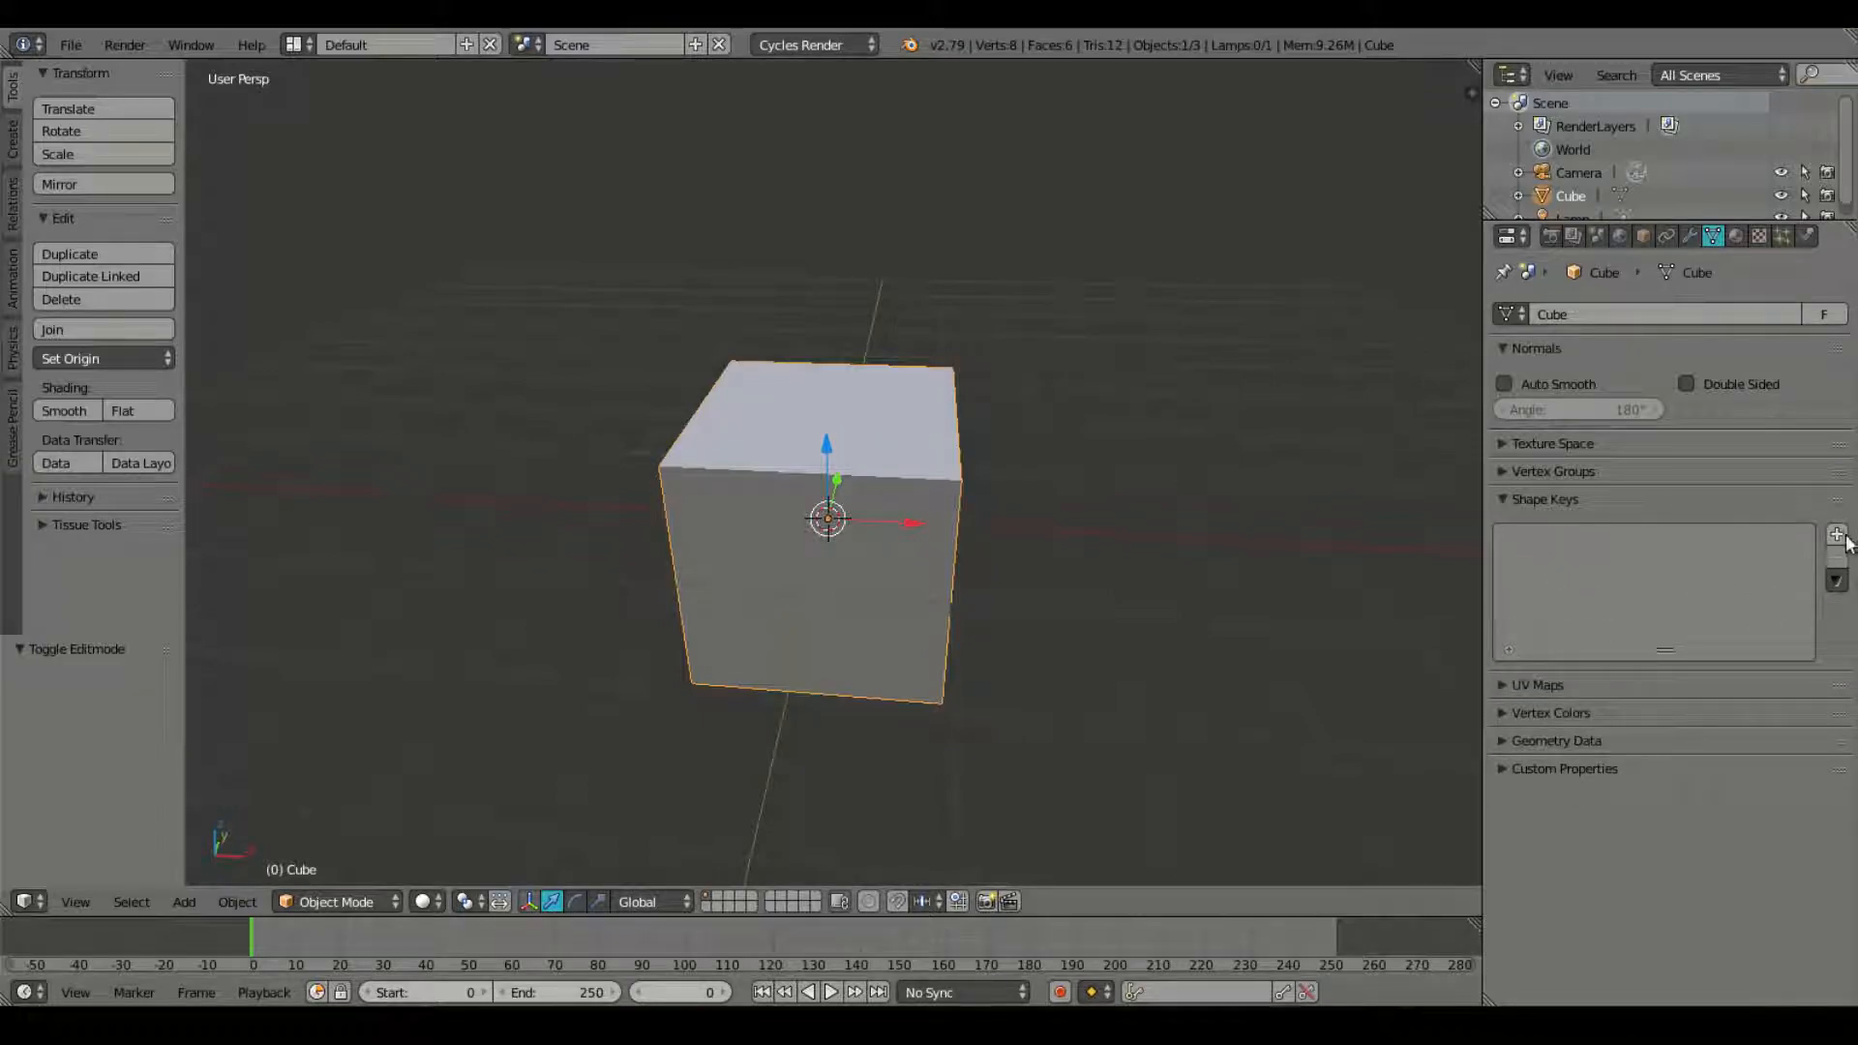
pyautogui.click(1837, 534)
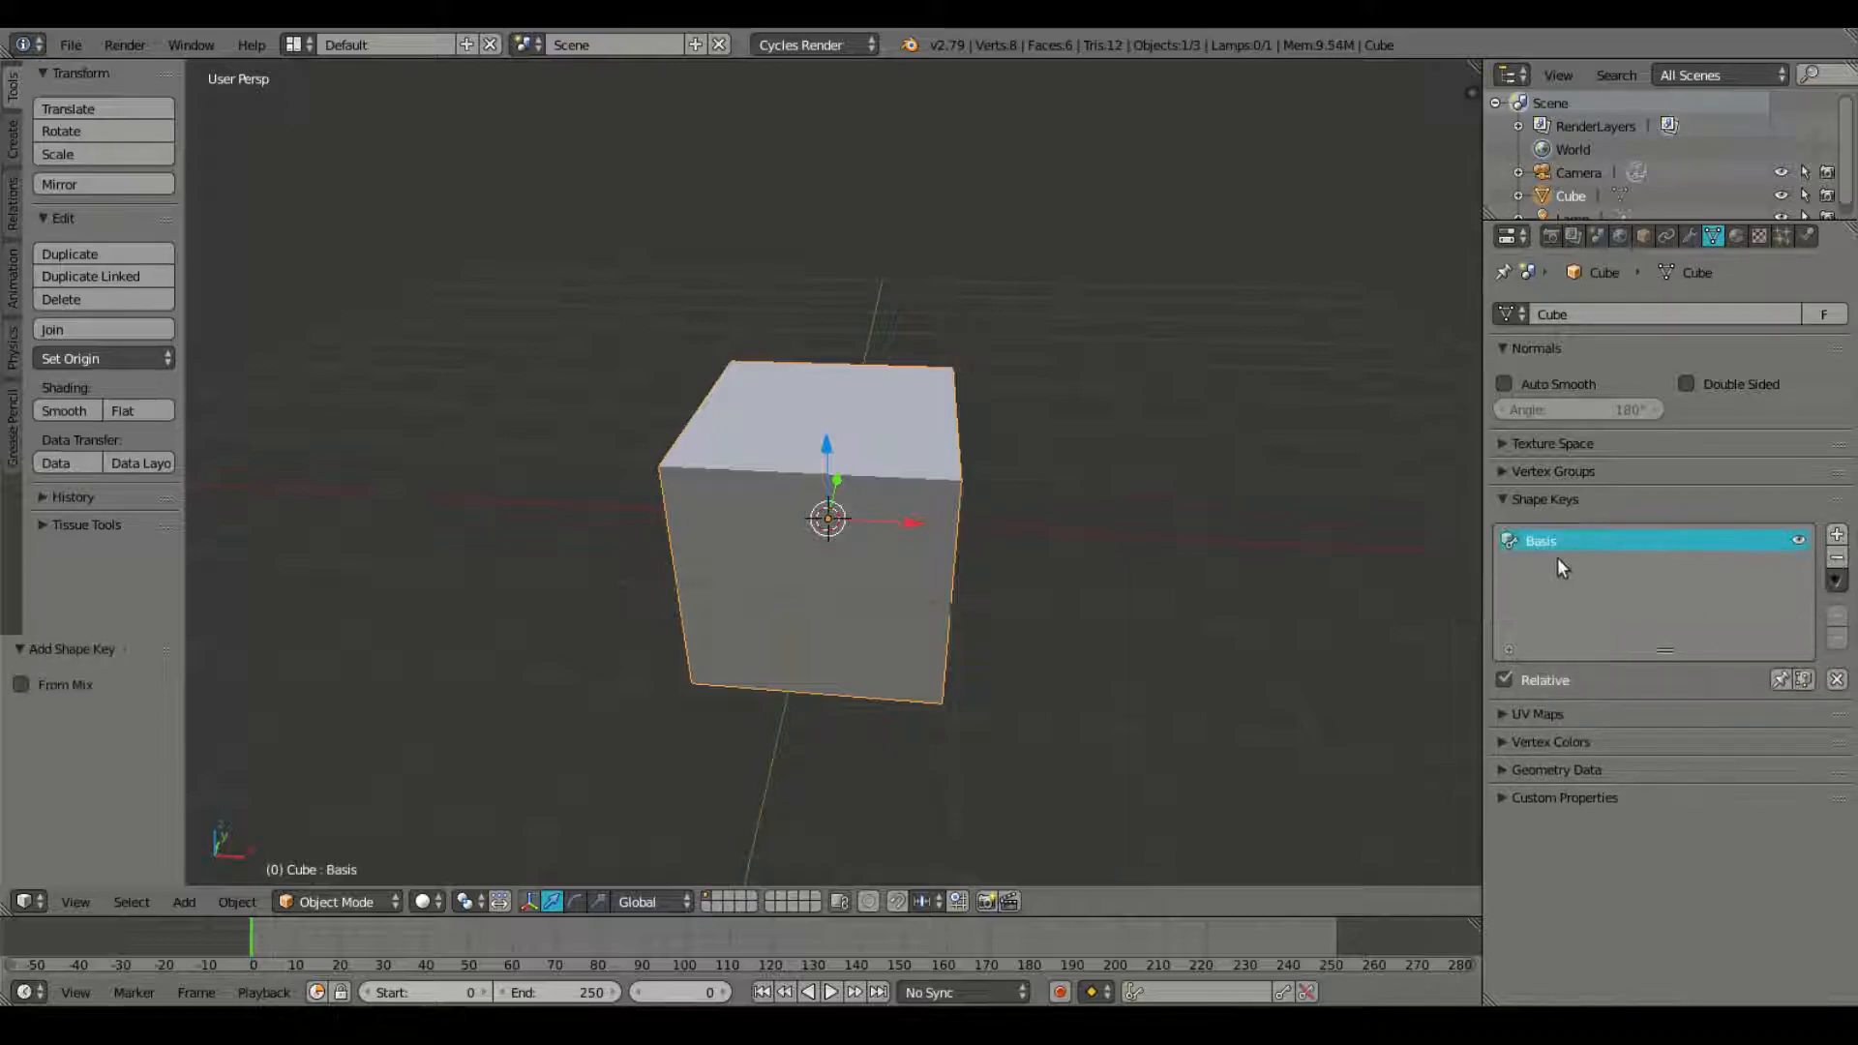
pyautogui.moveTo(1569, 548)
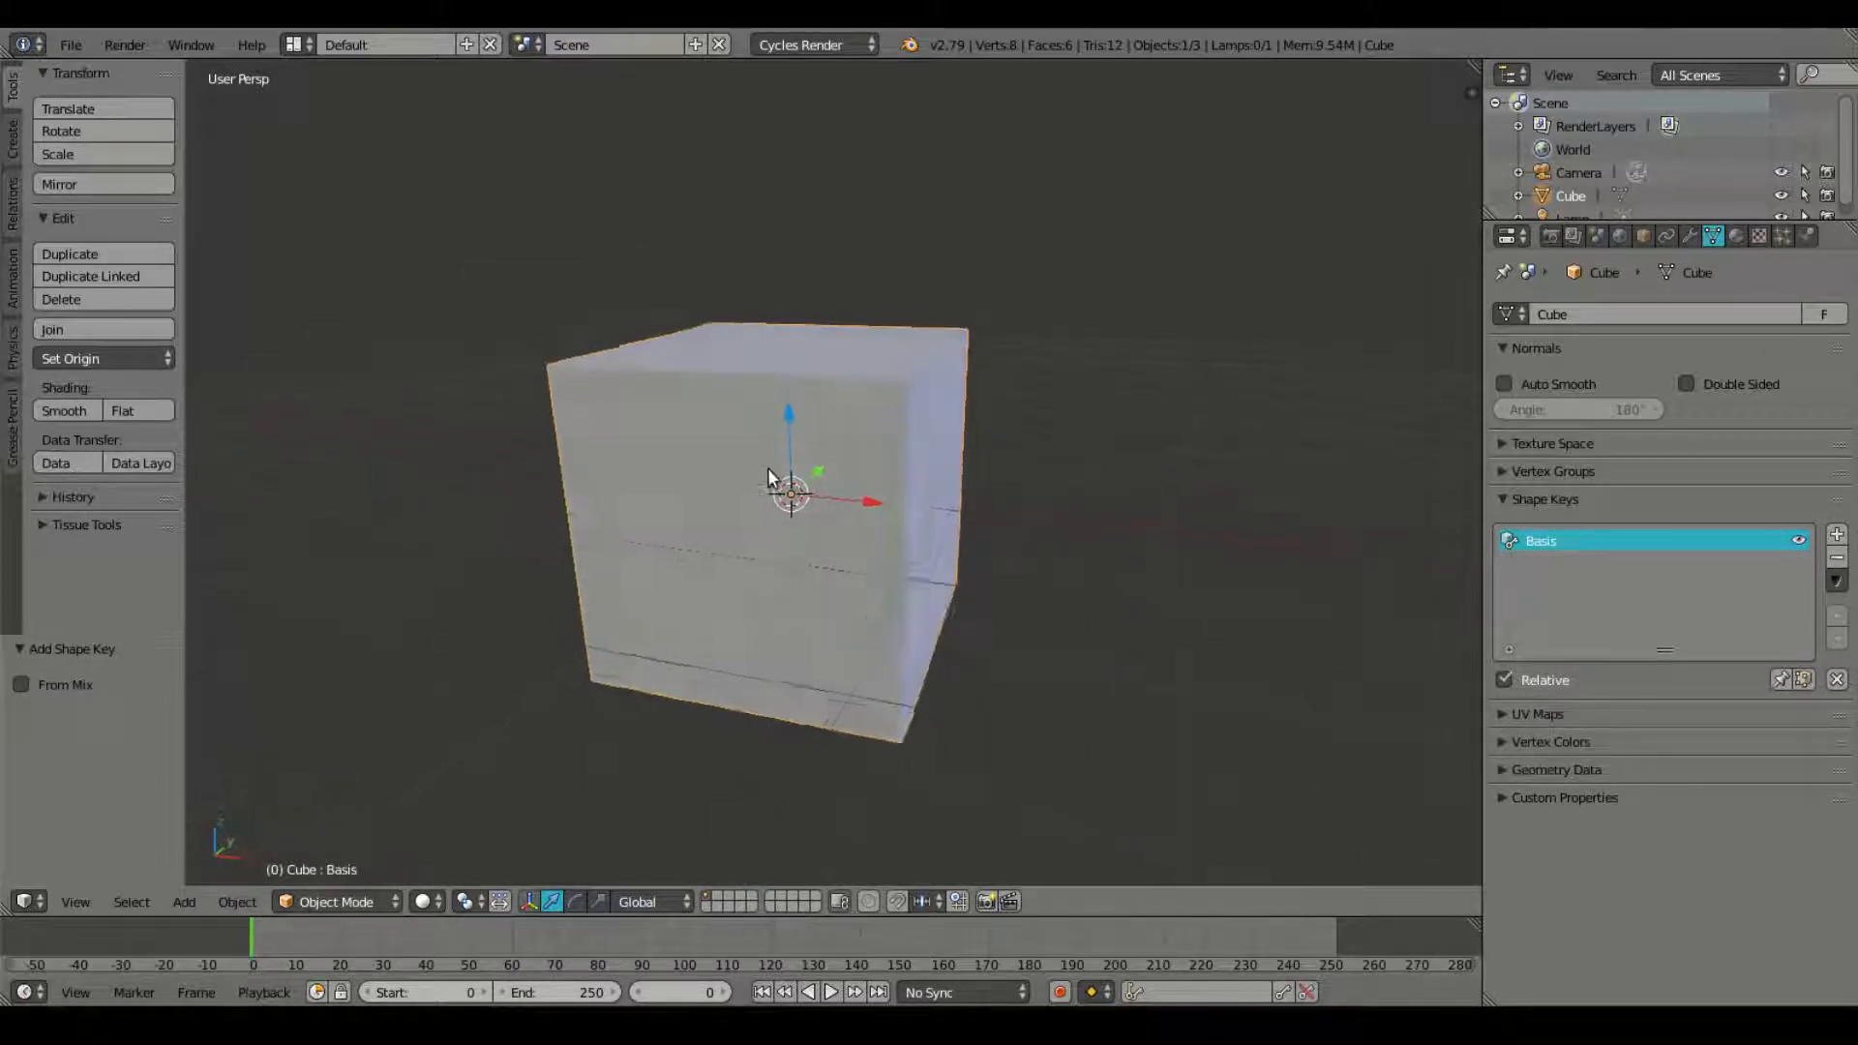
pyautogui.moveTo(771, 474); pyautogui.dragTo(919, 503)
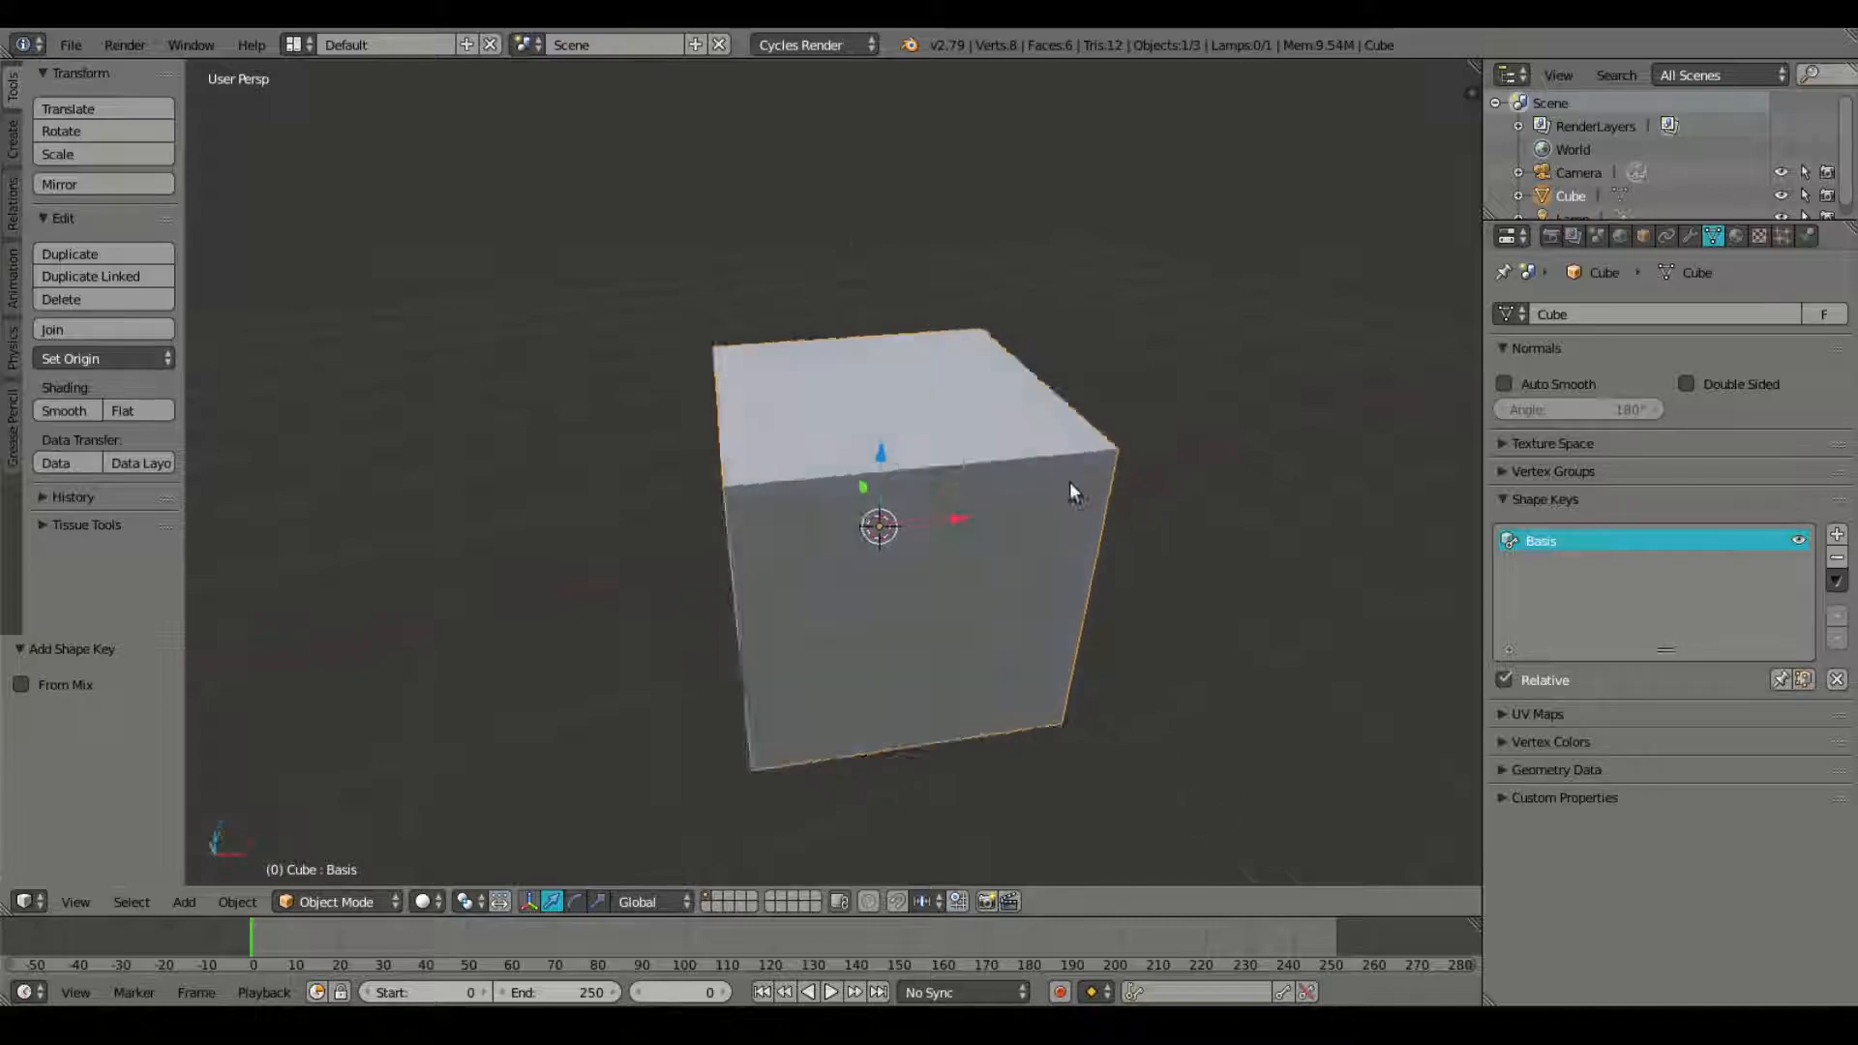
pyautogui.moveTo(1073, 491); pyautogui.dragTo(746, 580)
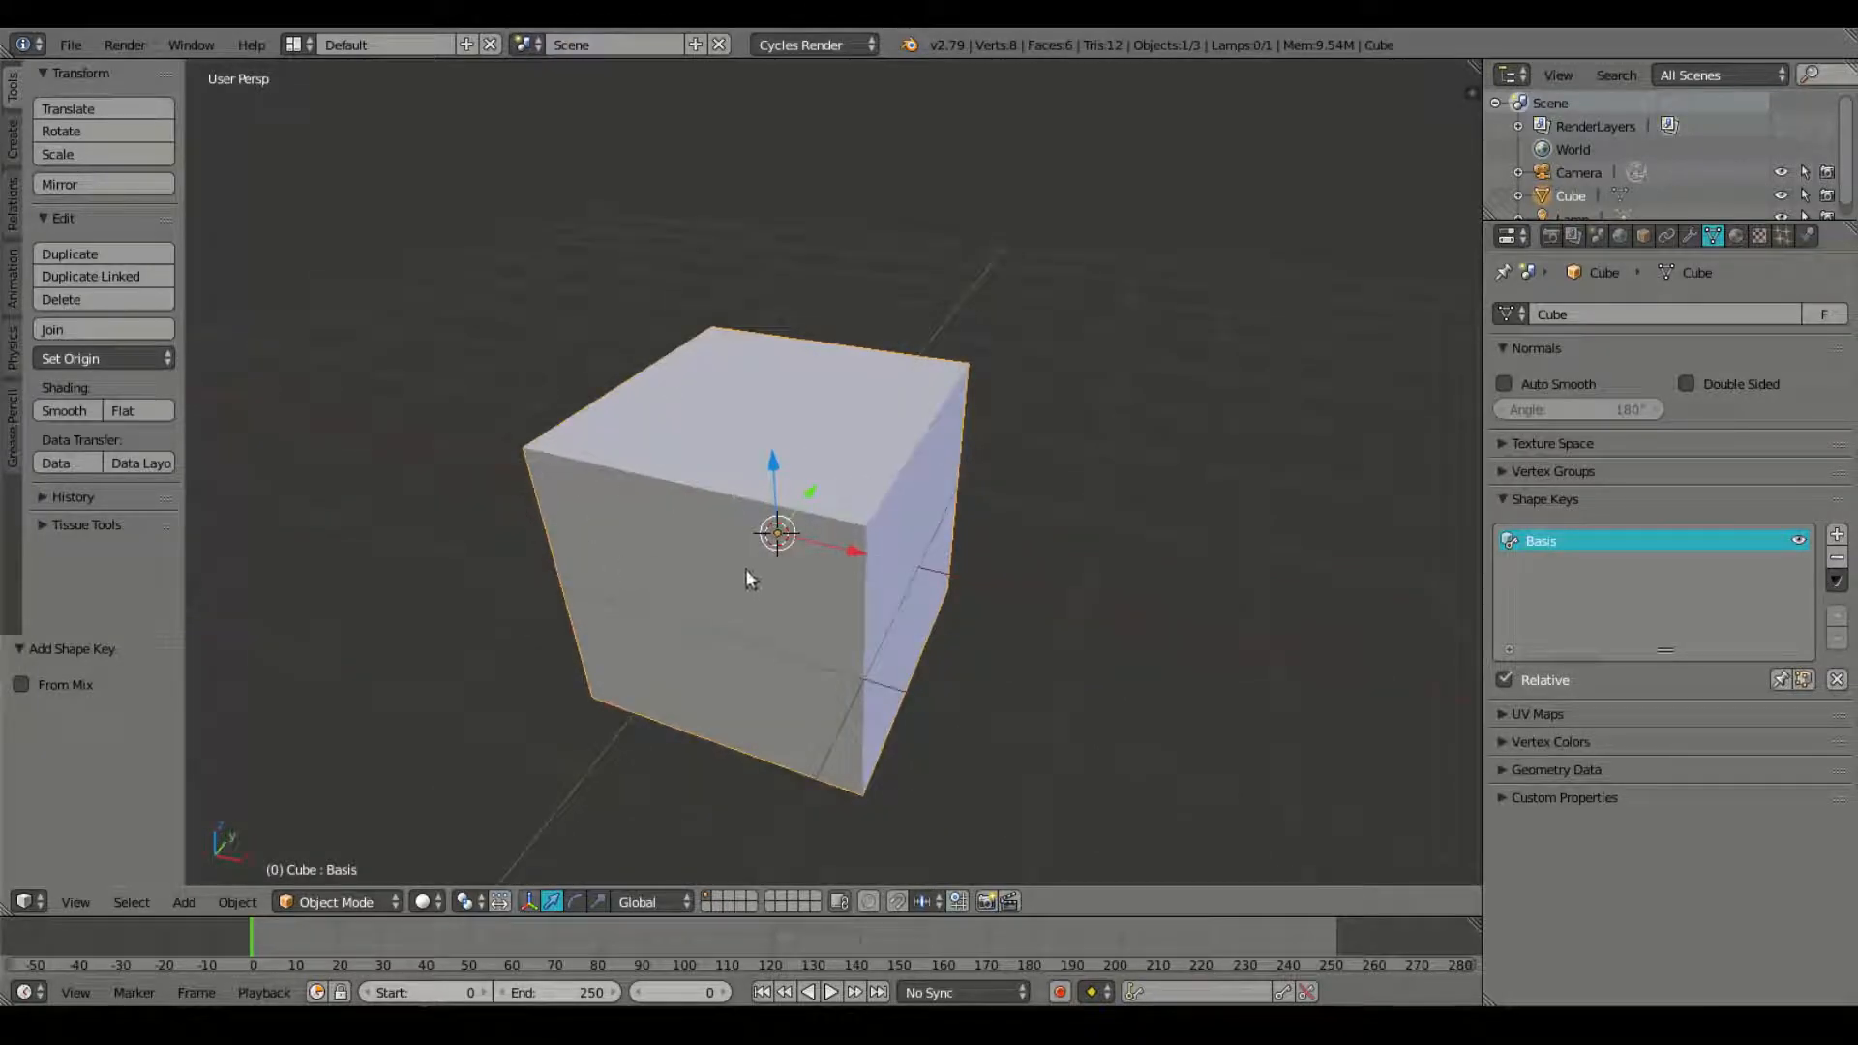
pyautogui.moveTo(898, 365)
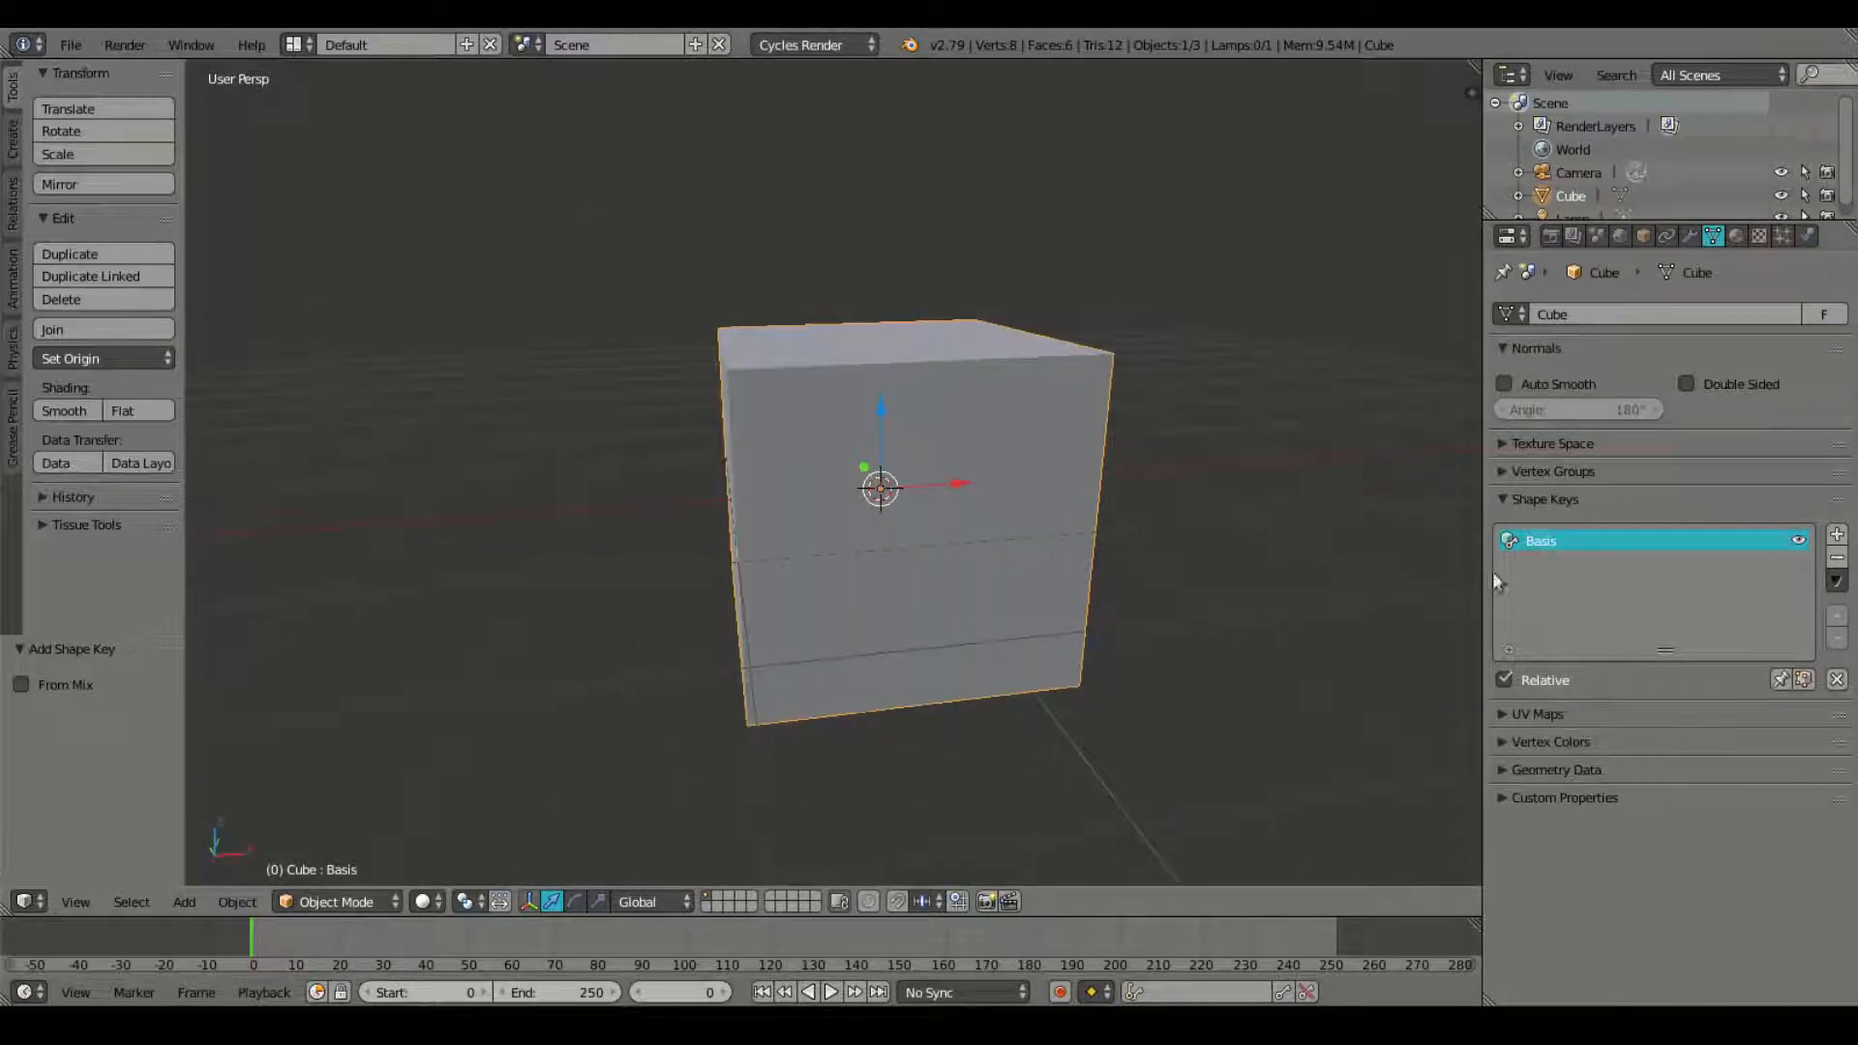
pyautogui.moveTo(910, 350)
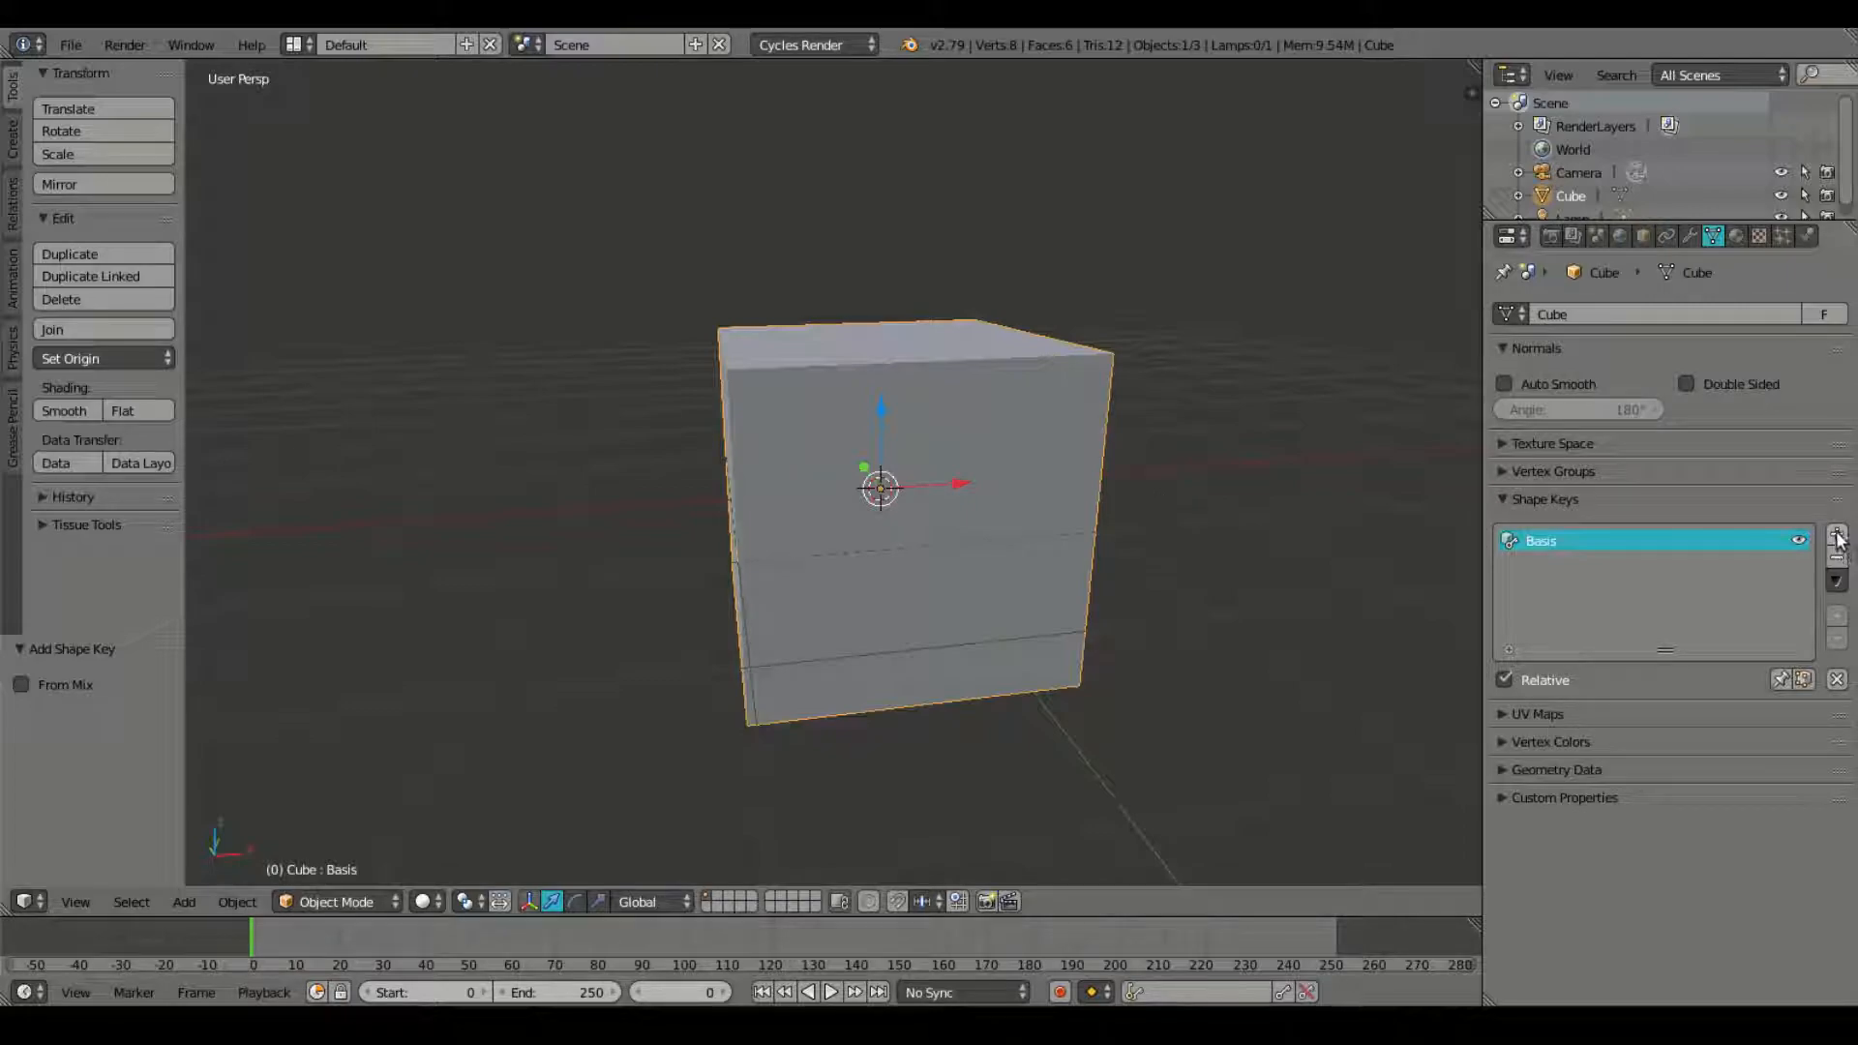
# Step: Add Key 1, raise the cube's top into a tower, and return to Object Mode
pyautogui.click(1836, 535)
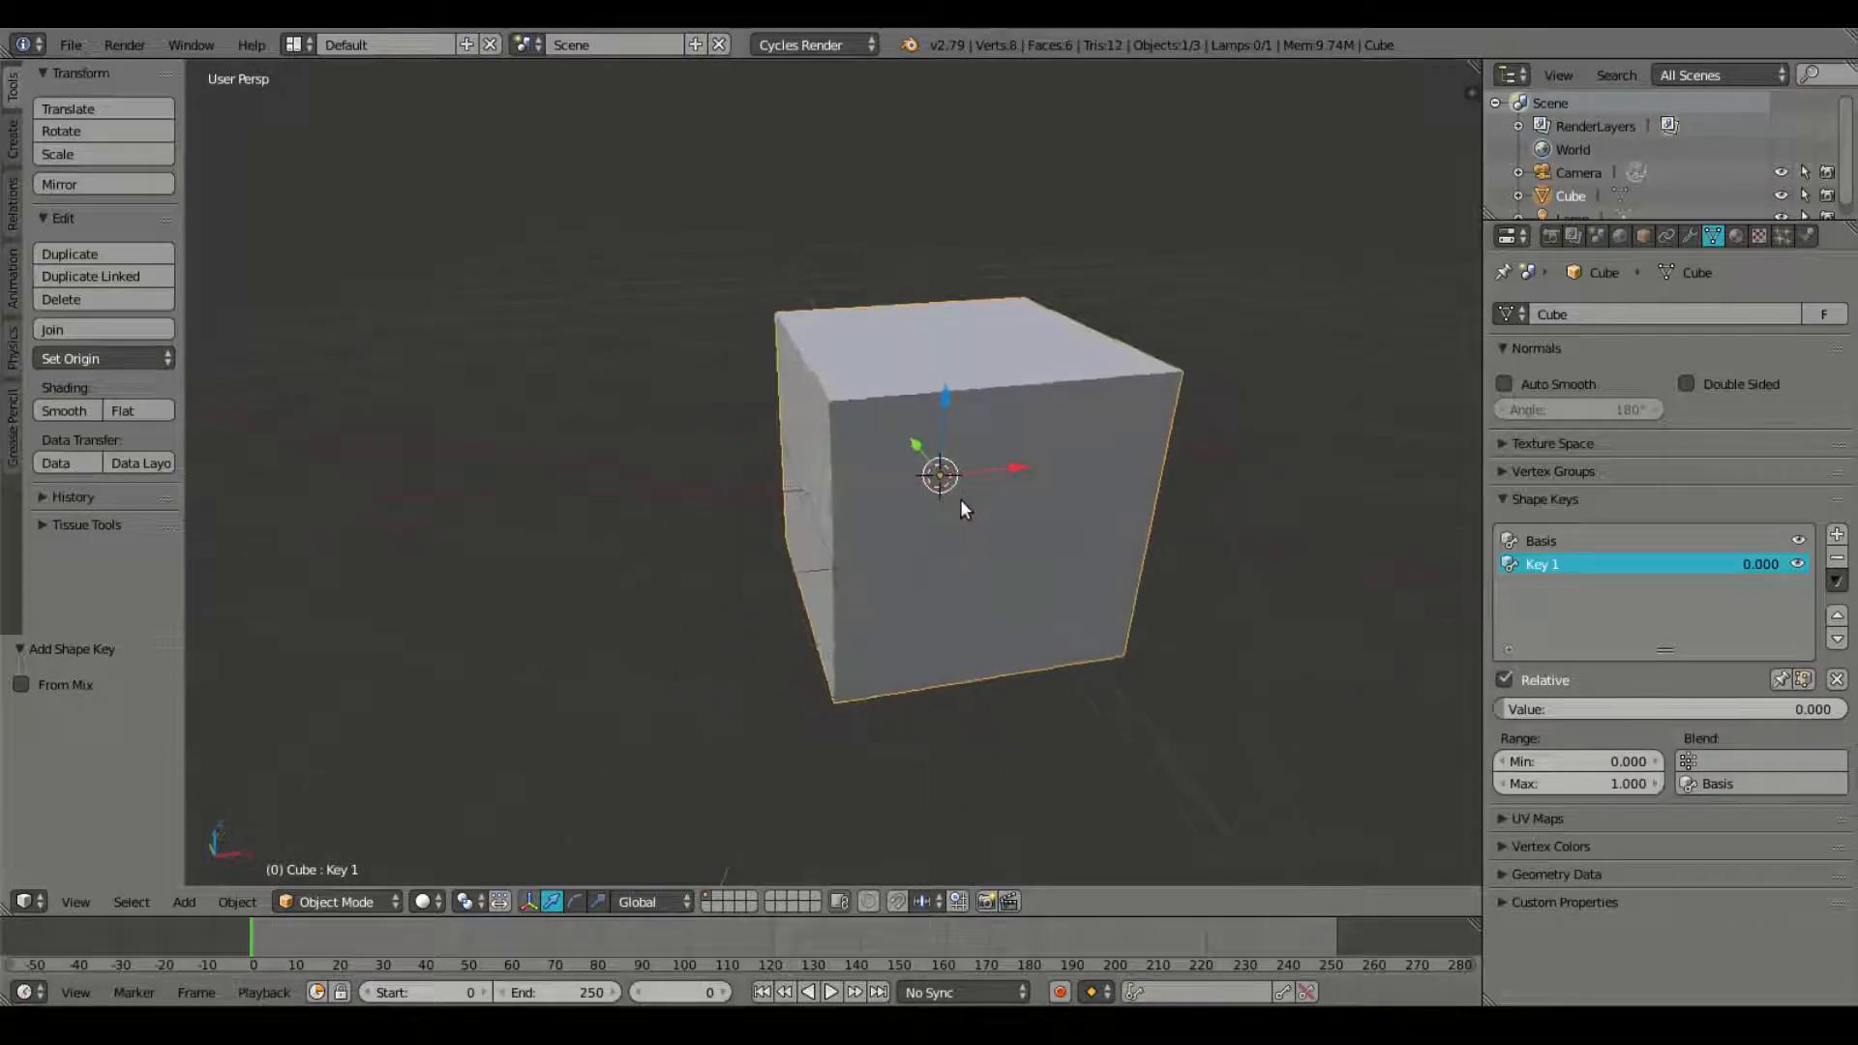
pyautogui.moveTo(960, 510); pyautogui.dragTo(804, 486)
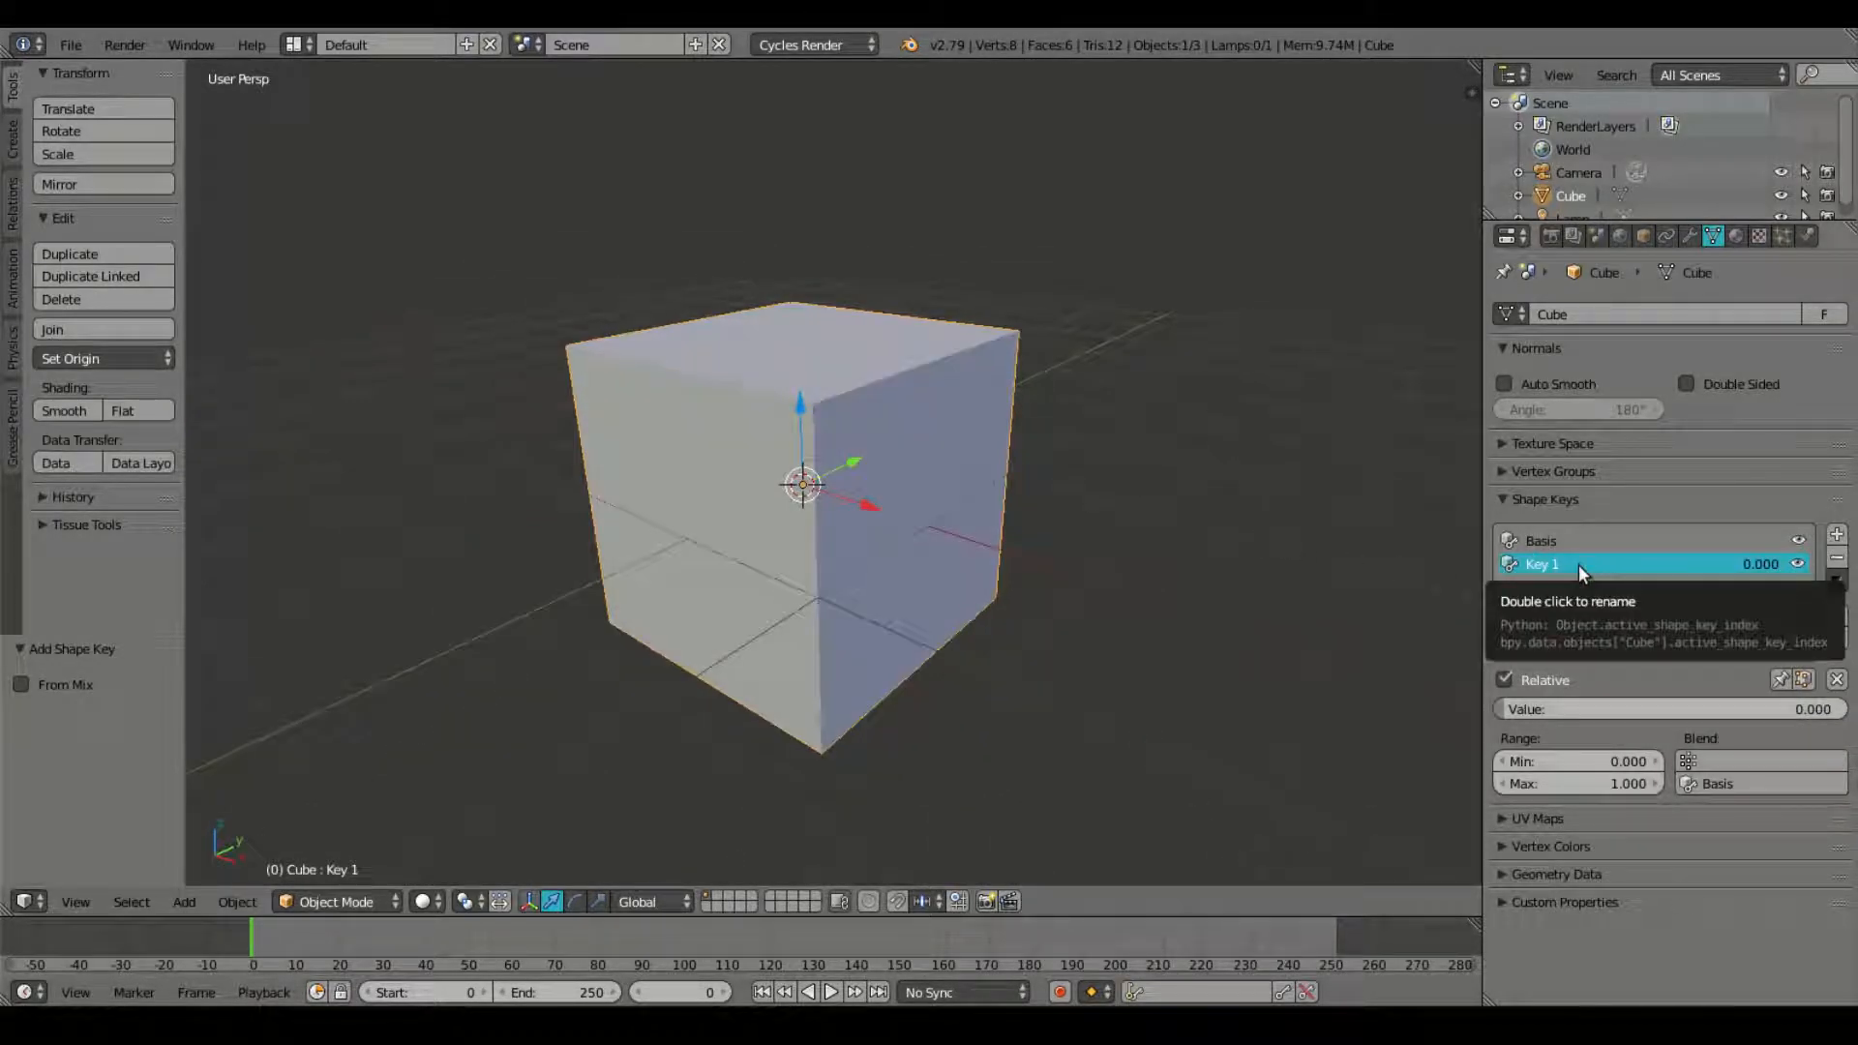
pyautogui.moveTo(960, 421)
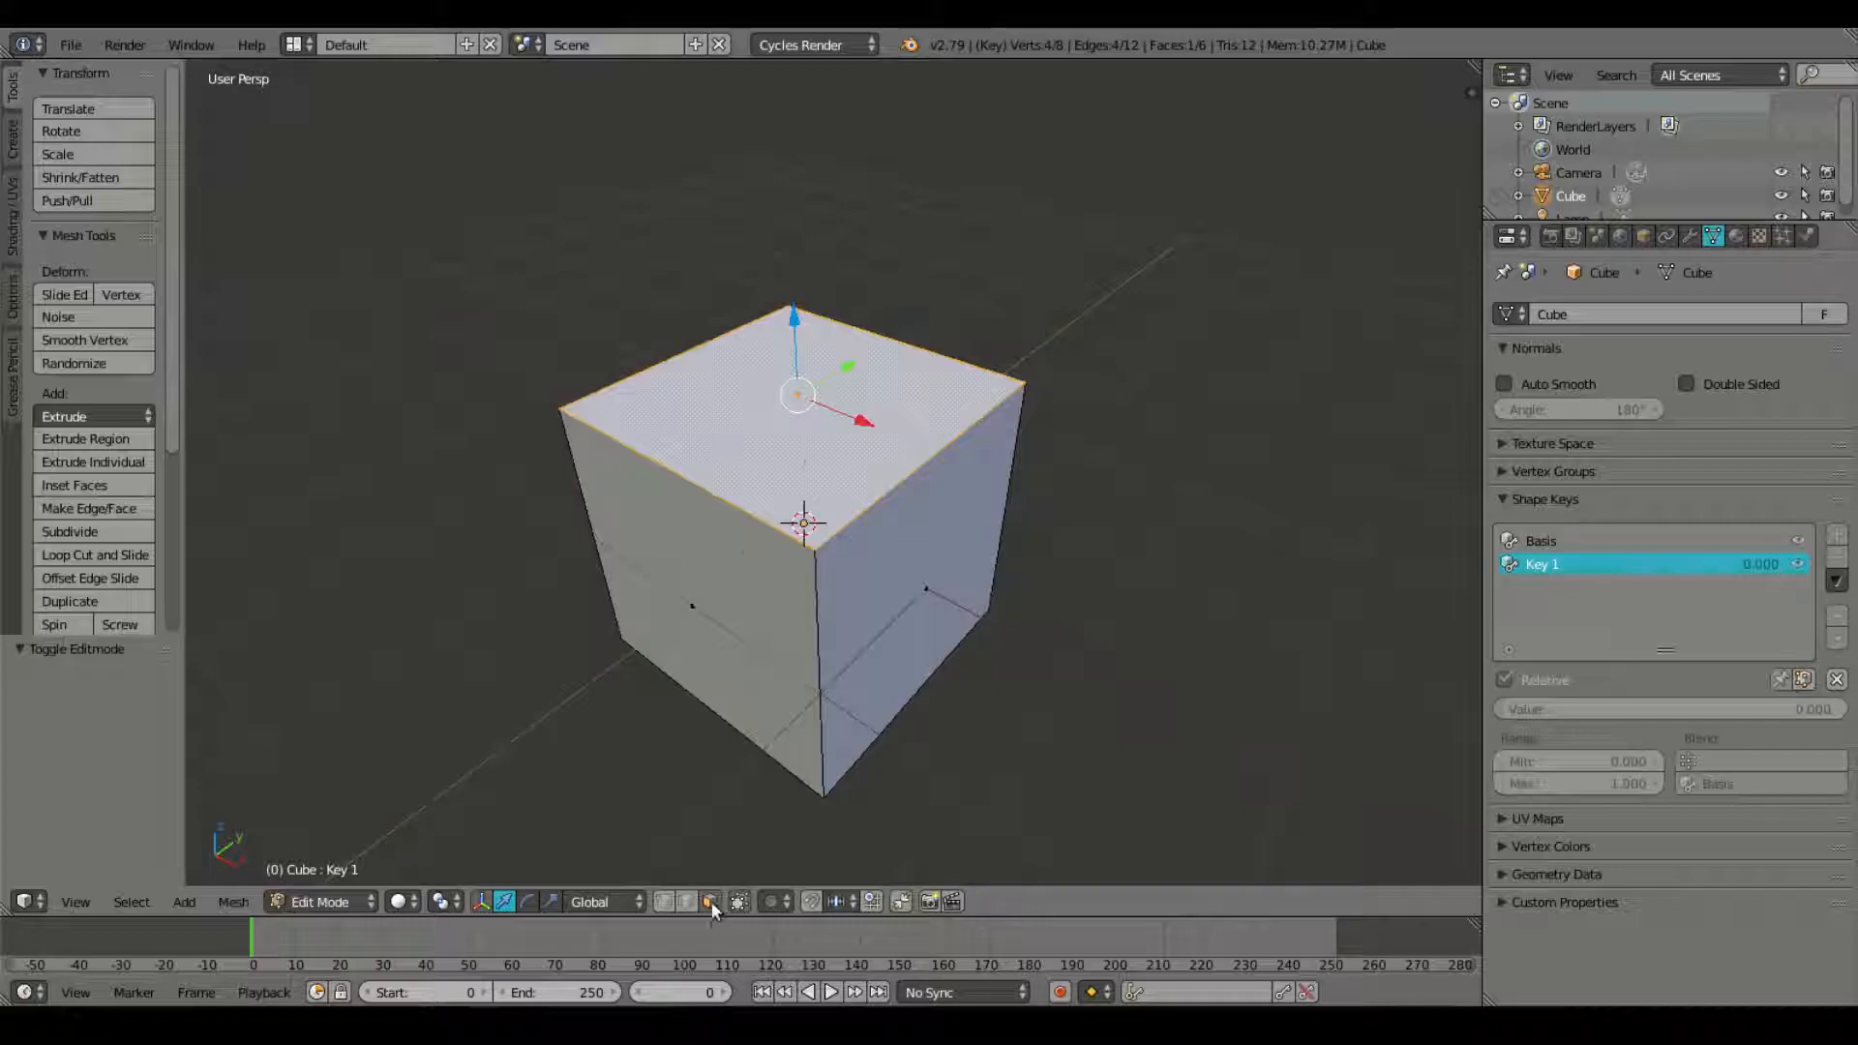
pyautogui.scroll(-3)
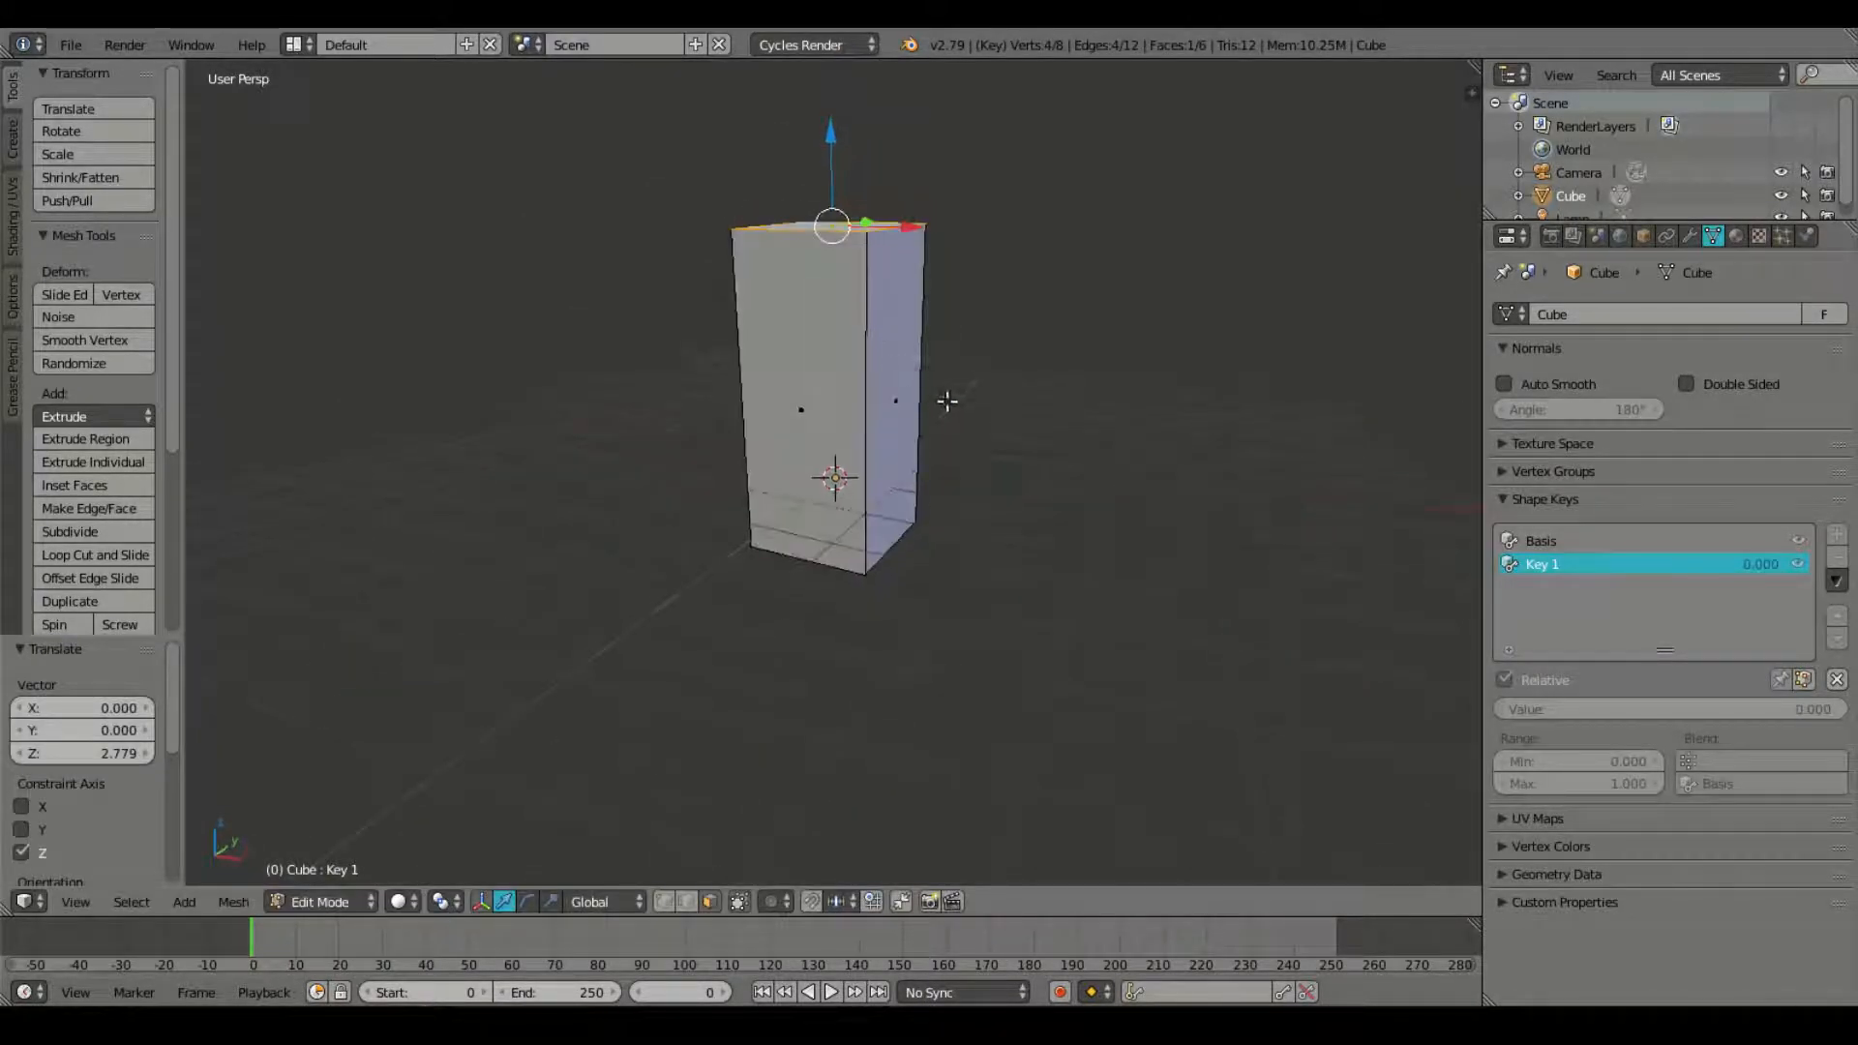
pyautogui.click(321, 902)
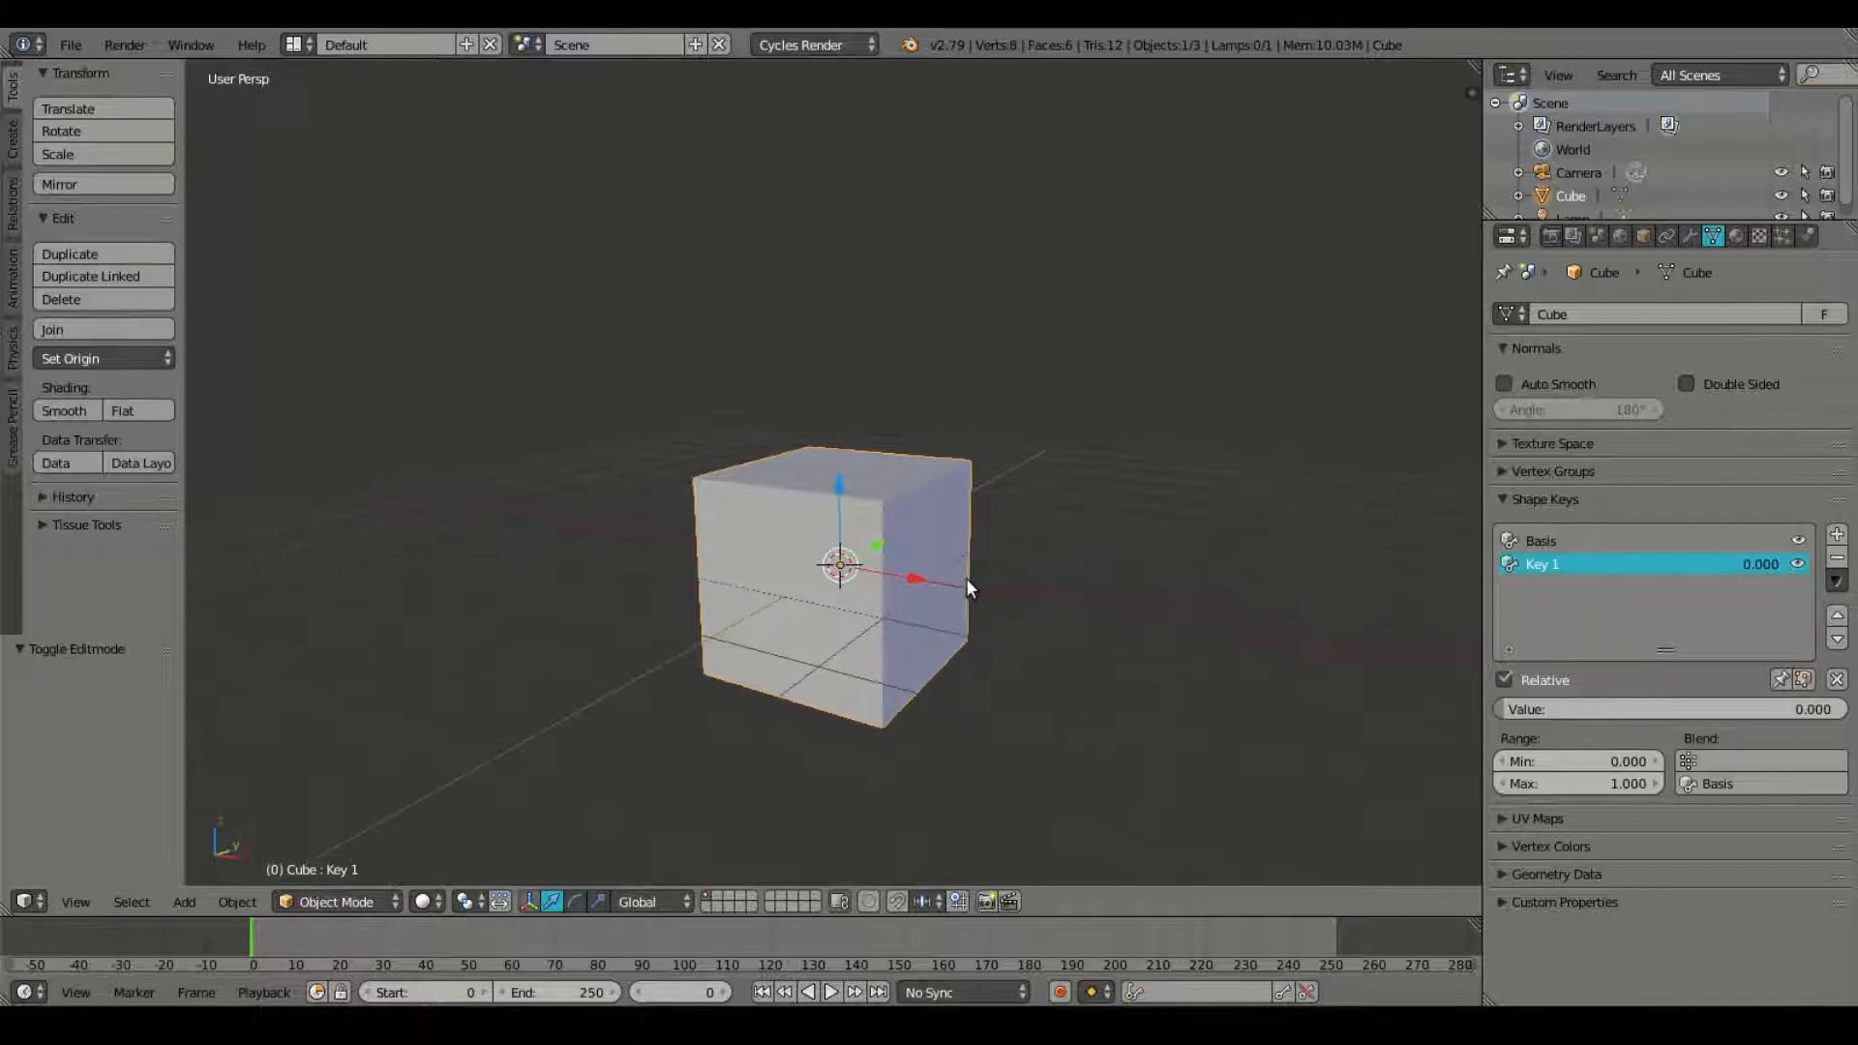
pyautogui.moveTo(1585, 709)
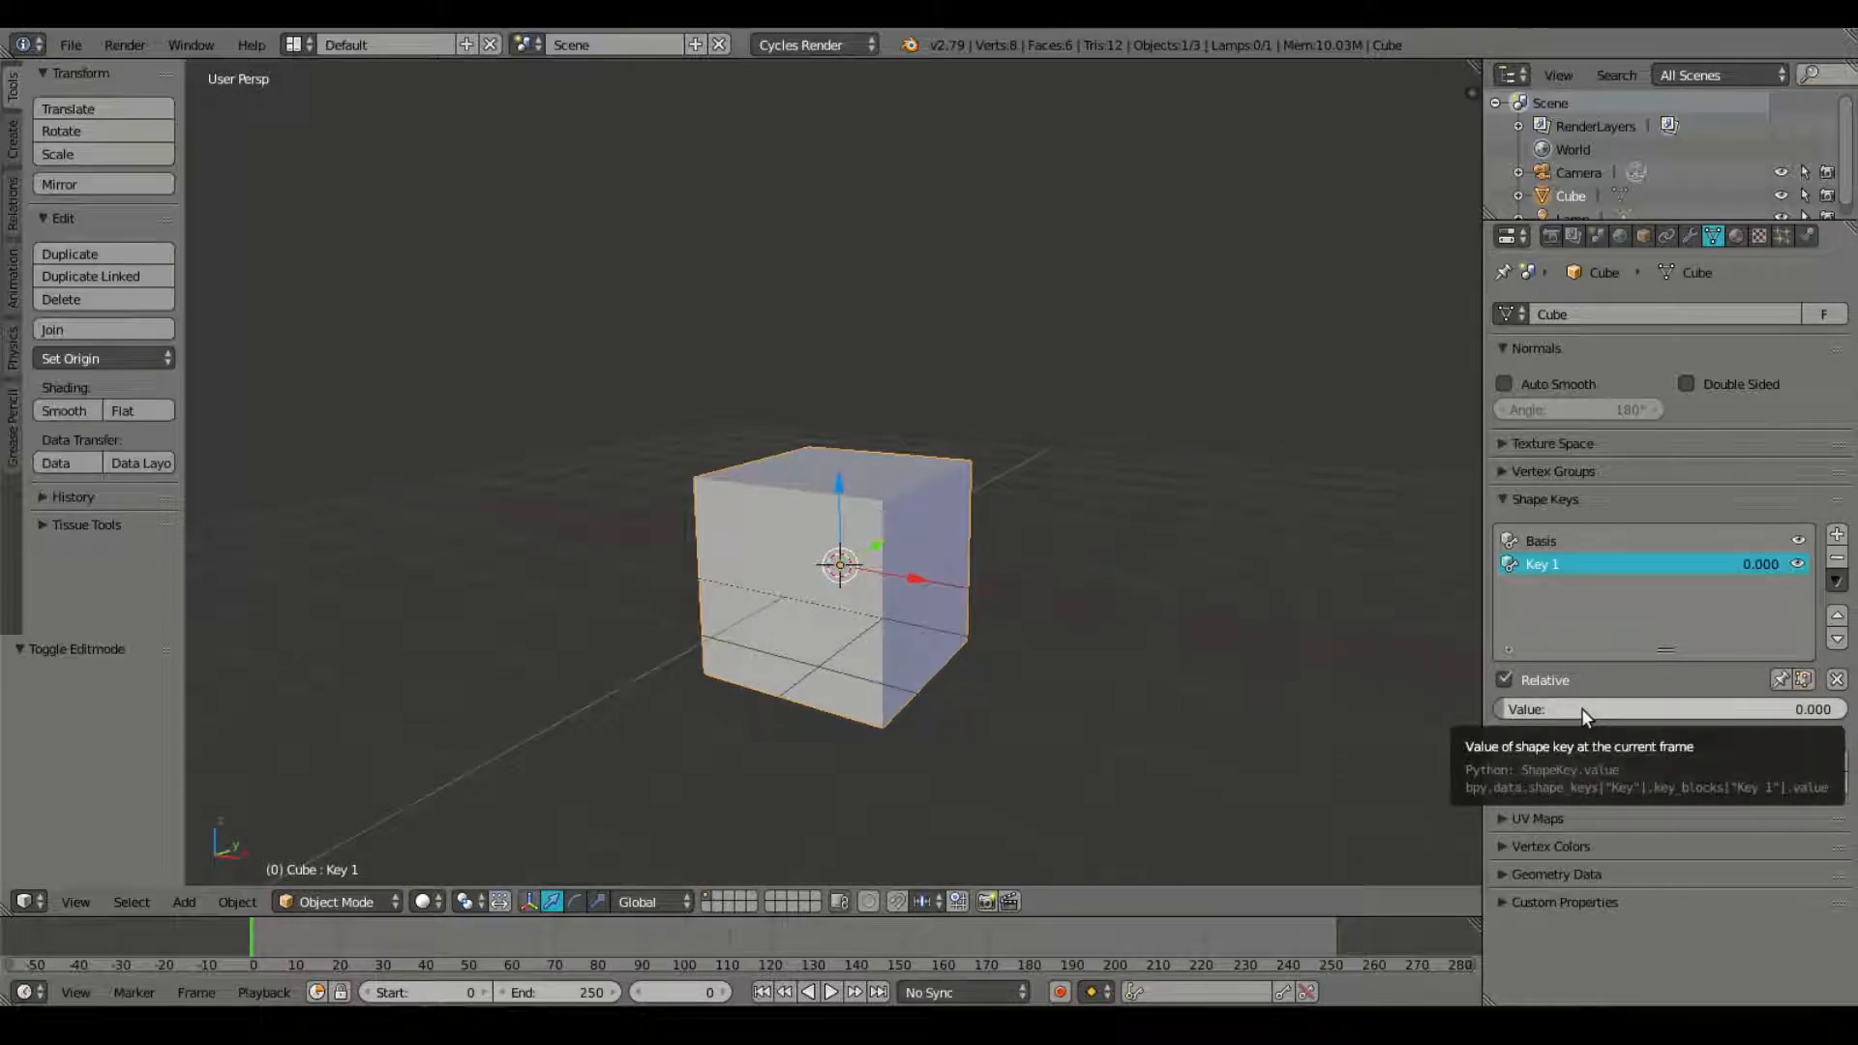
pyautogui.moveTo(1585, 709); pyautogui.dragTo(1612, 708)
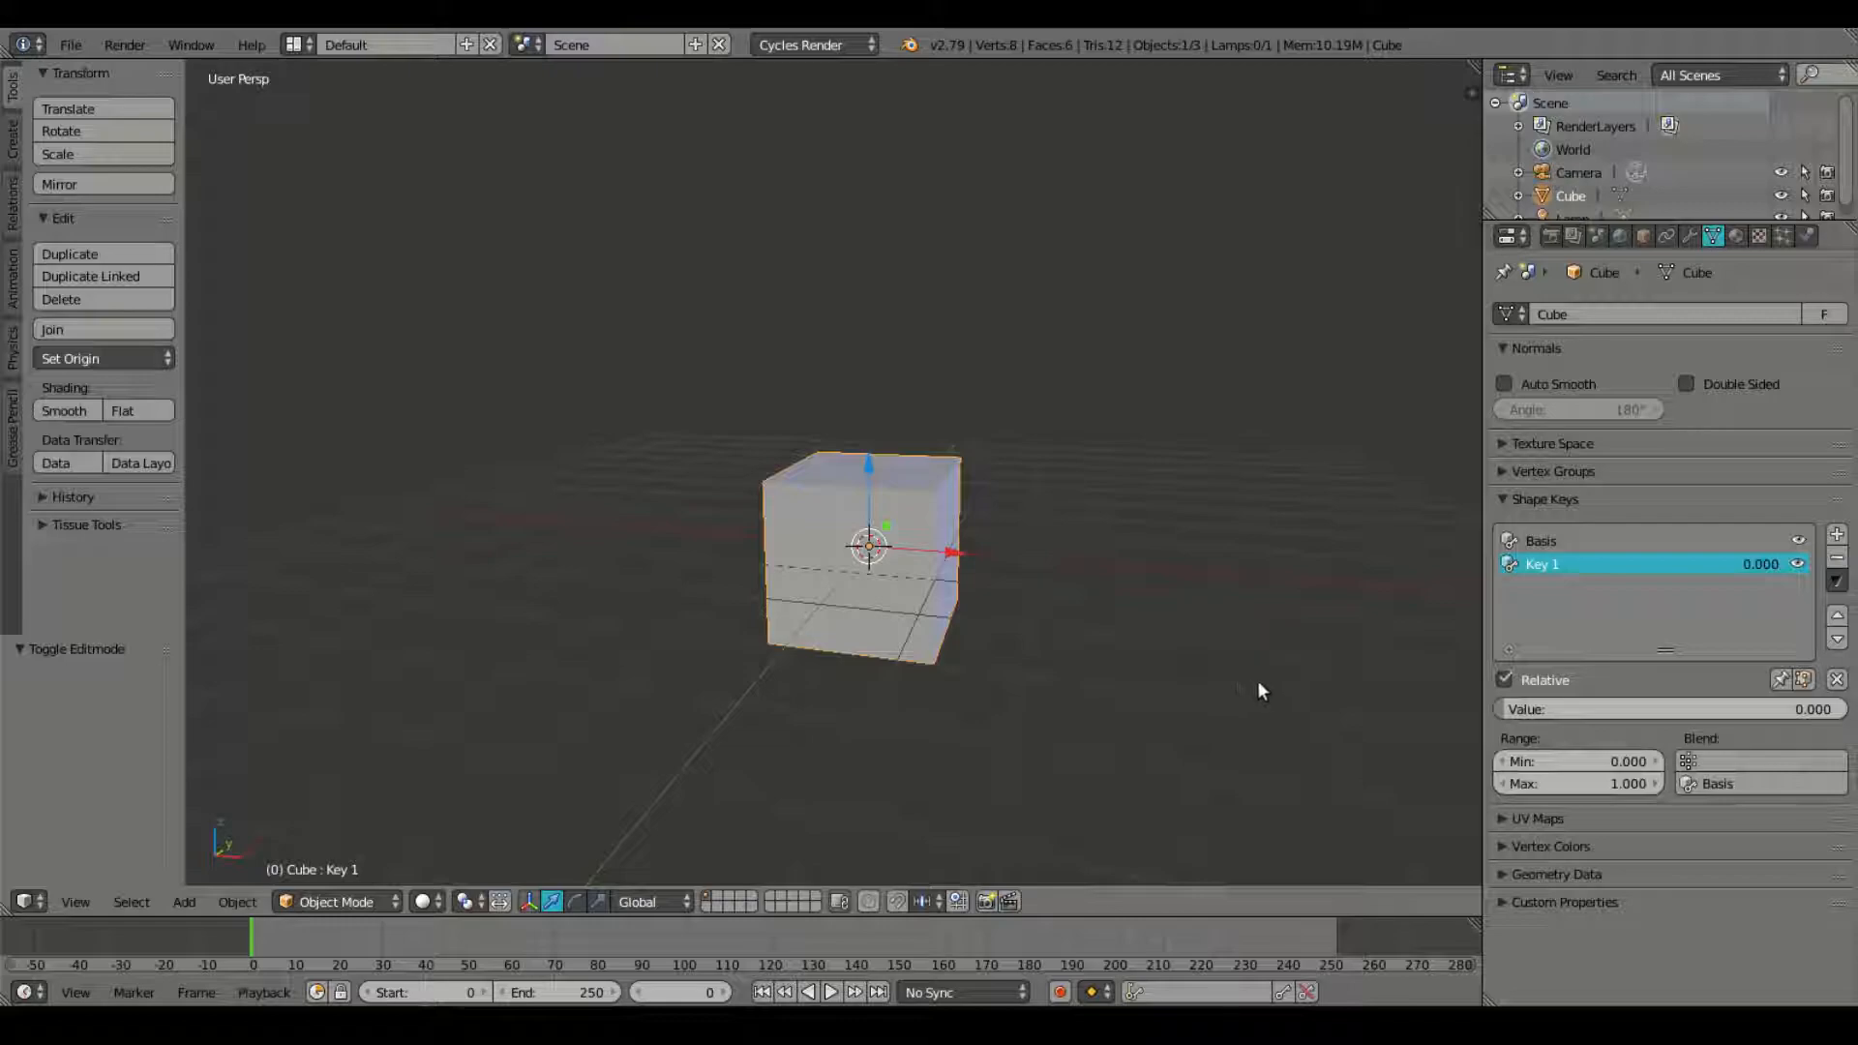
pyautogui.moveTo(1325, 710)
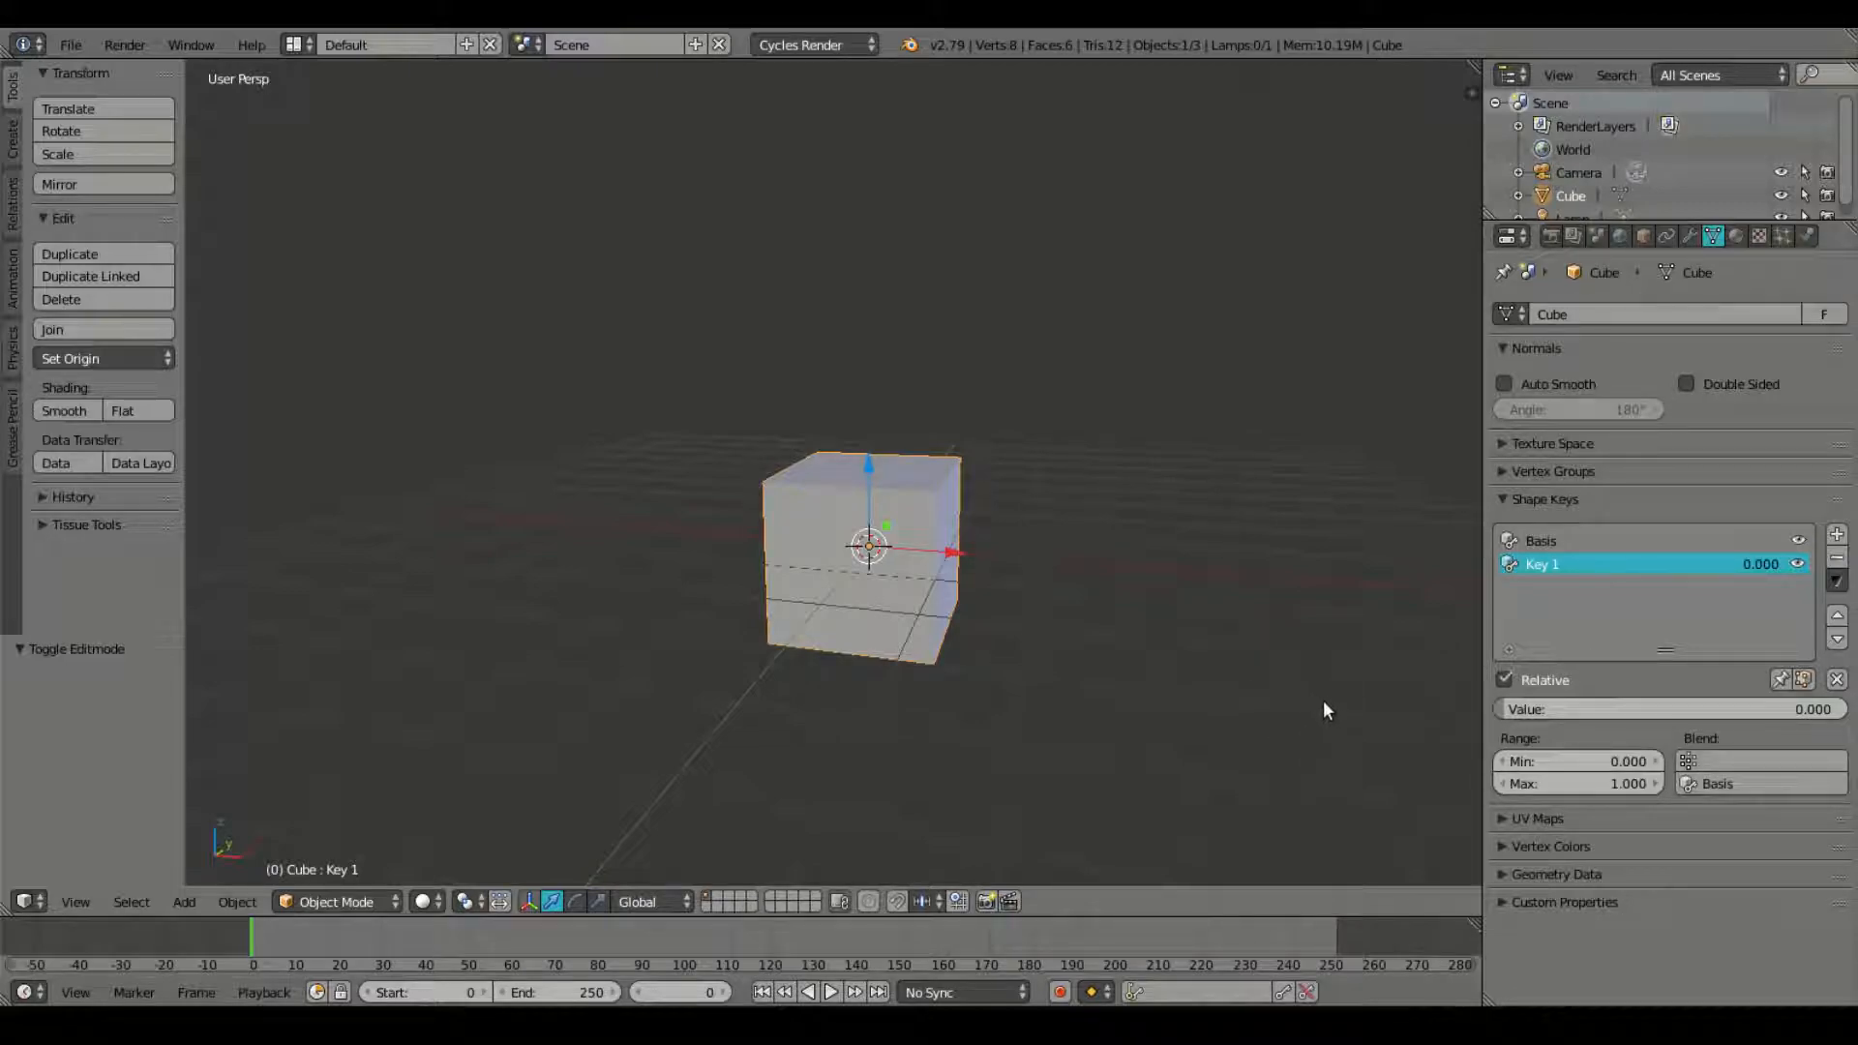
# Step: Keyframe Key 1 at value 0 on frame 0, then go to frame 50
pyautogui.moveTo(1325, 708); pyautogui.dragTo(1091, 624)
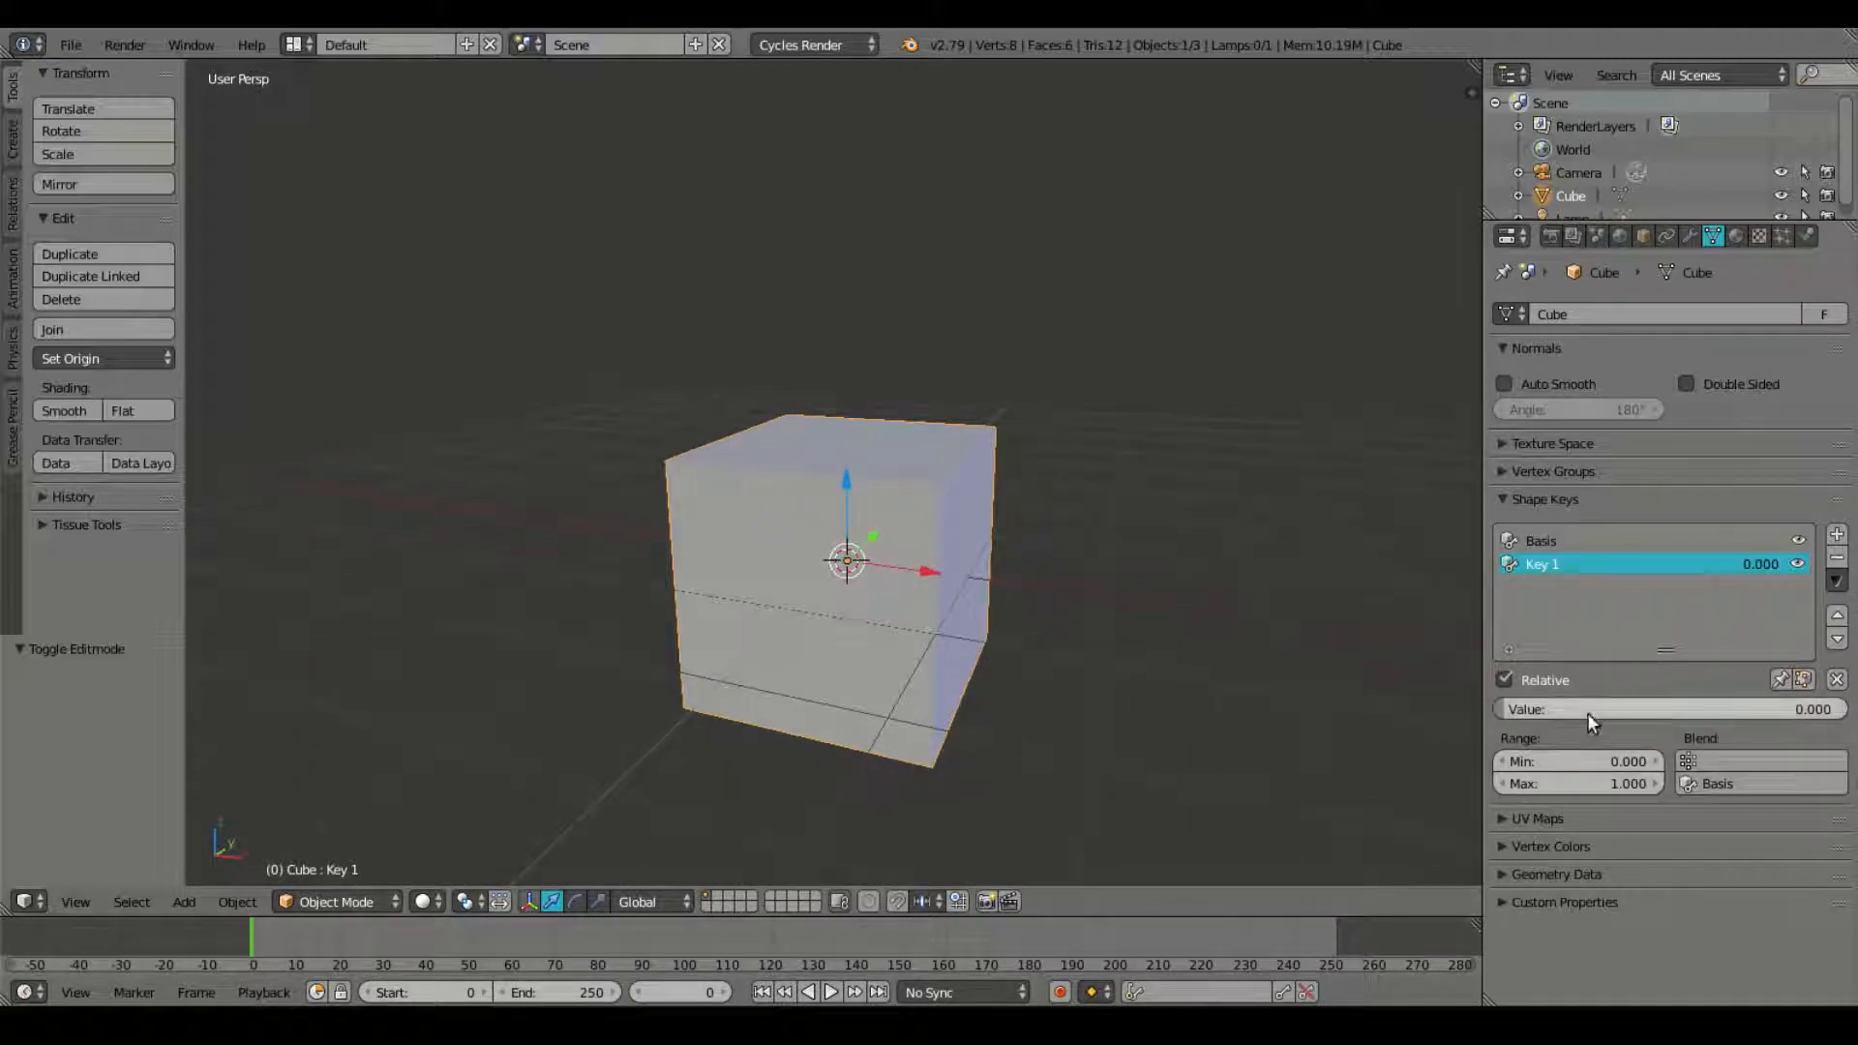
pyautogui.moveTo(1591, 723)
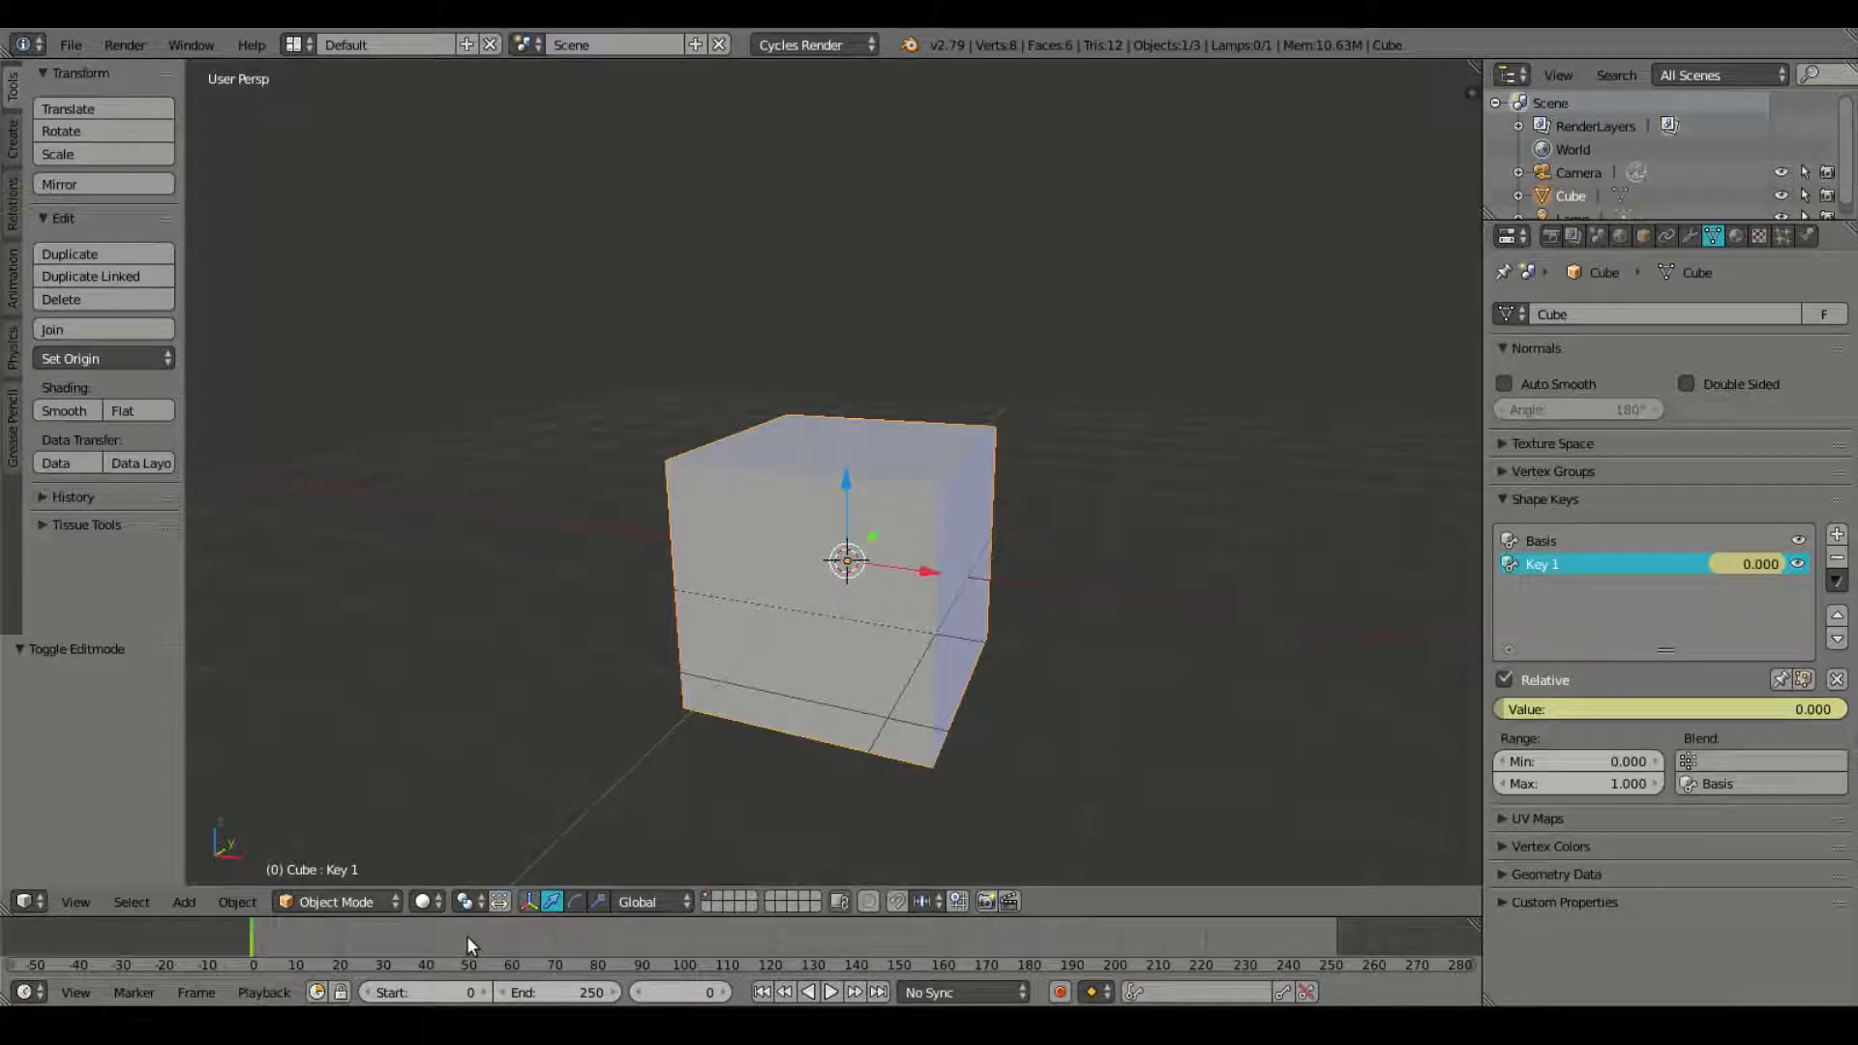
pyautogui.click(469, 942)
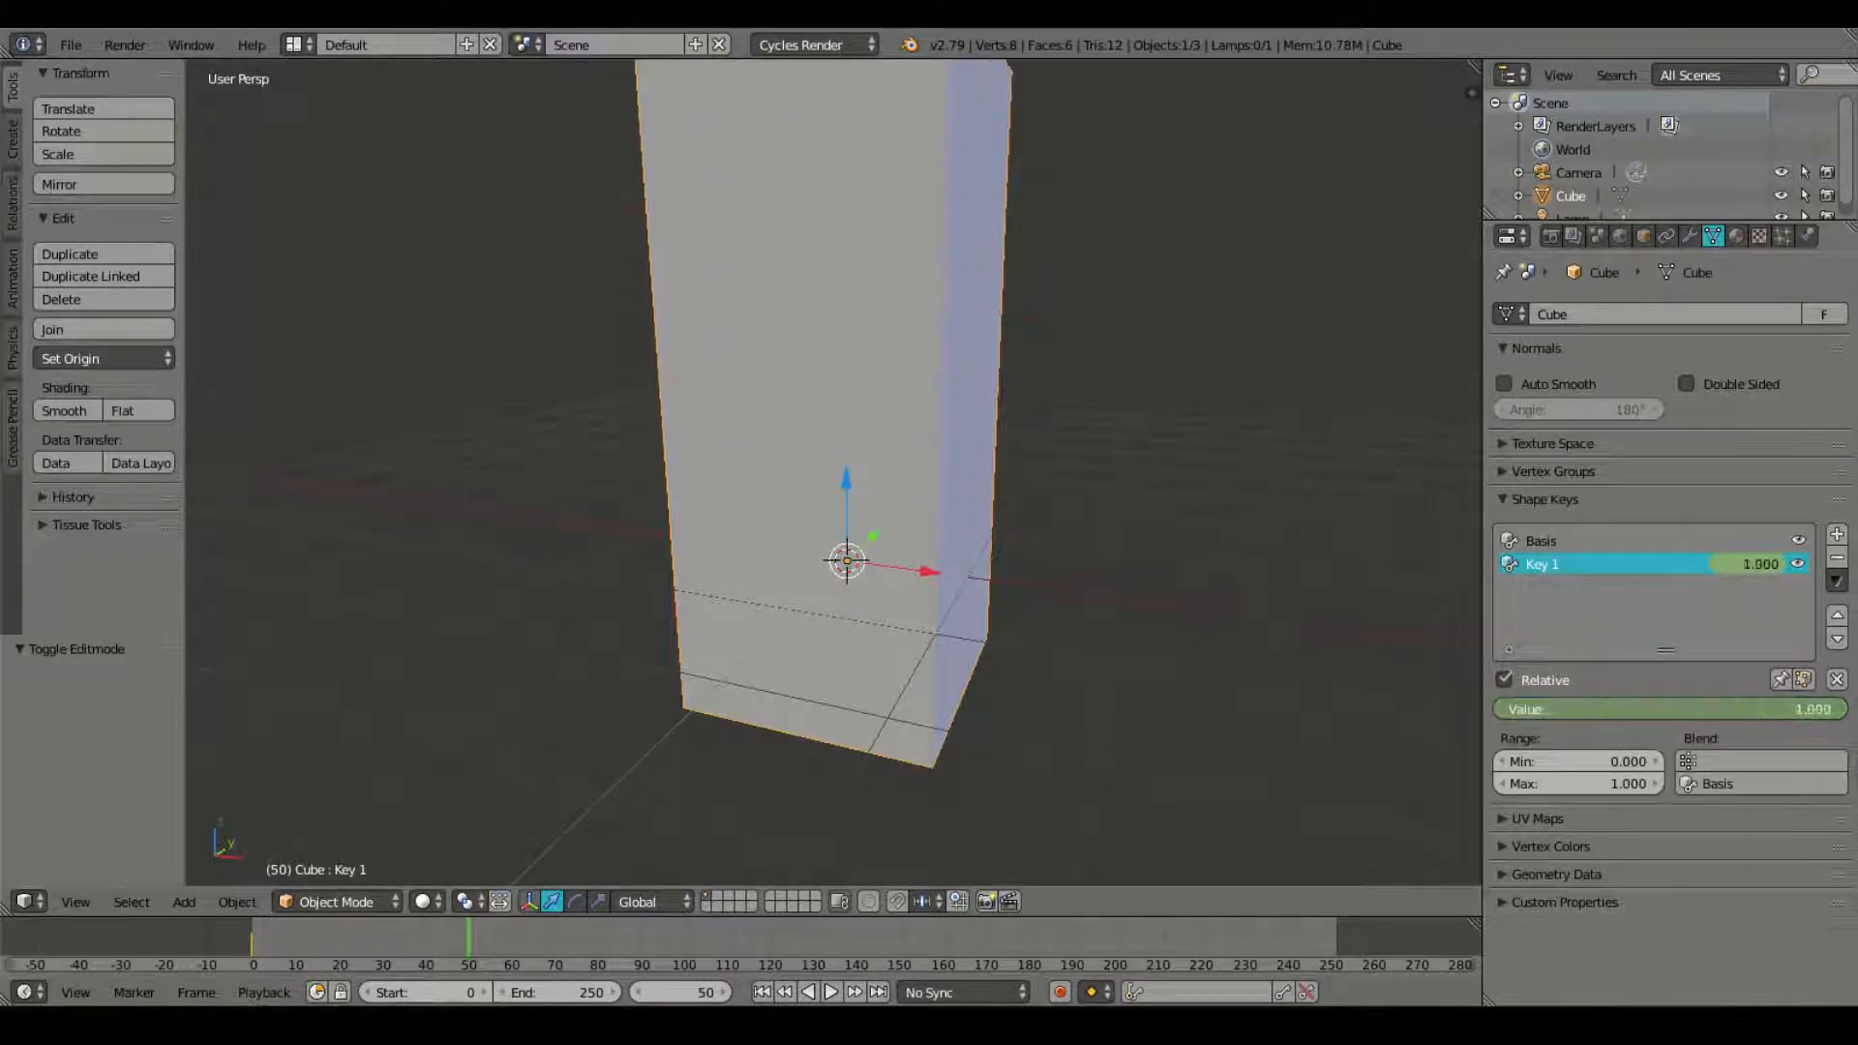
pyautogui.moveTo(1769, 708)
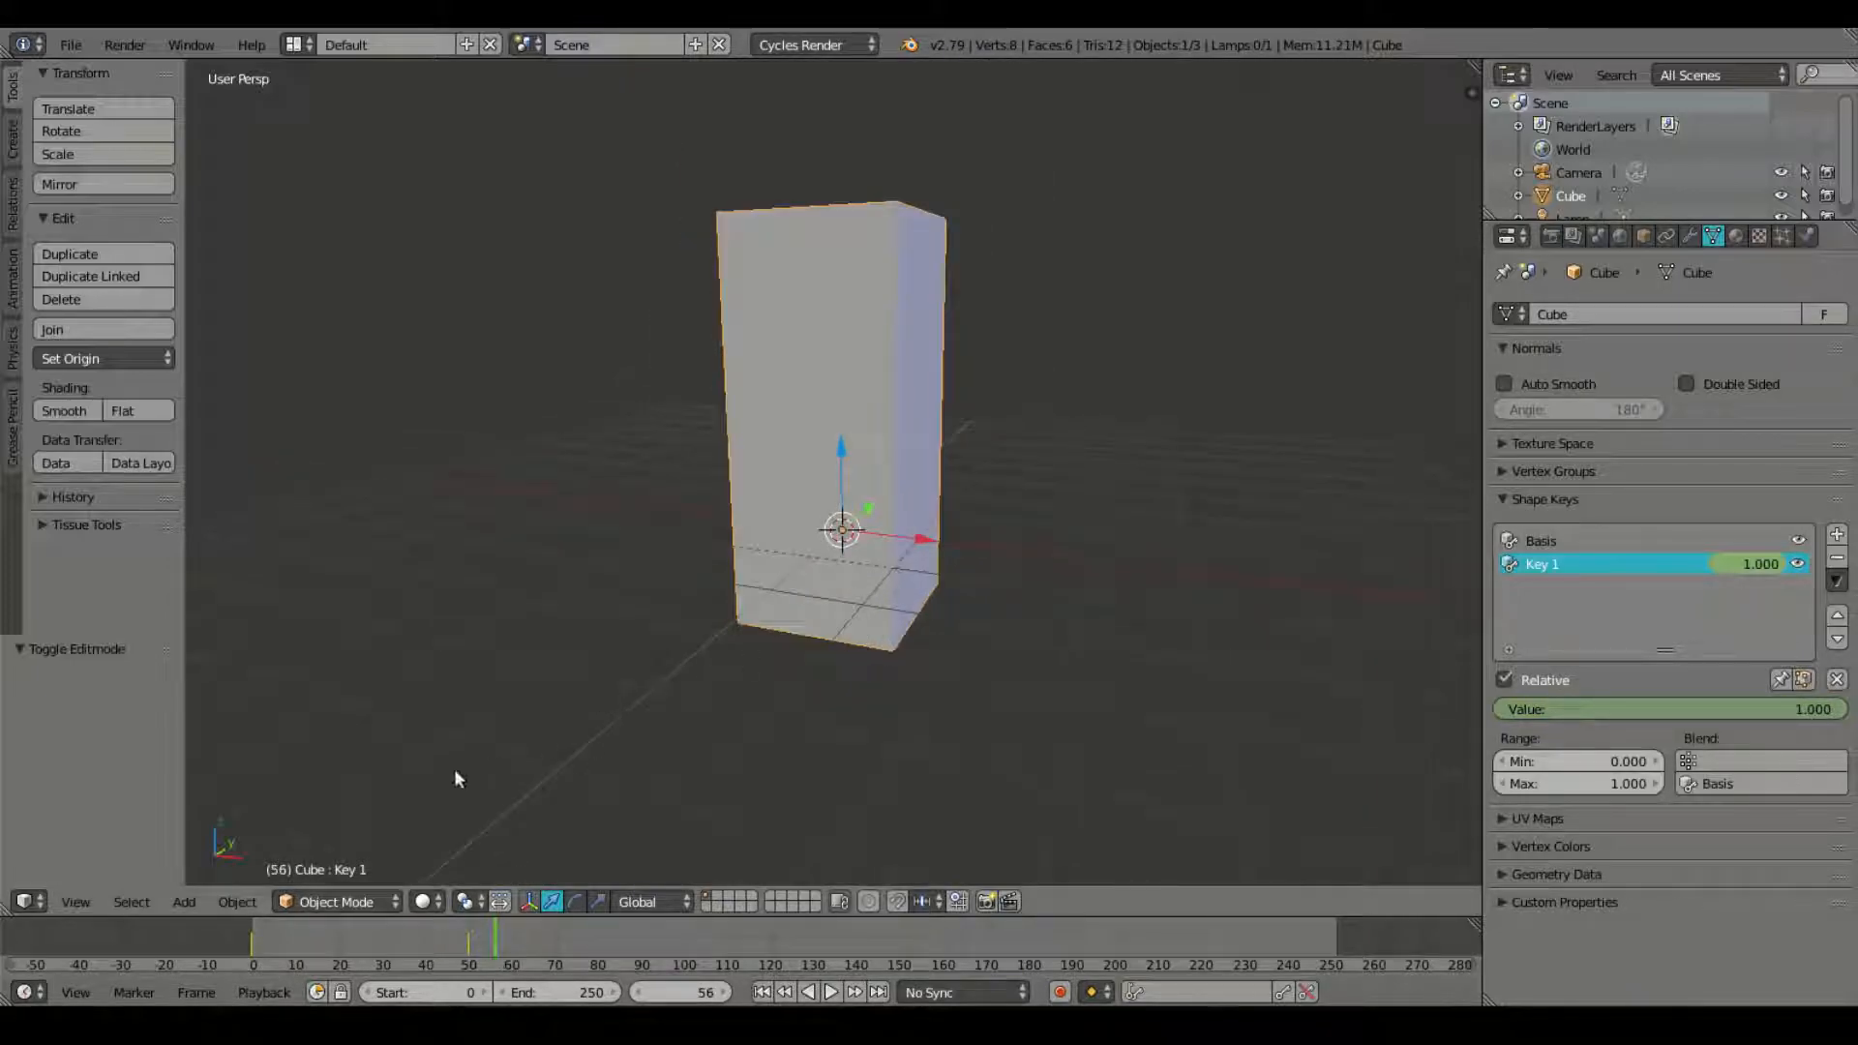
# Step: Add a ground plane below the cube at frame 0 and preview the rising animation
pyautogui.click(184, 903)
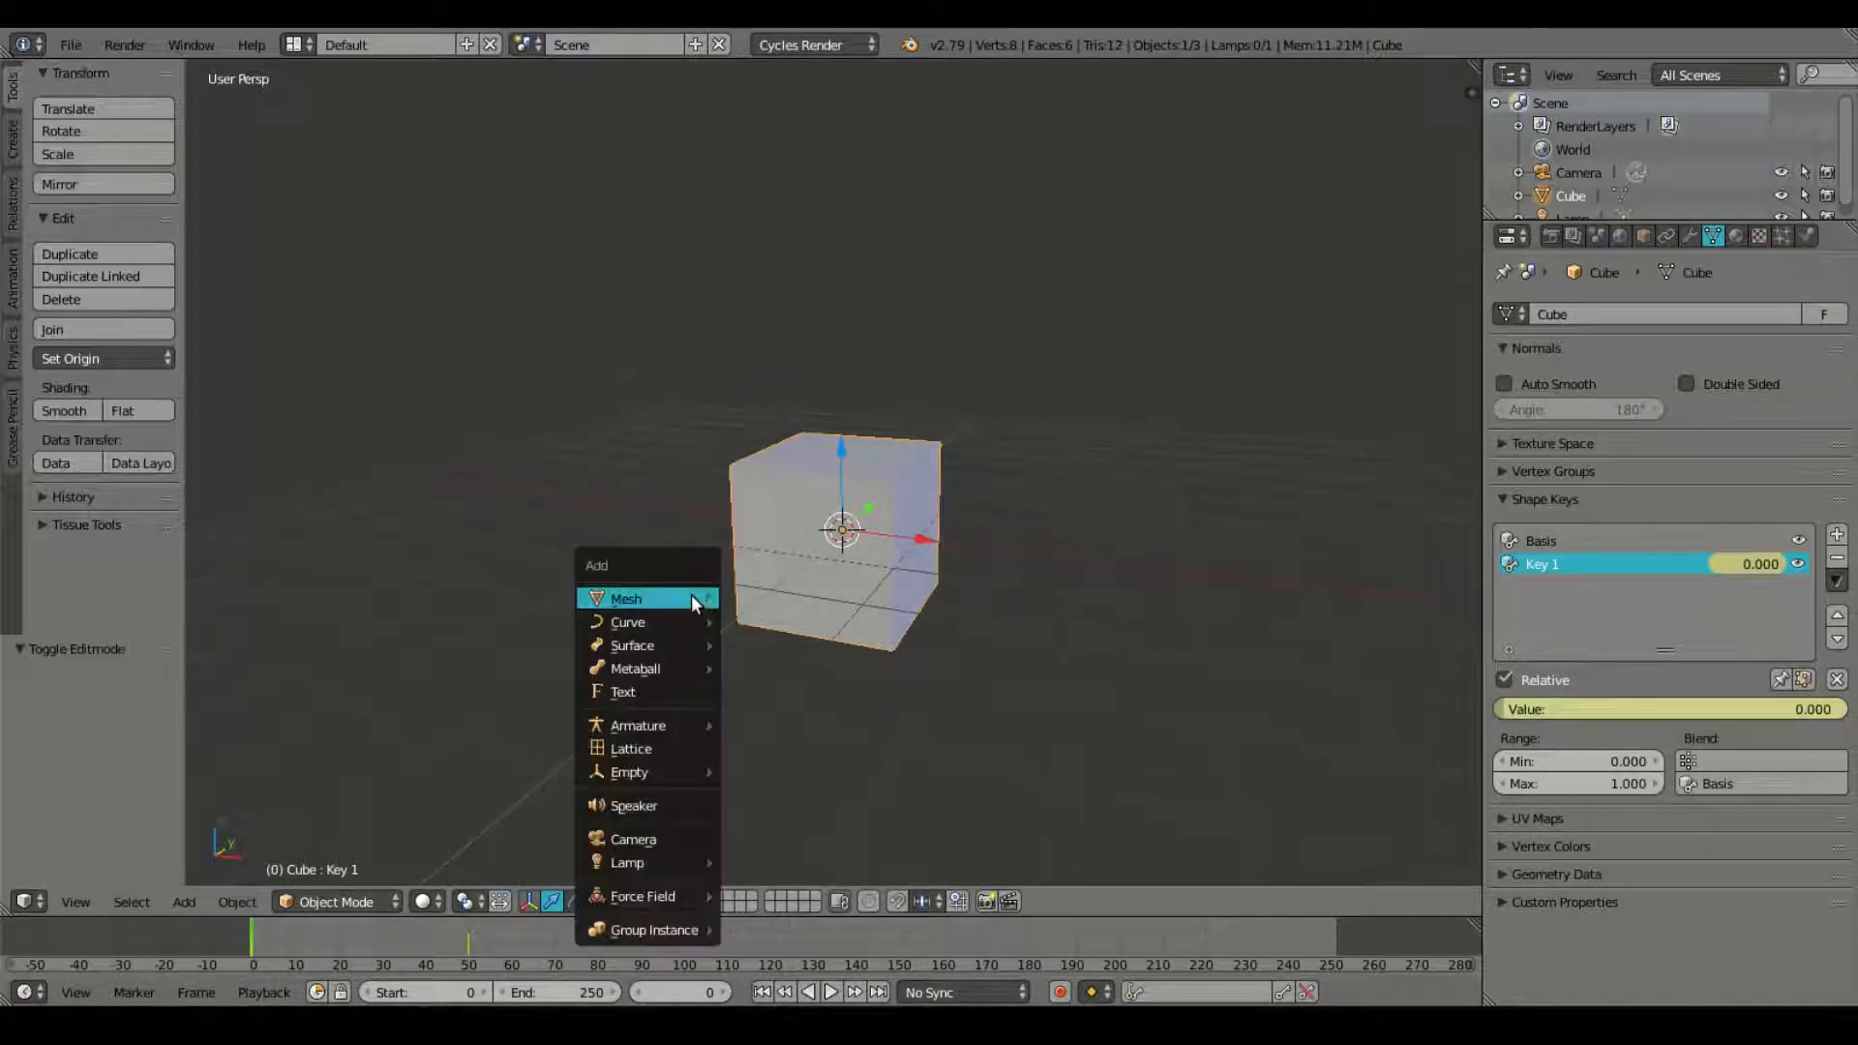
pyautogui.click(624, 599)
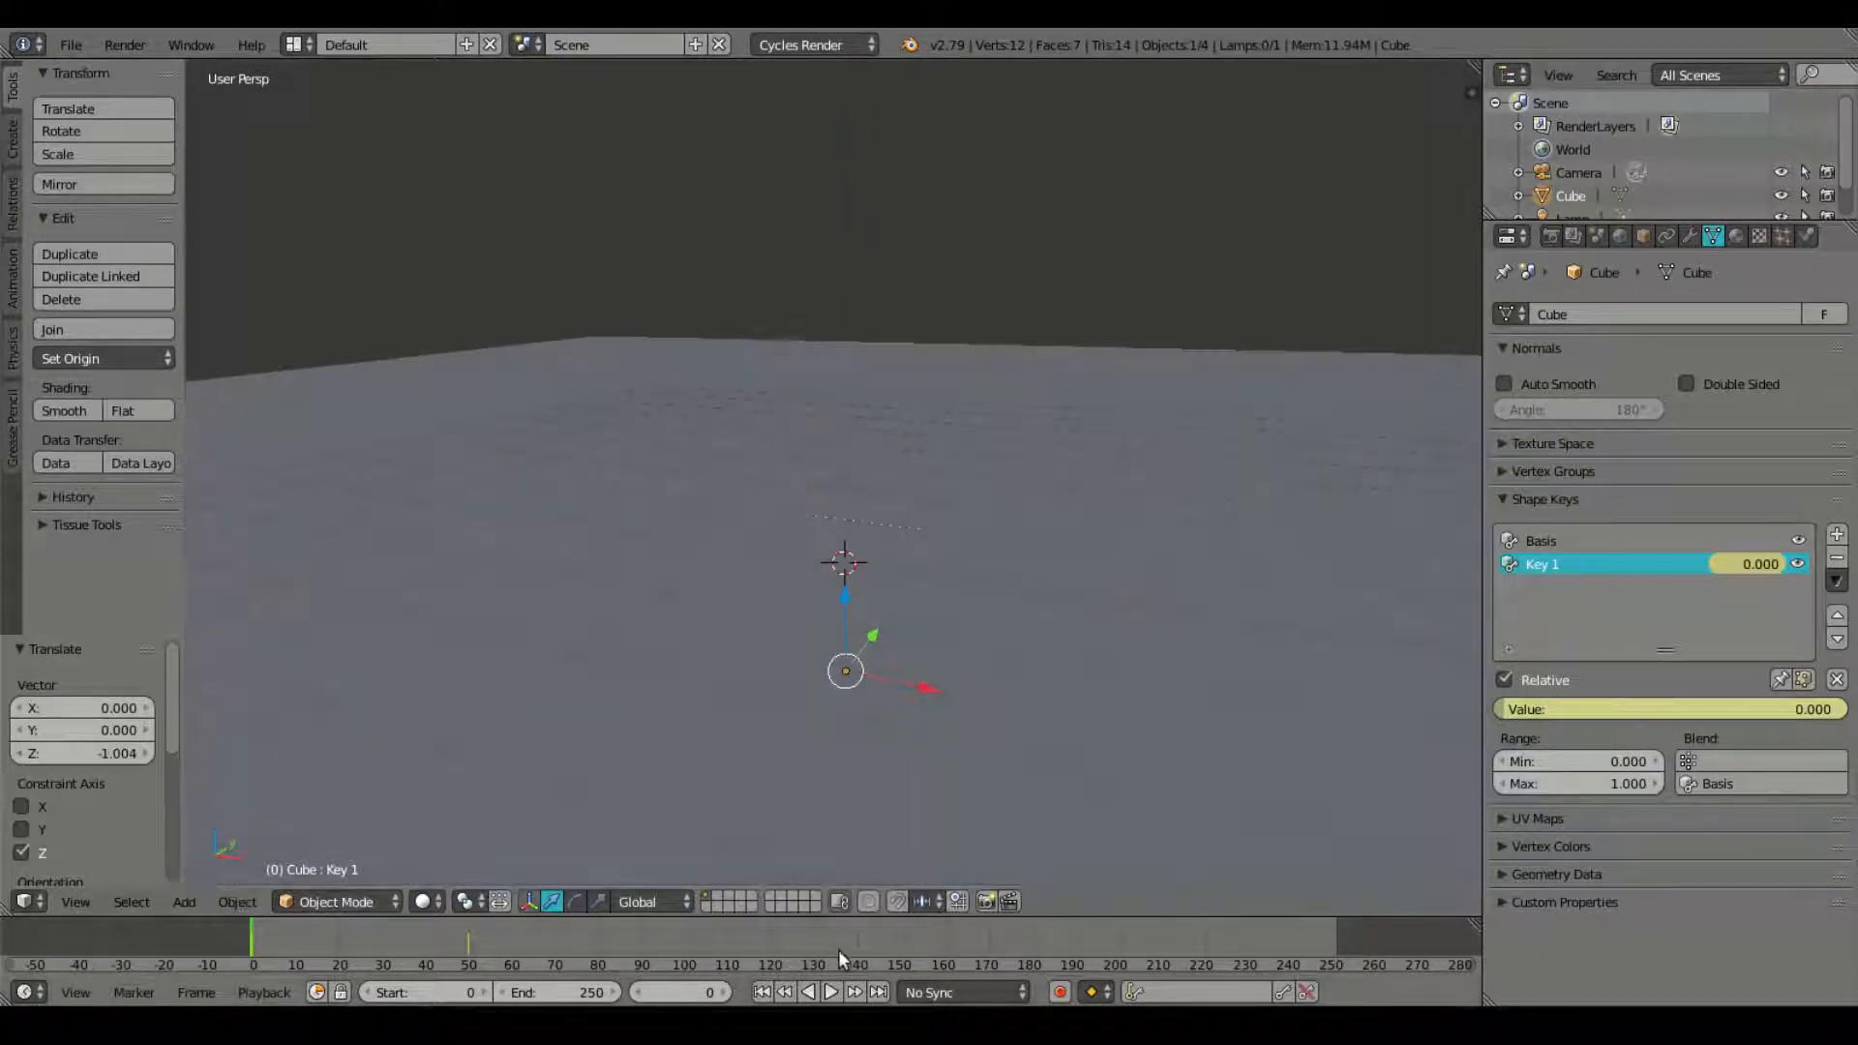
pyautogui.click(830, 992)
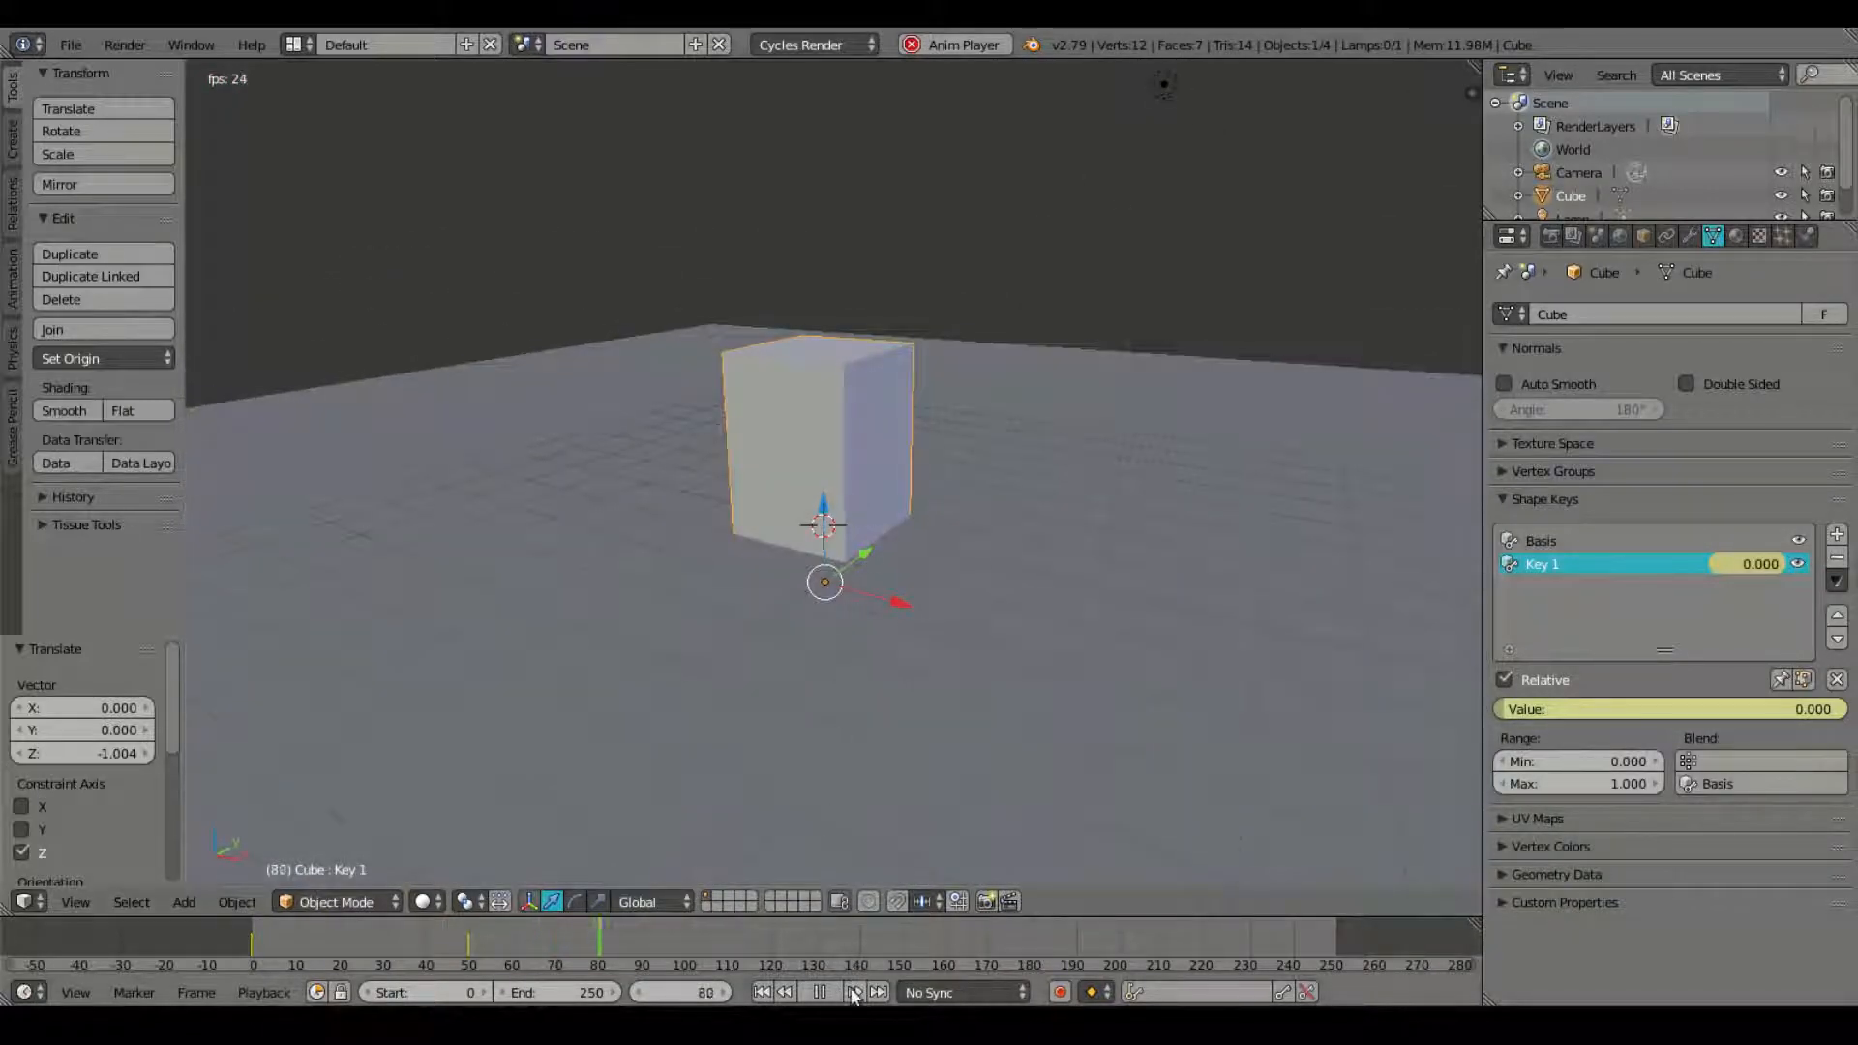
pyautogui.click(854, 992)
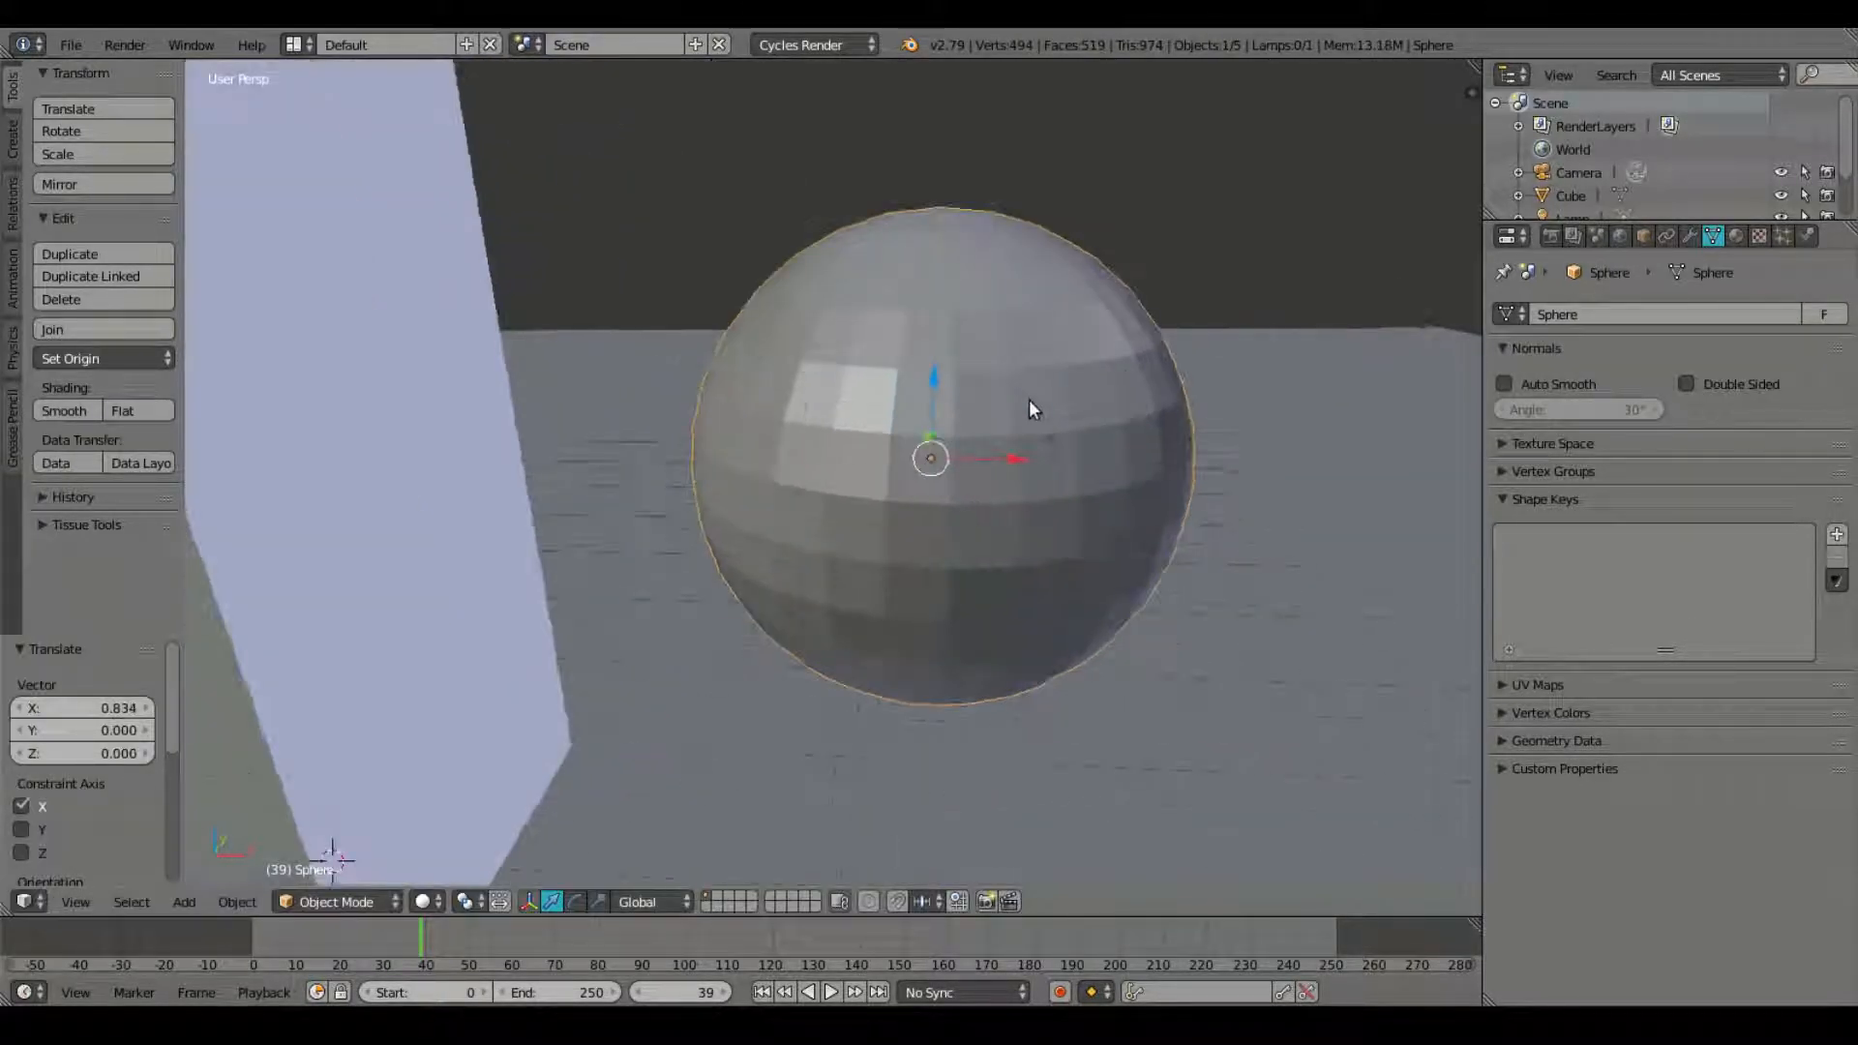
# Step: In Edit Mode, select the sphere's top pole from above and flatten it with proportional editing
pyautogui.press('Tab')
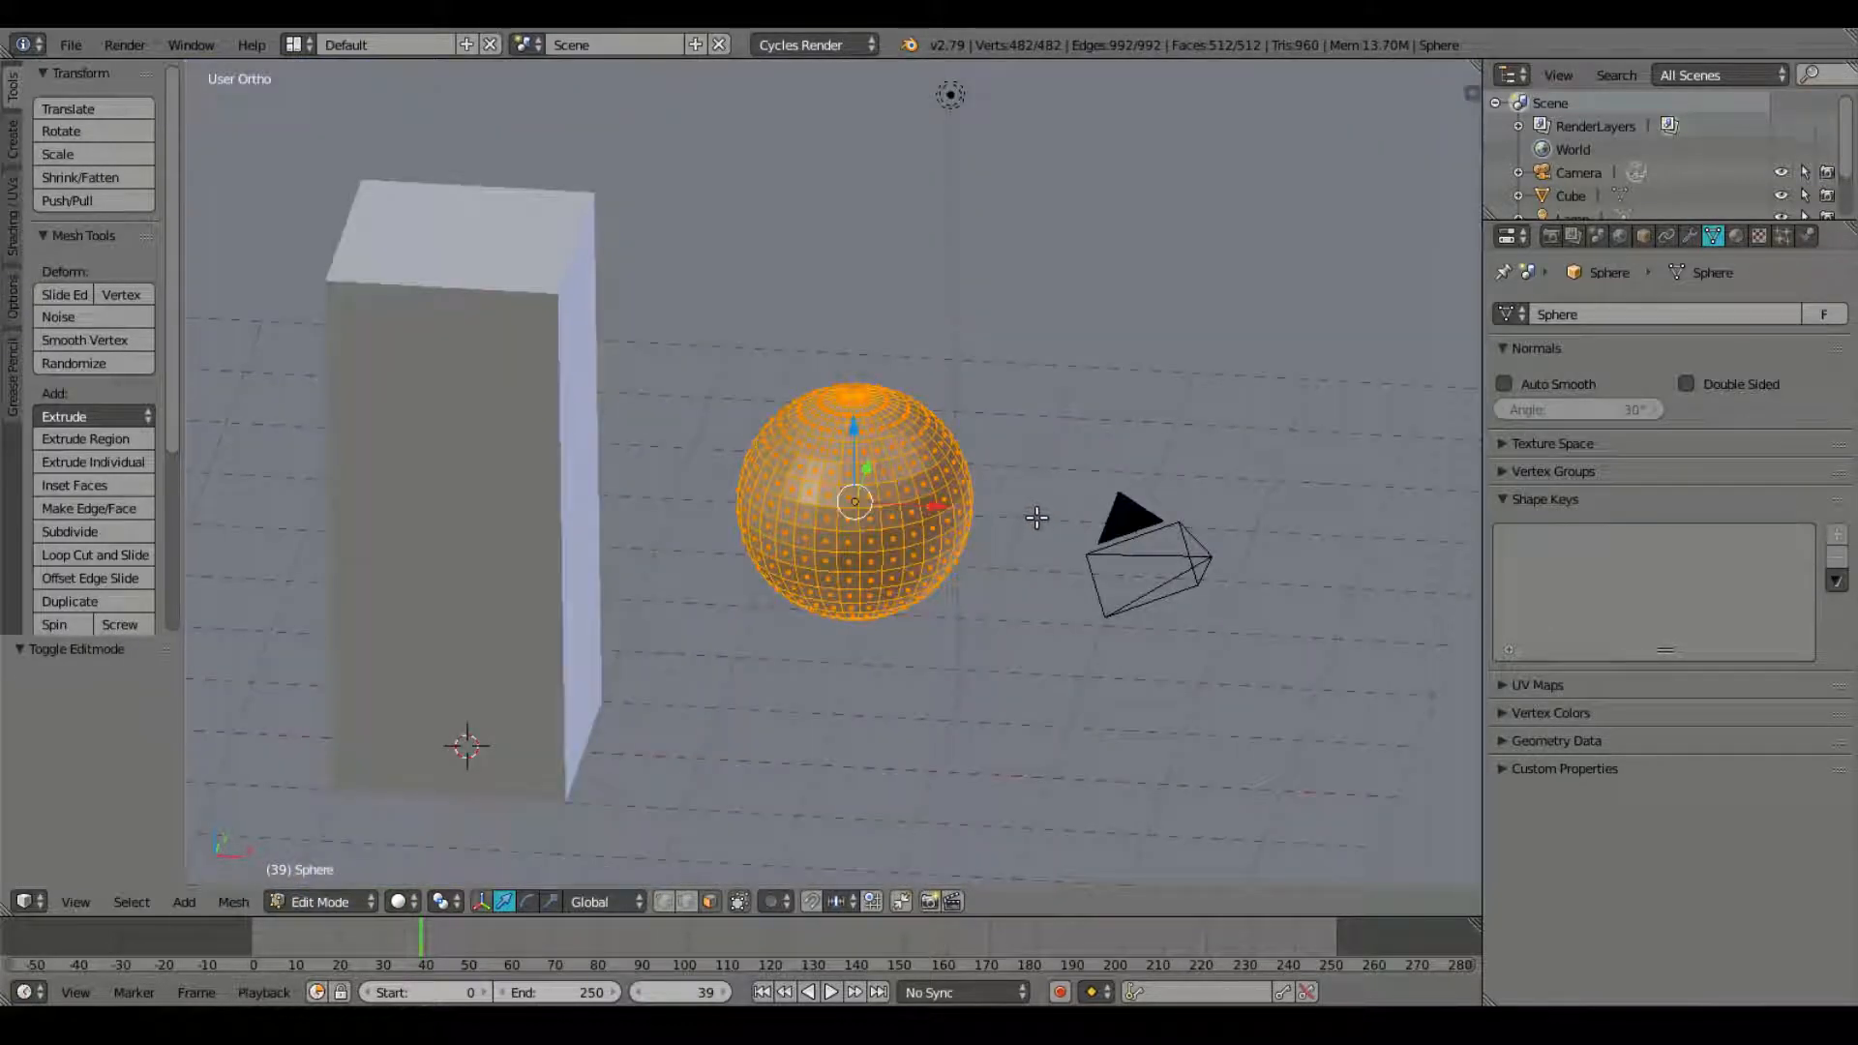
pyautogui.press('7')
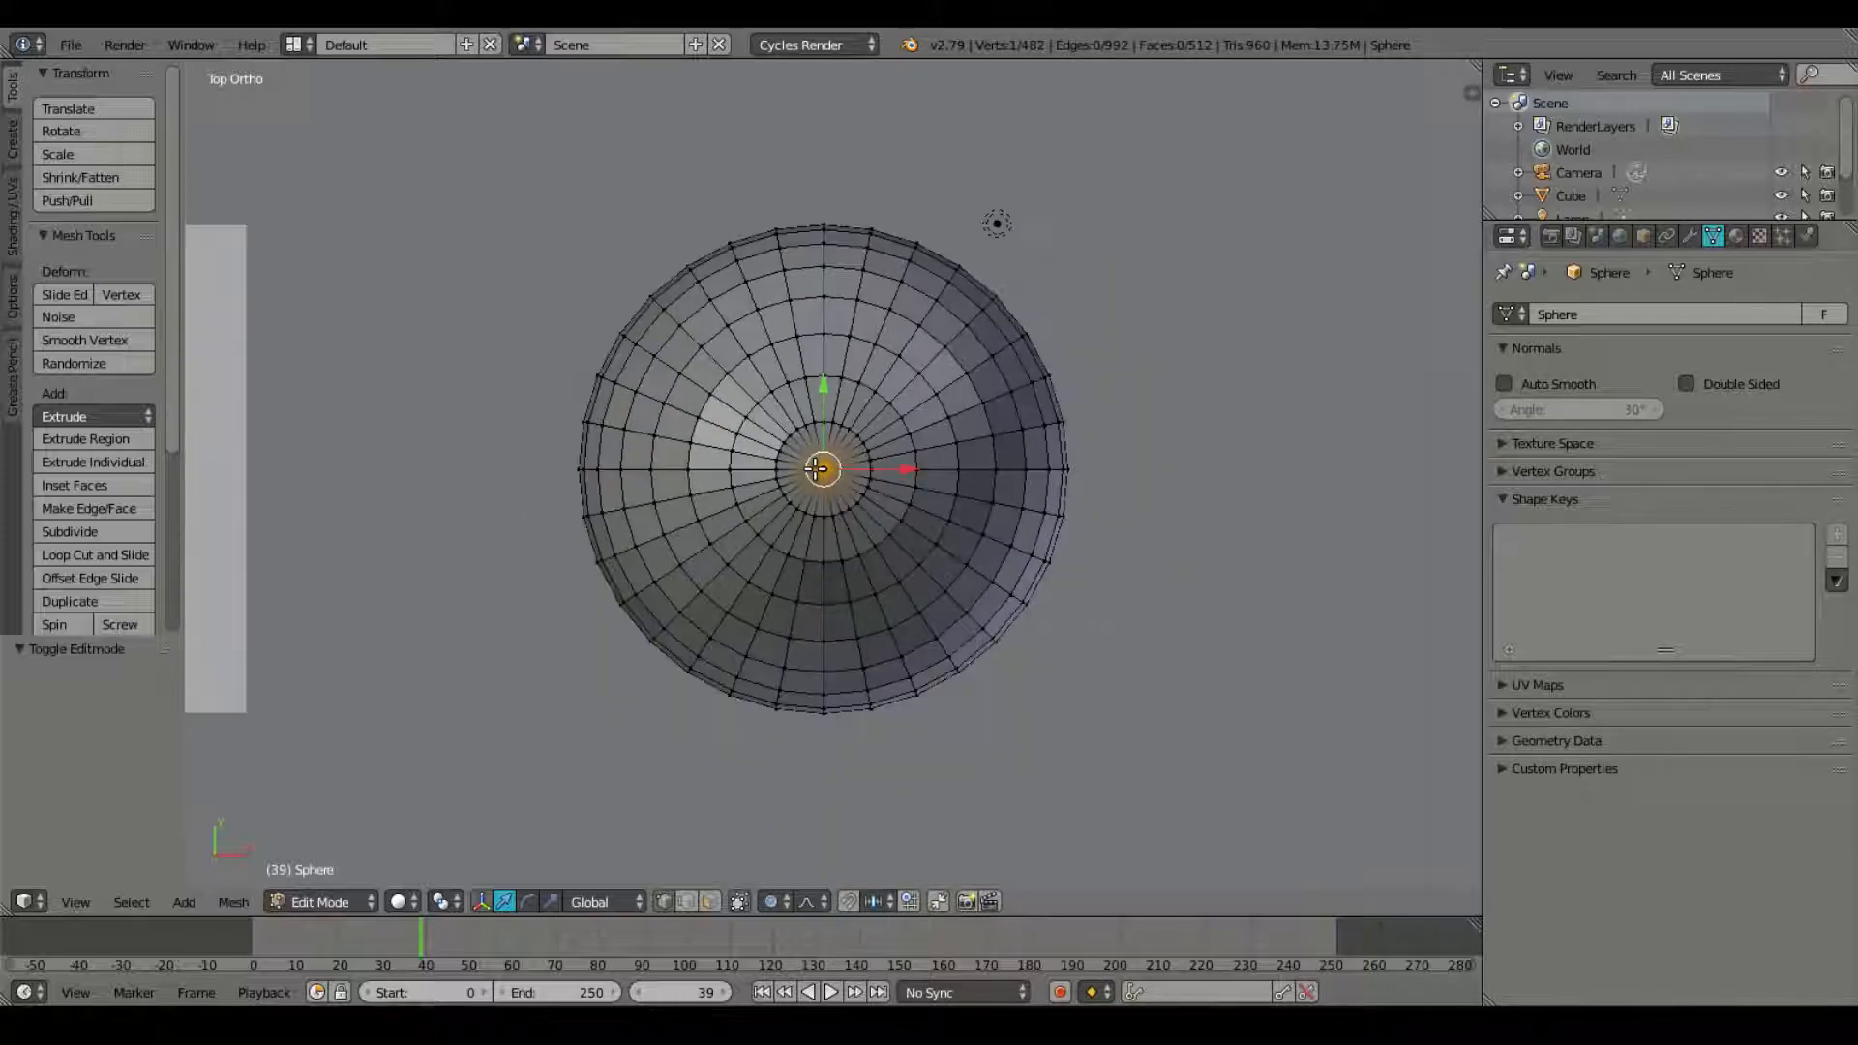
pyautogui.click(811, 902)
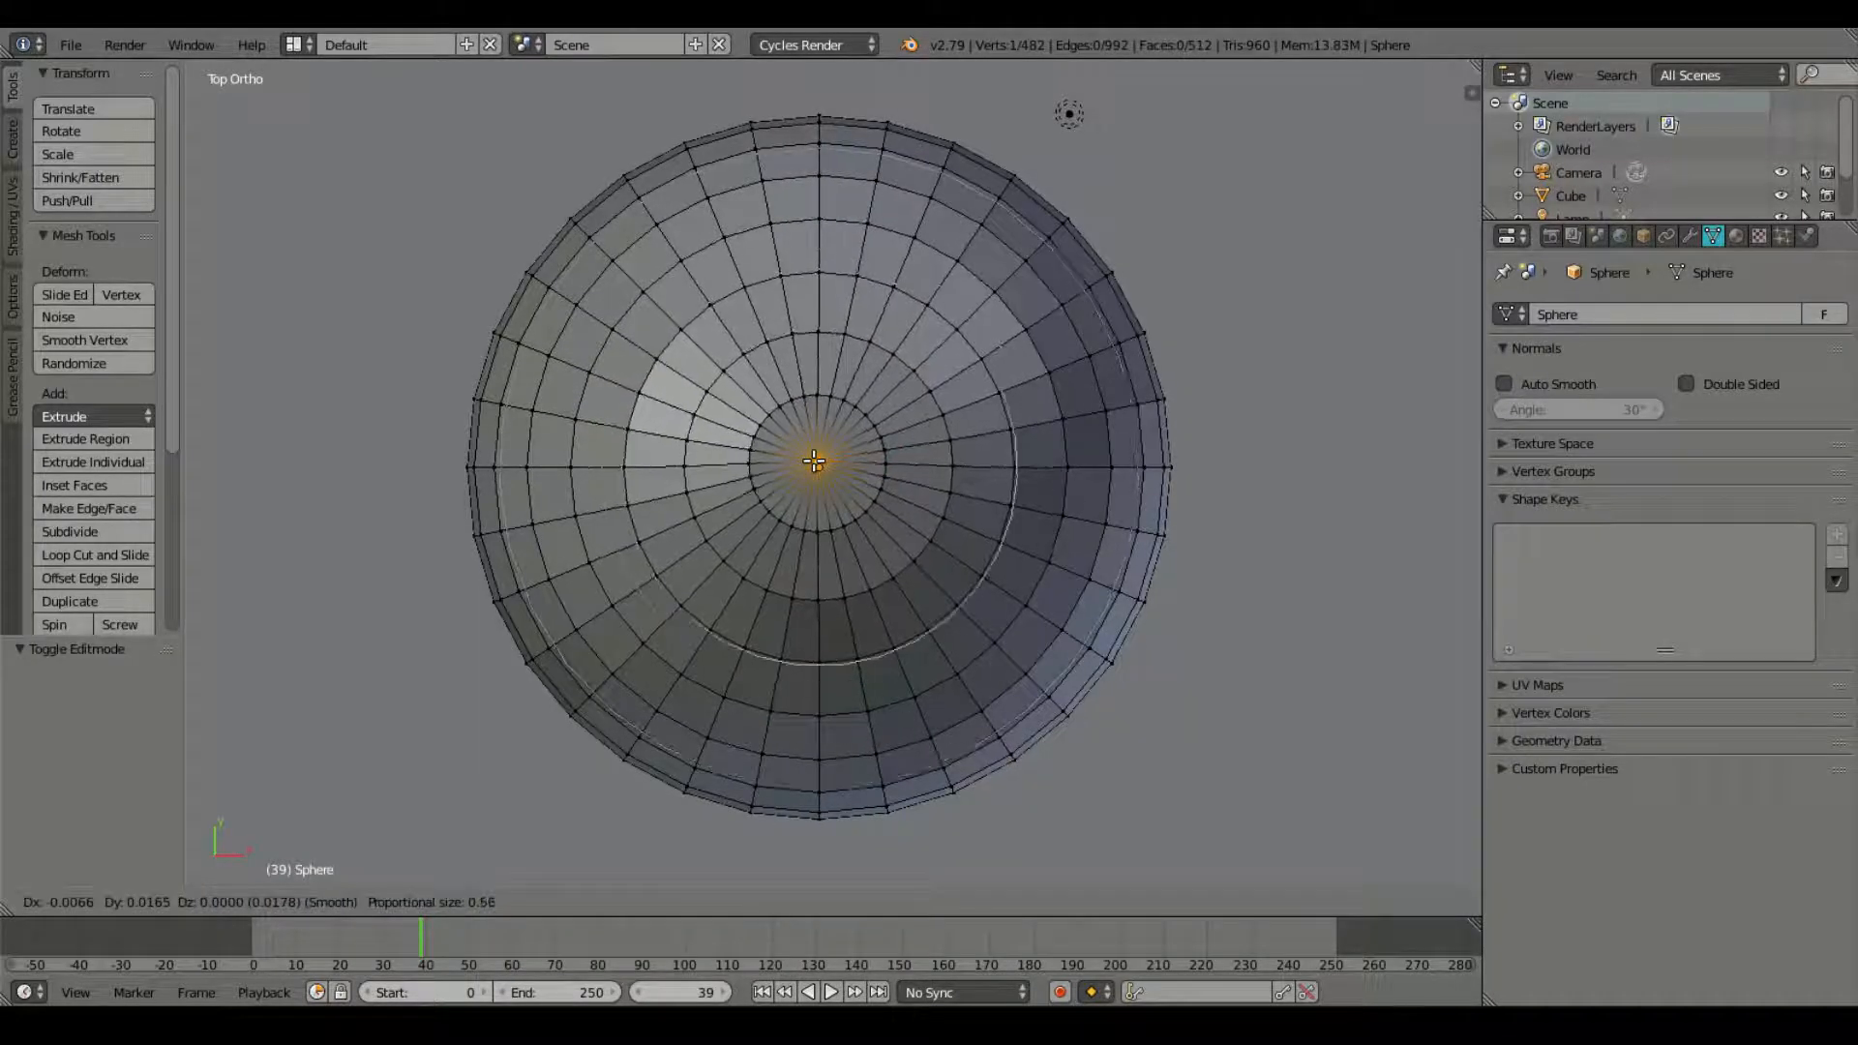
pyautogui.press('KP_1')
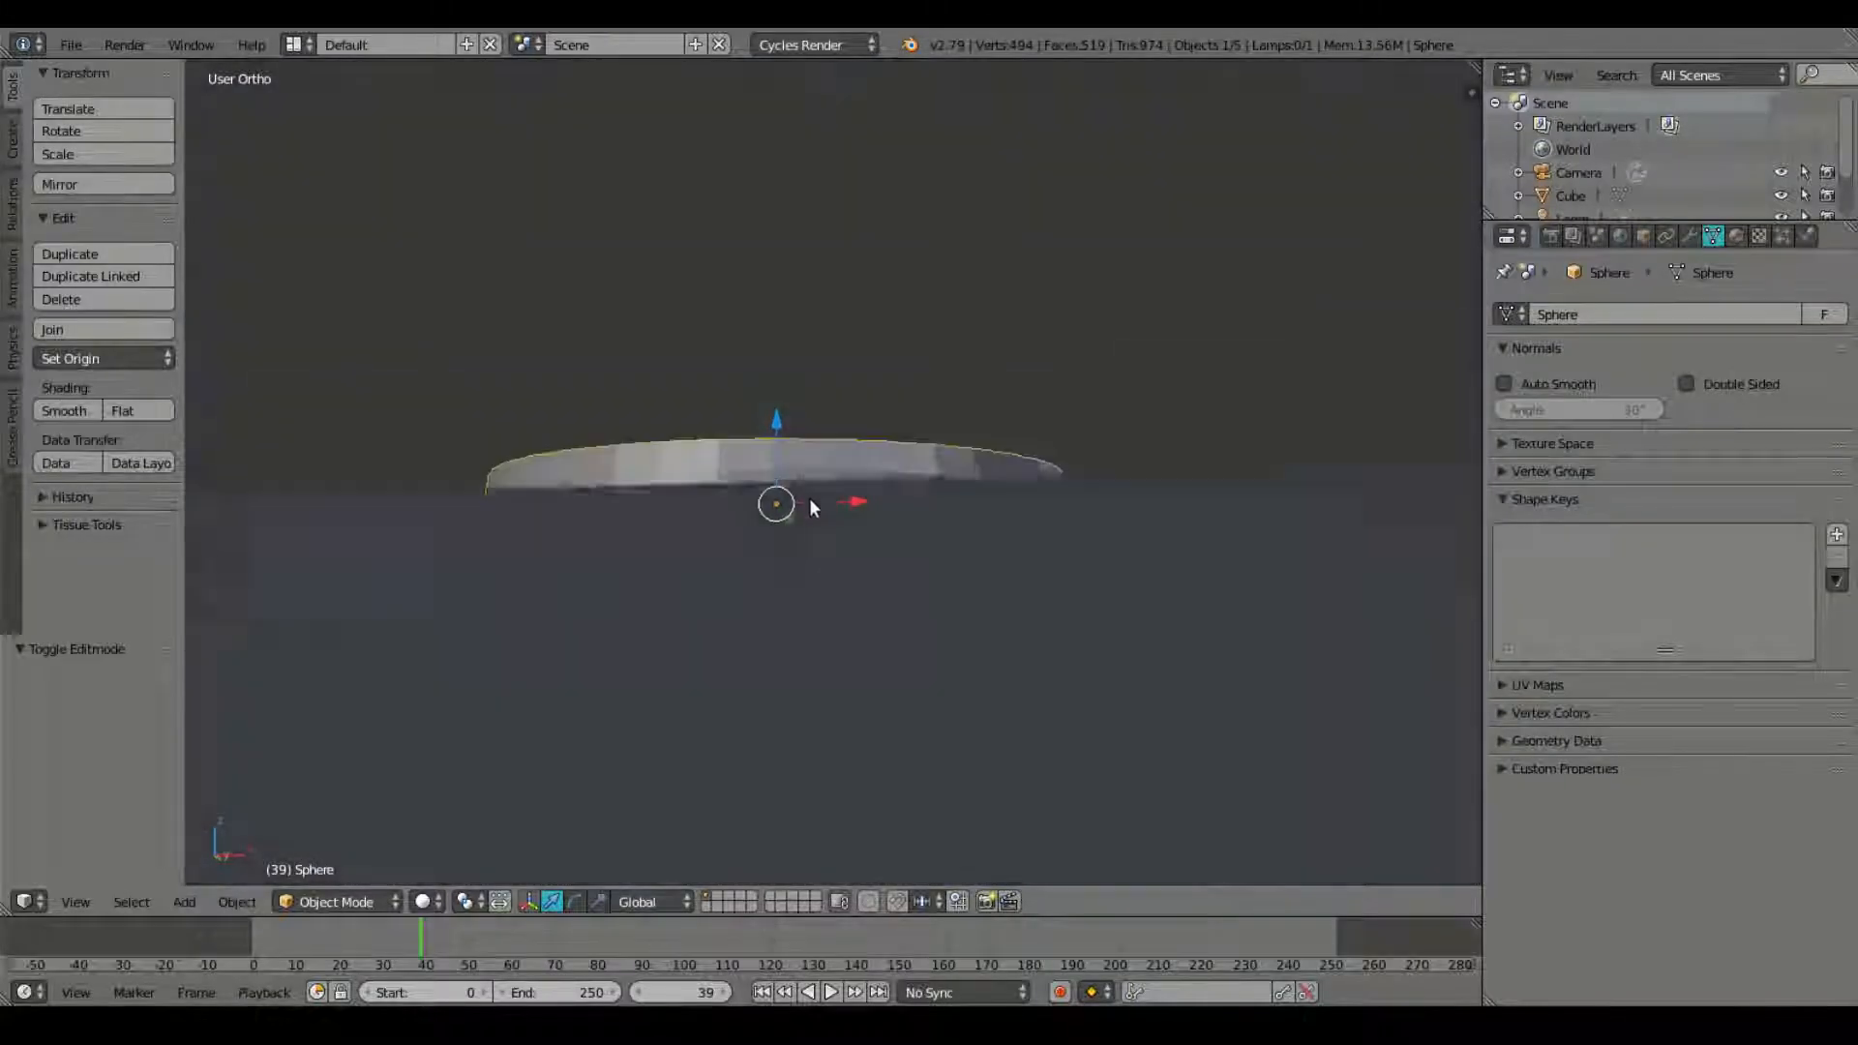
pyautogui.moveTo(776, 504); pyautogui.dragTo(1182, 650)
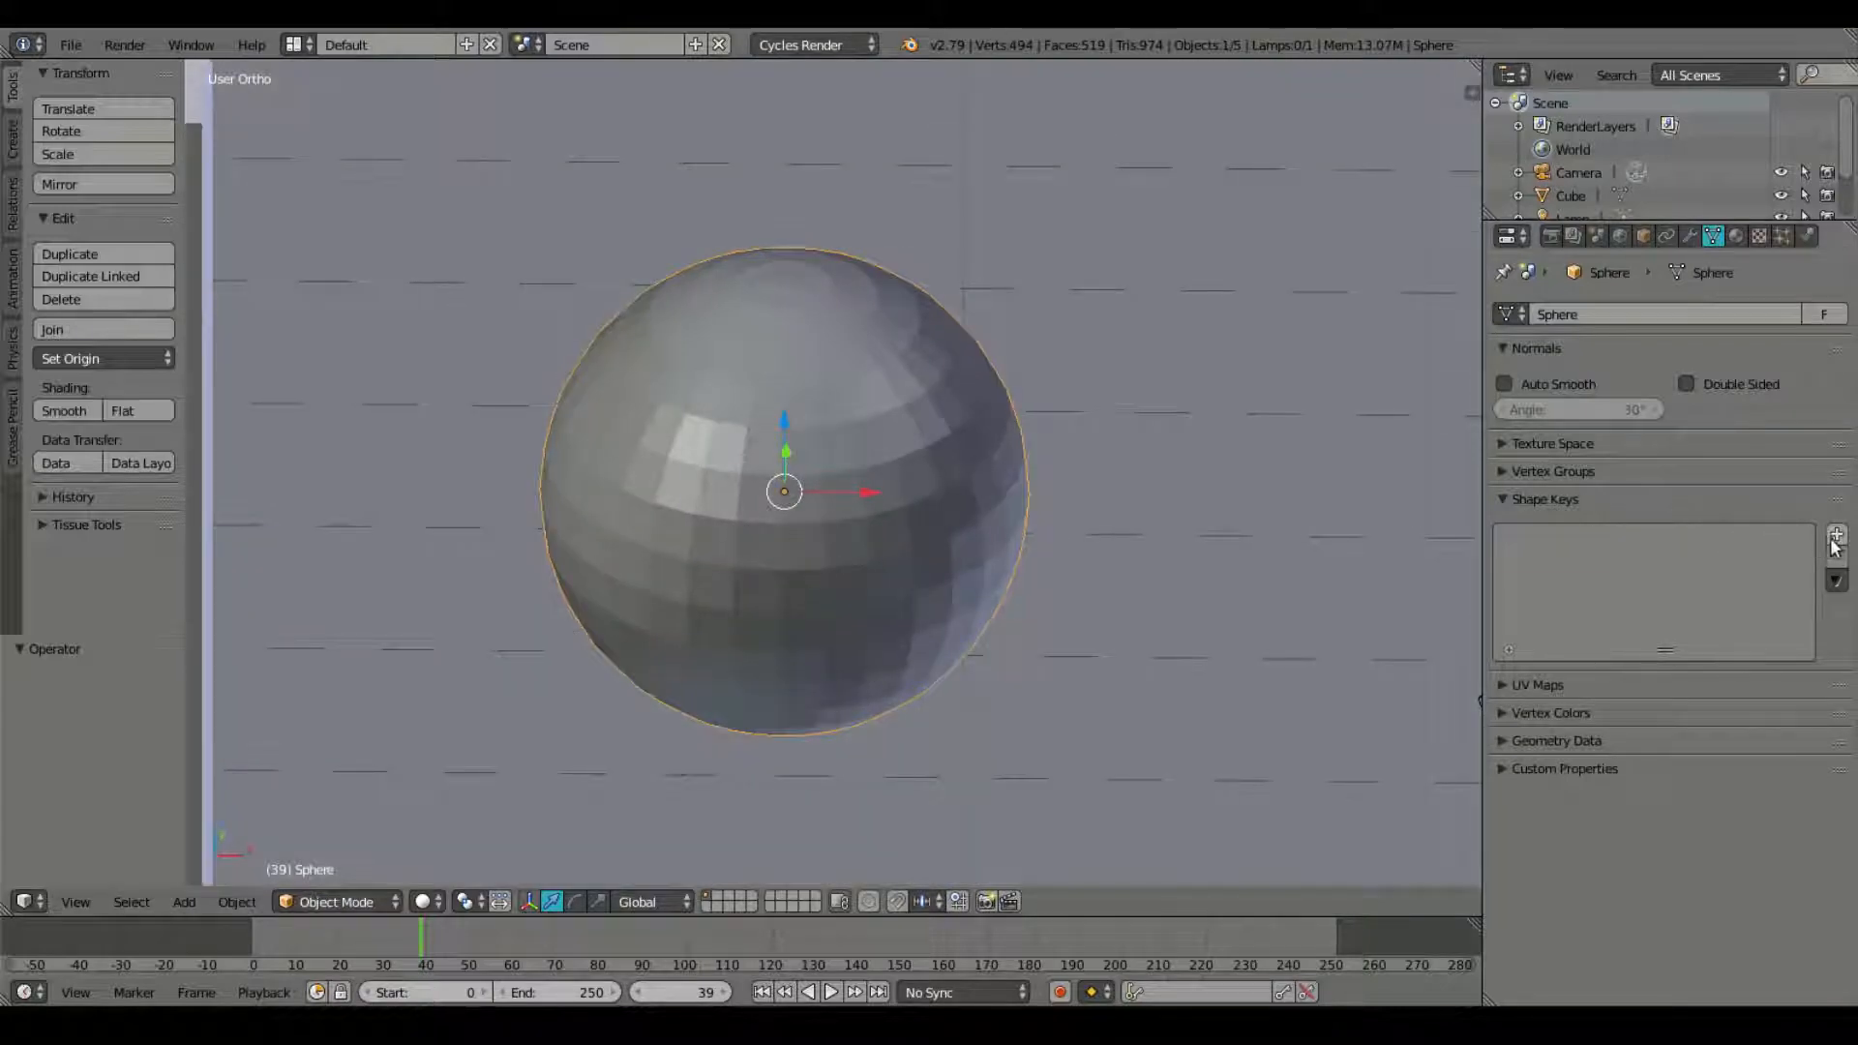
# Step: Add the sphere's Basis and Key 1, push its top into a dome, and test Value
pyautogui.click(1836, 534)
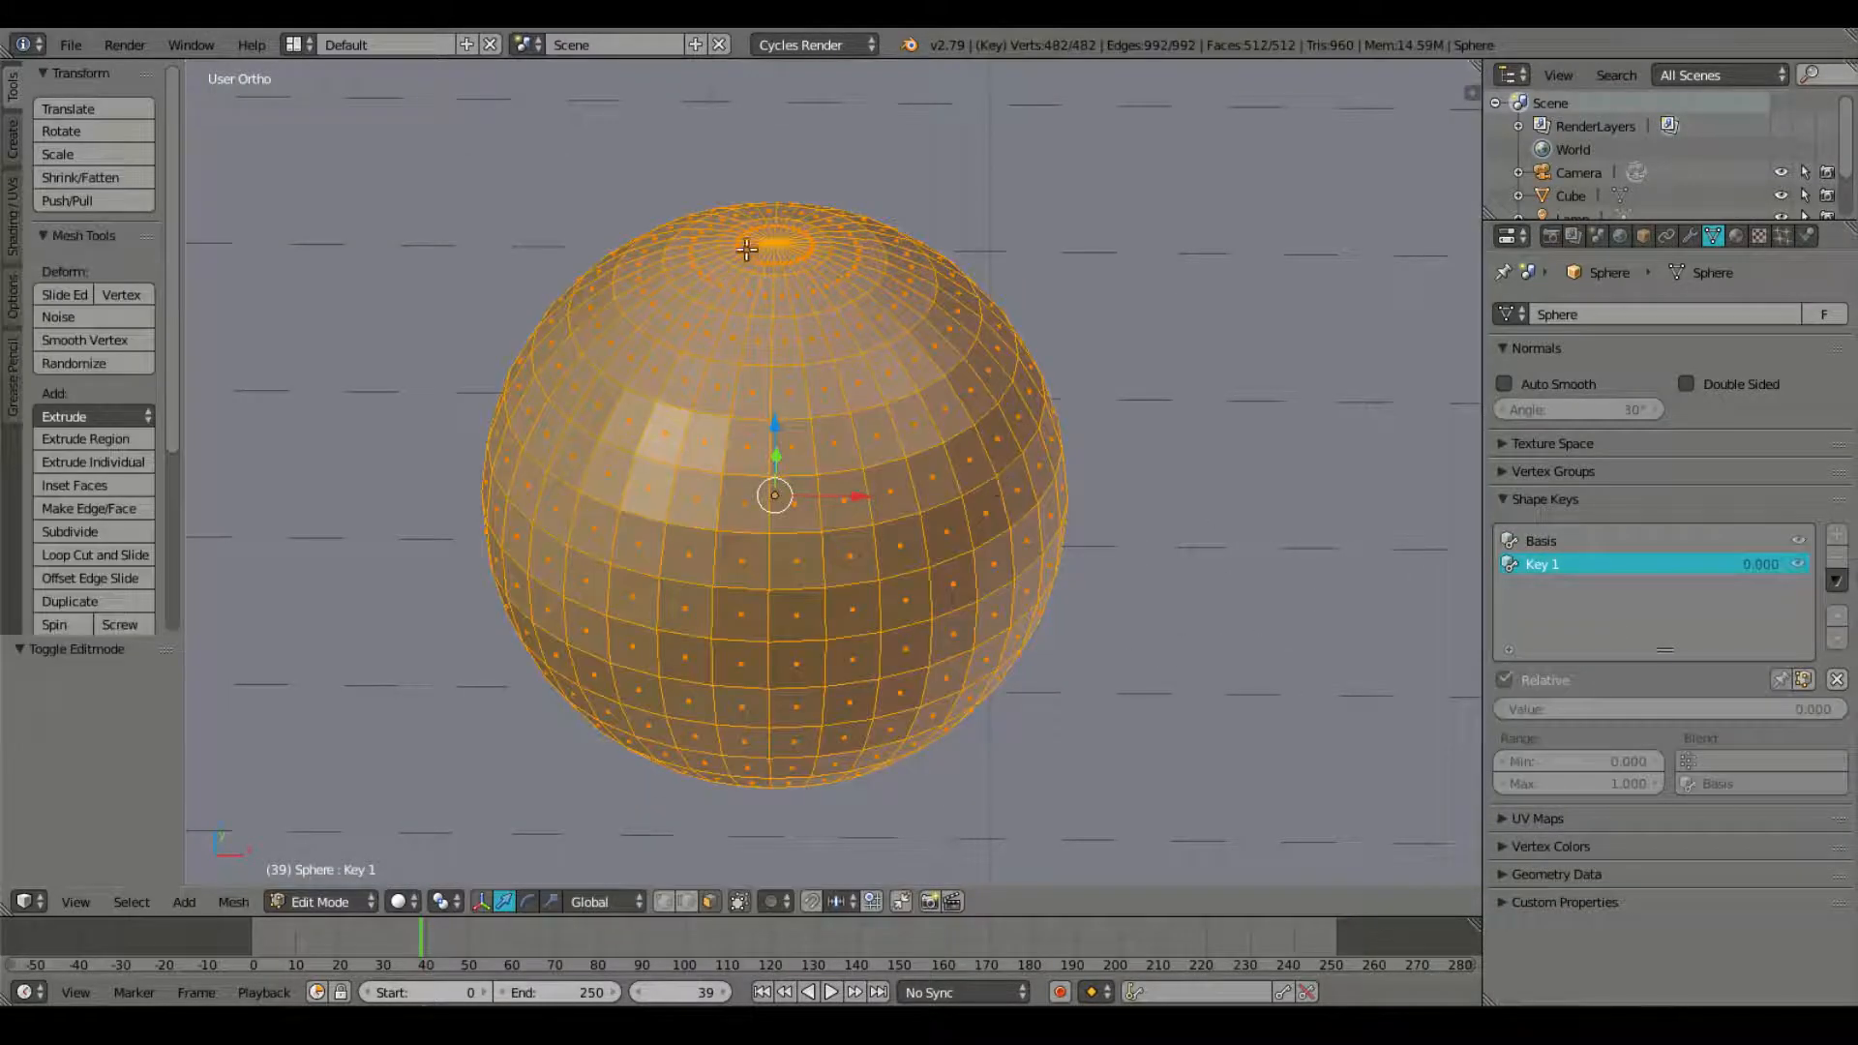
pyautogui.scroll(3)
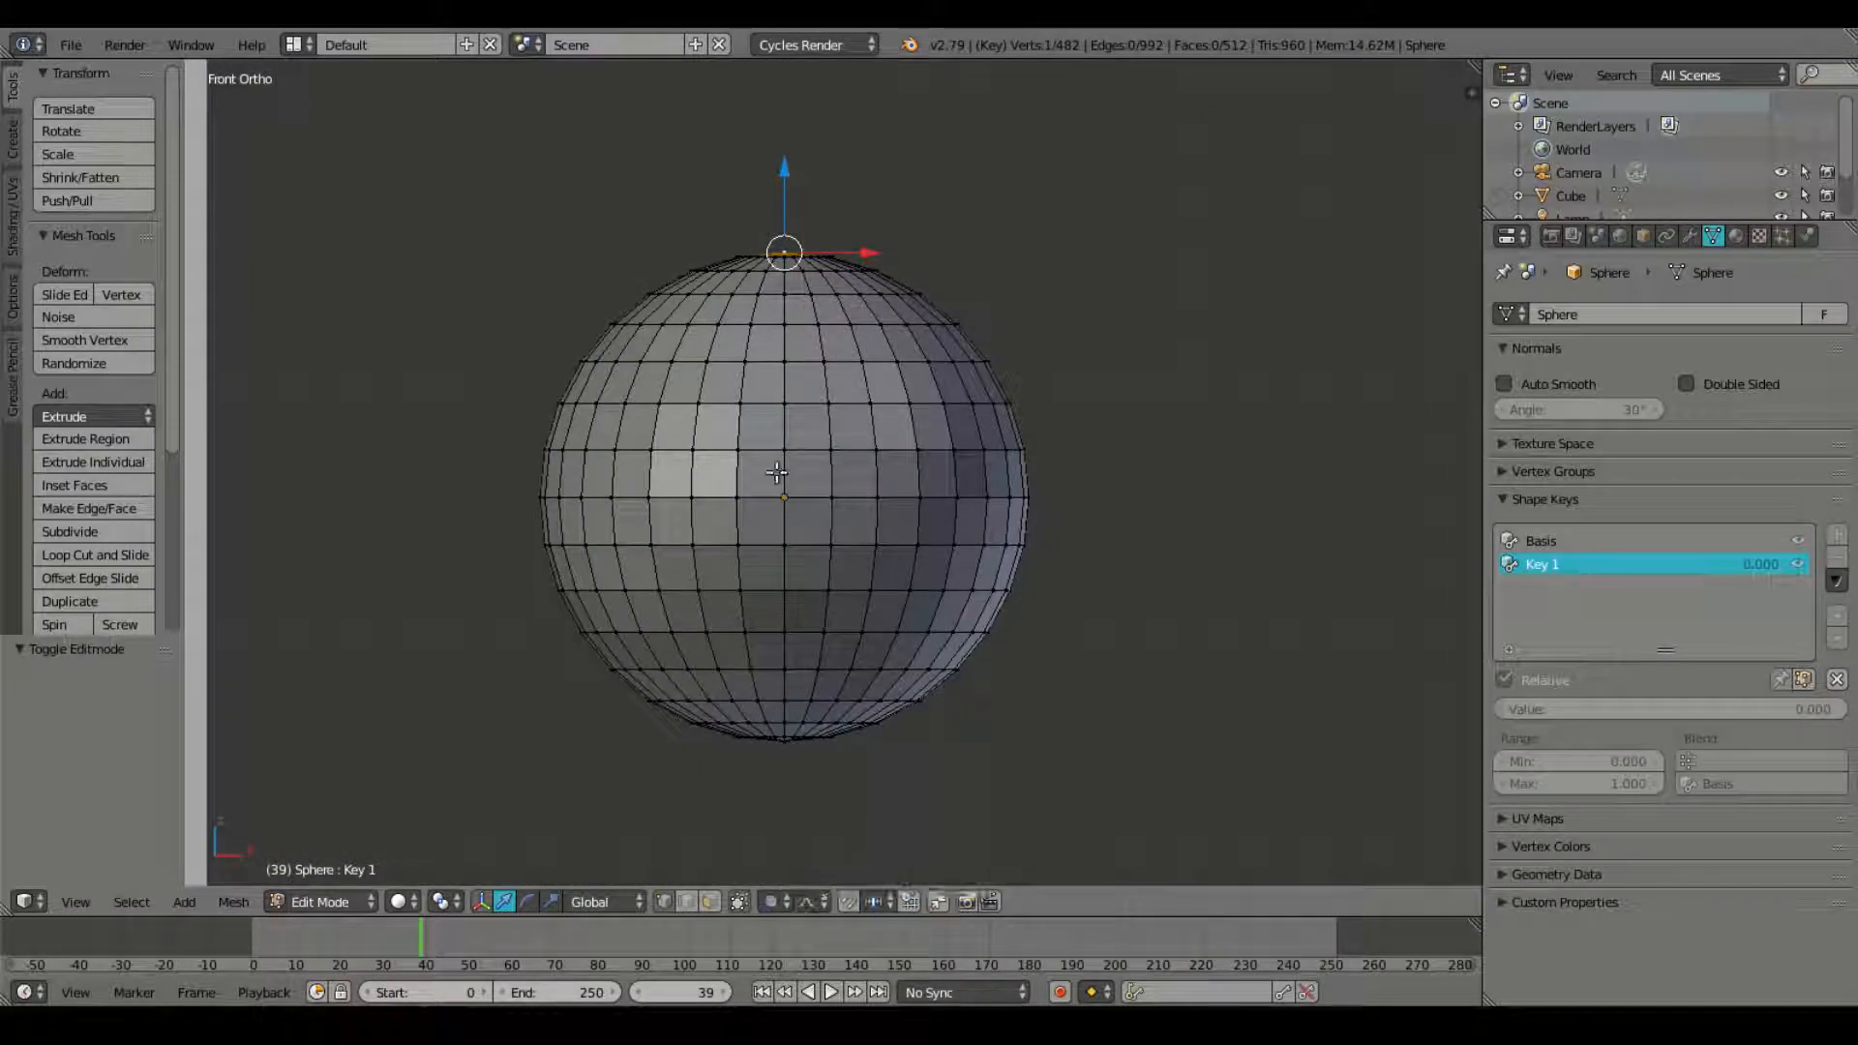
pyautogui.moveTo(782, 248); pyautogui.dragTo(756, 463)
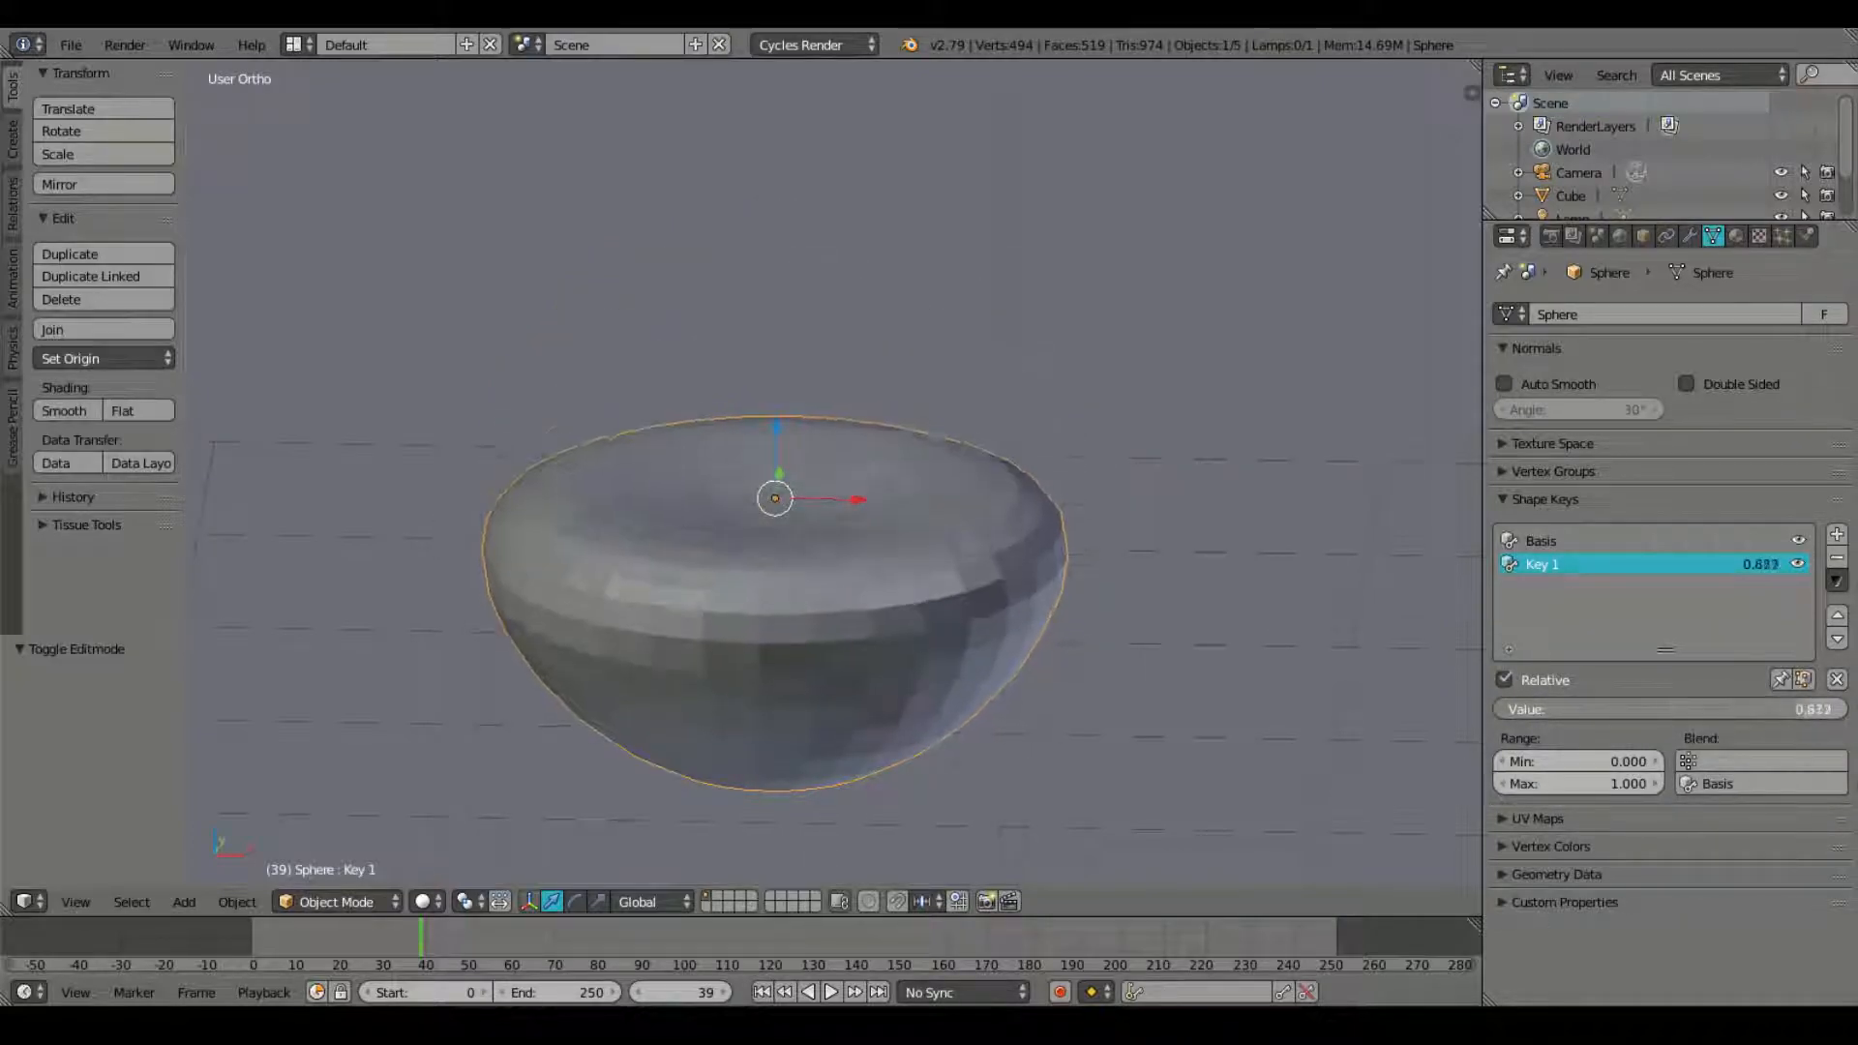
pyautogui.moveTo(1719, 708); pyautogui.dragTo(1505, 709)
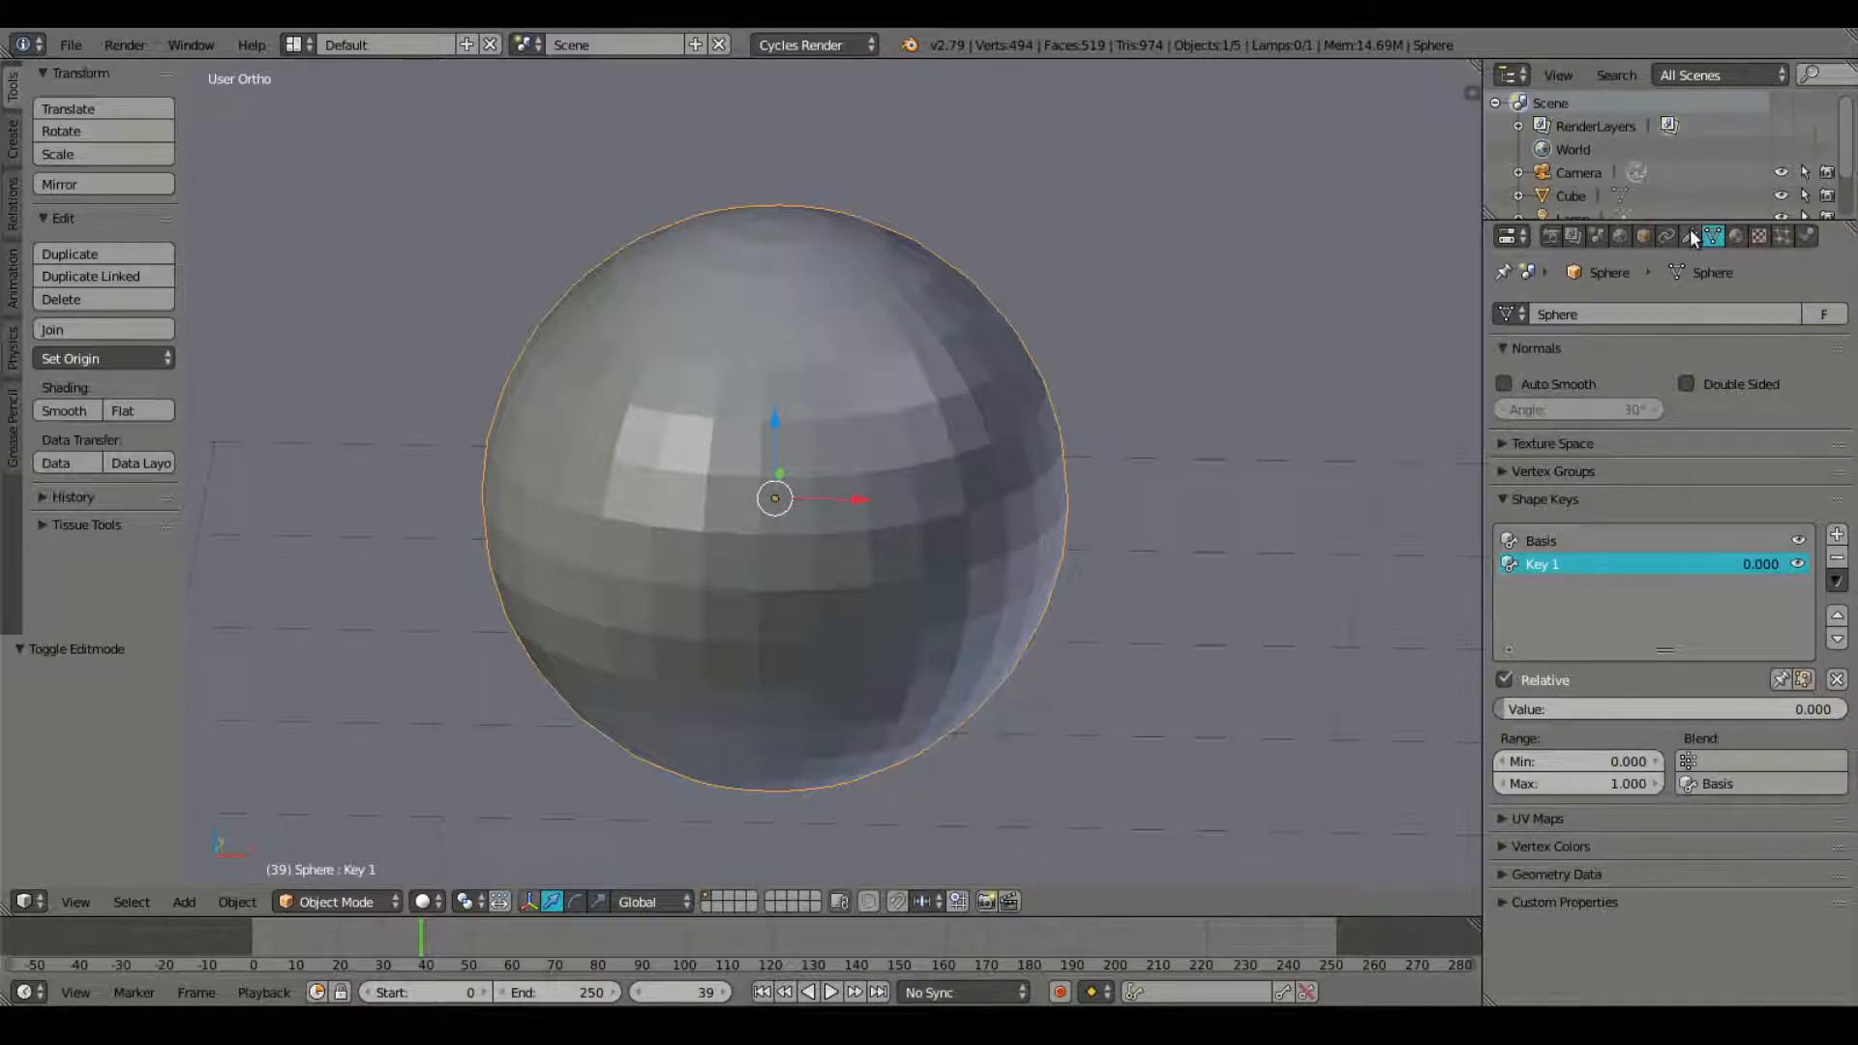
# Step: Add a level-2 Subdivision Surface modifier to the sphere and apply Shade Smooth
pyautogui.click(1691, 235)
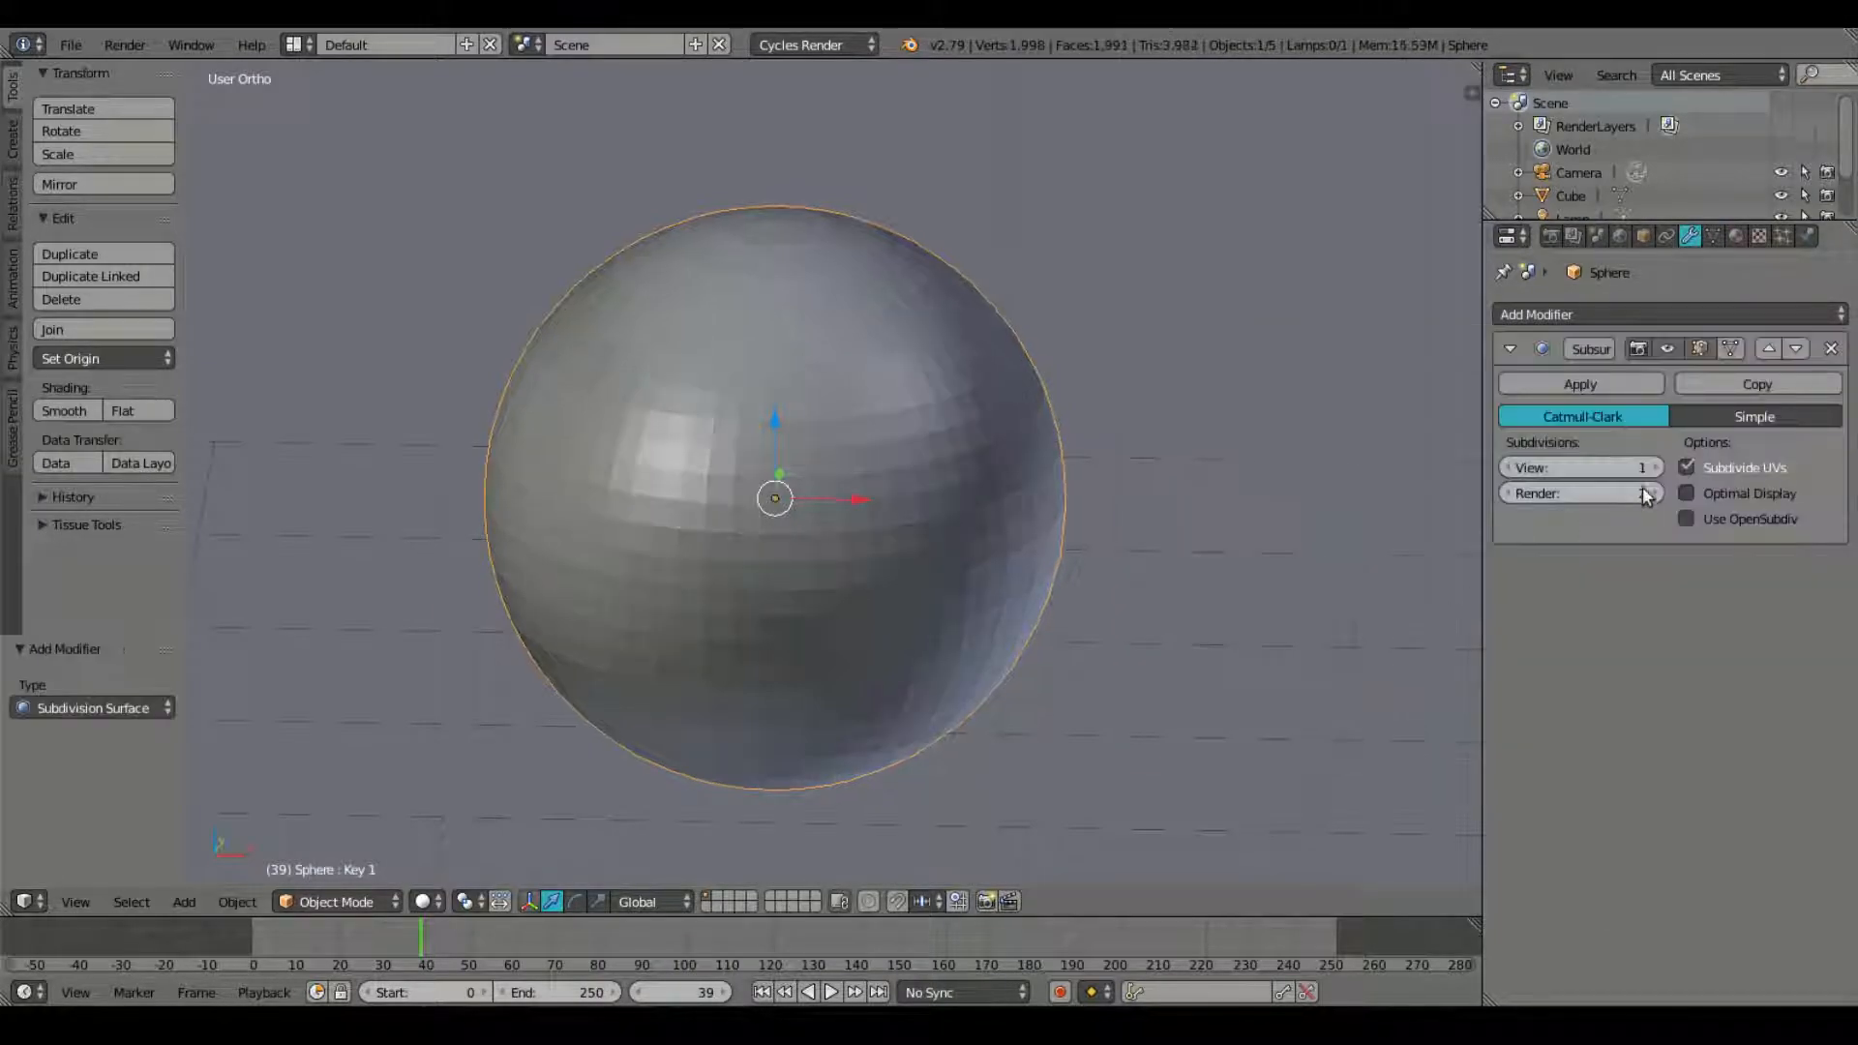
pyautogui.click(1654, 467)
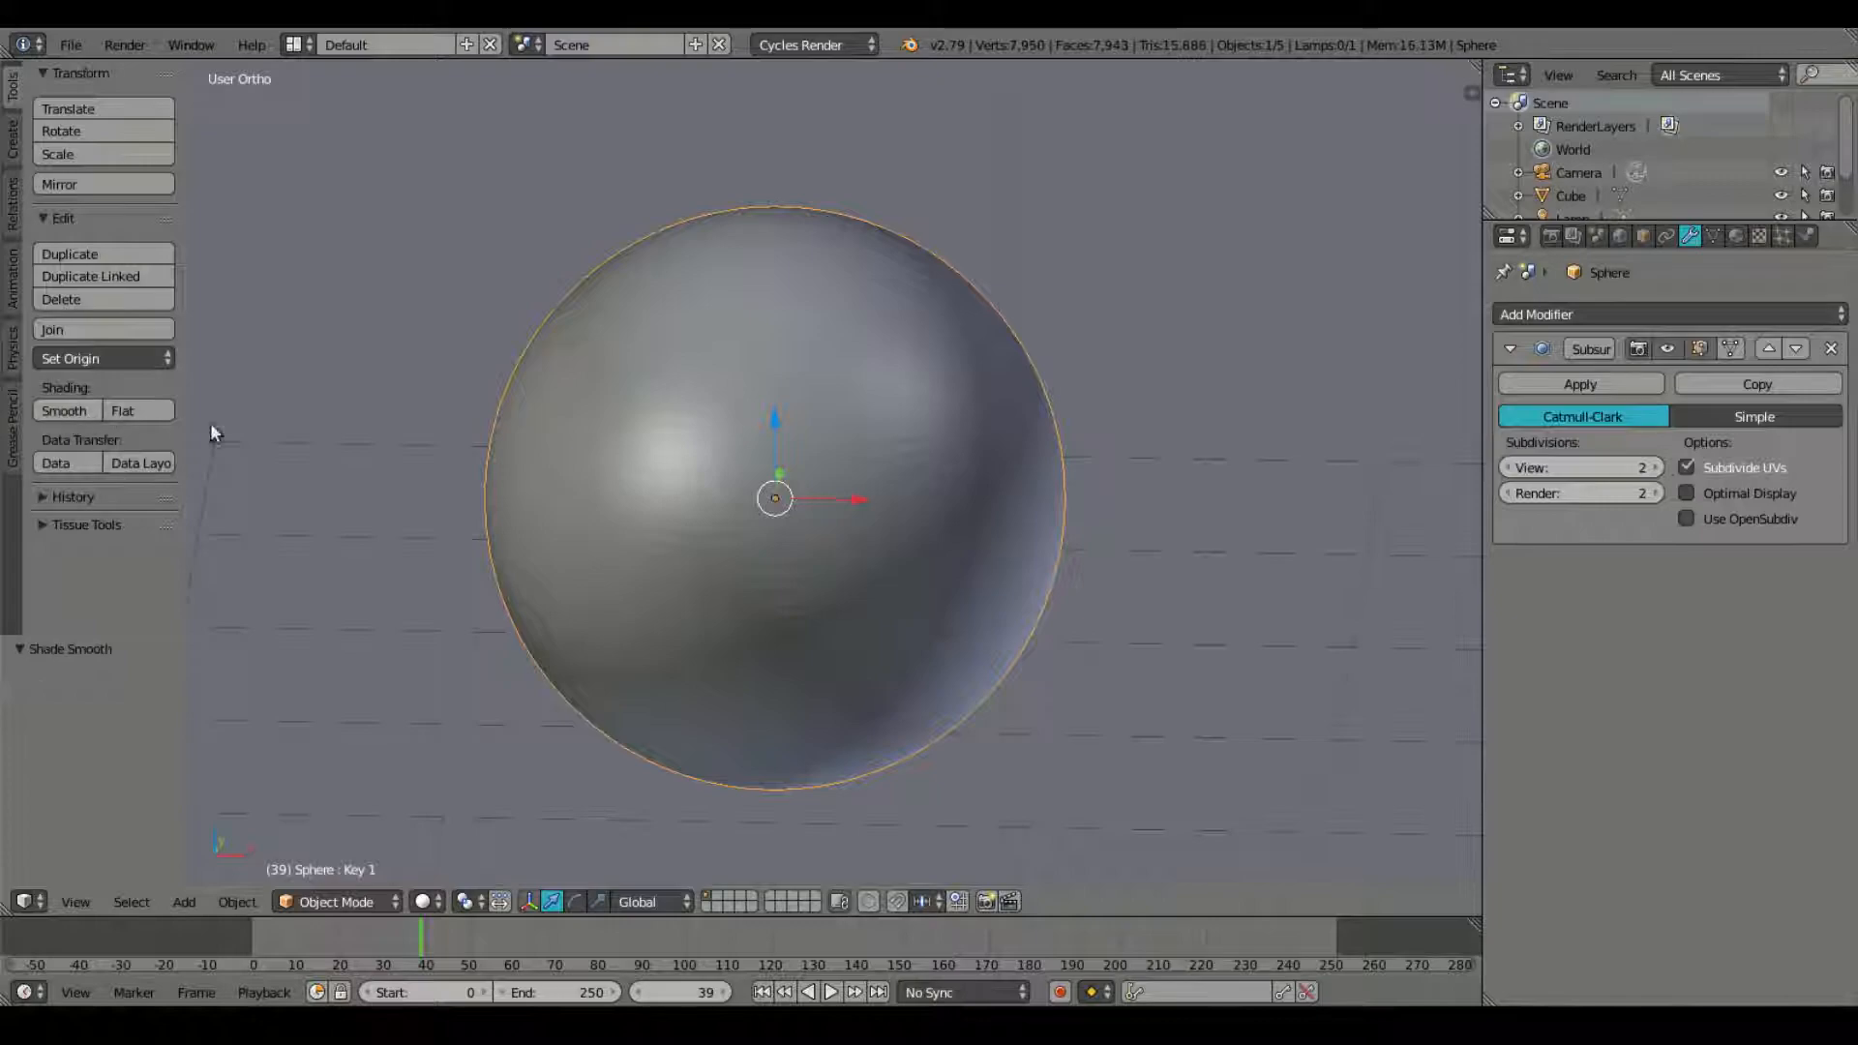
pyautogui.click(1536, 313)
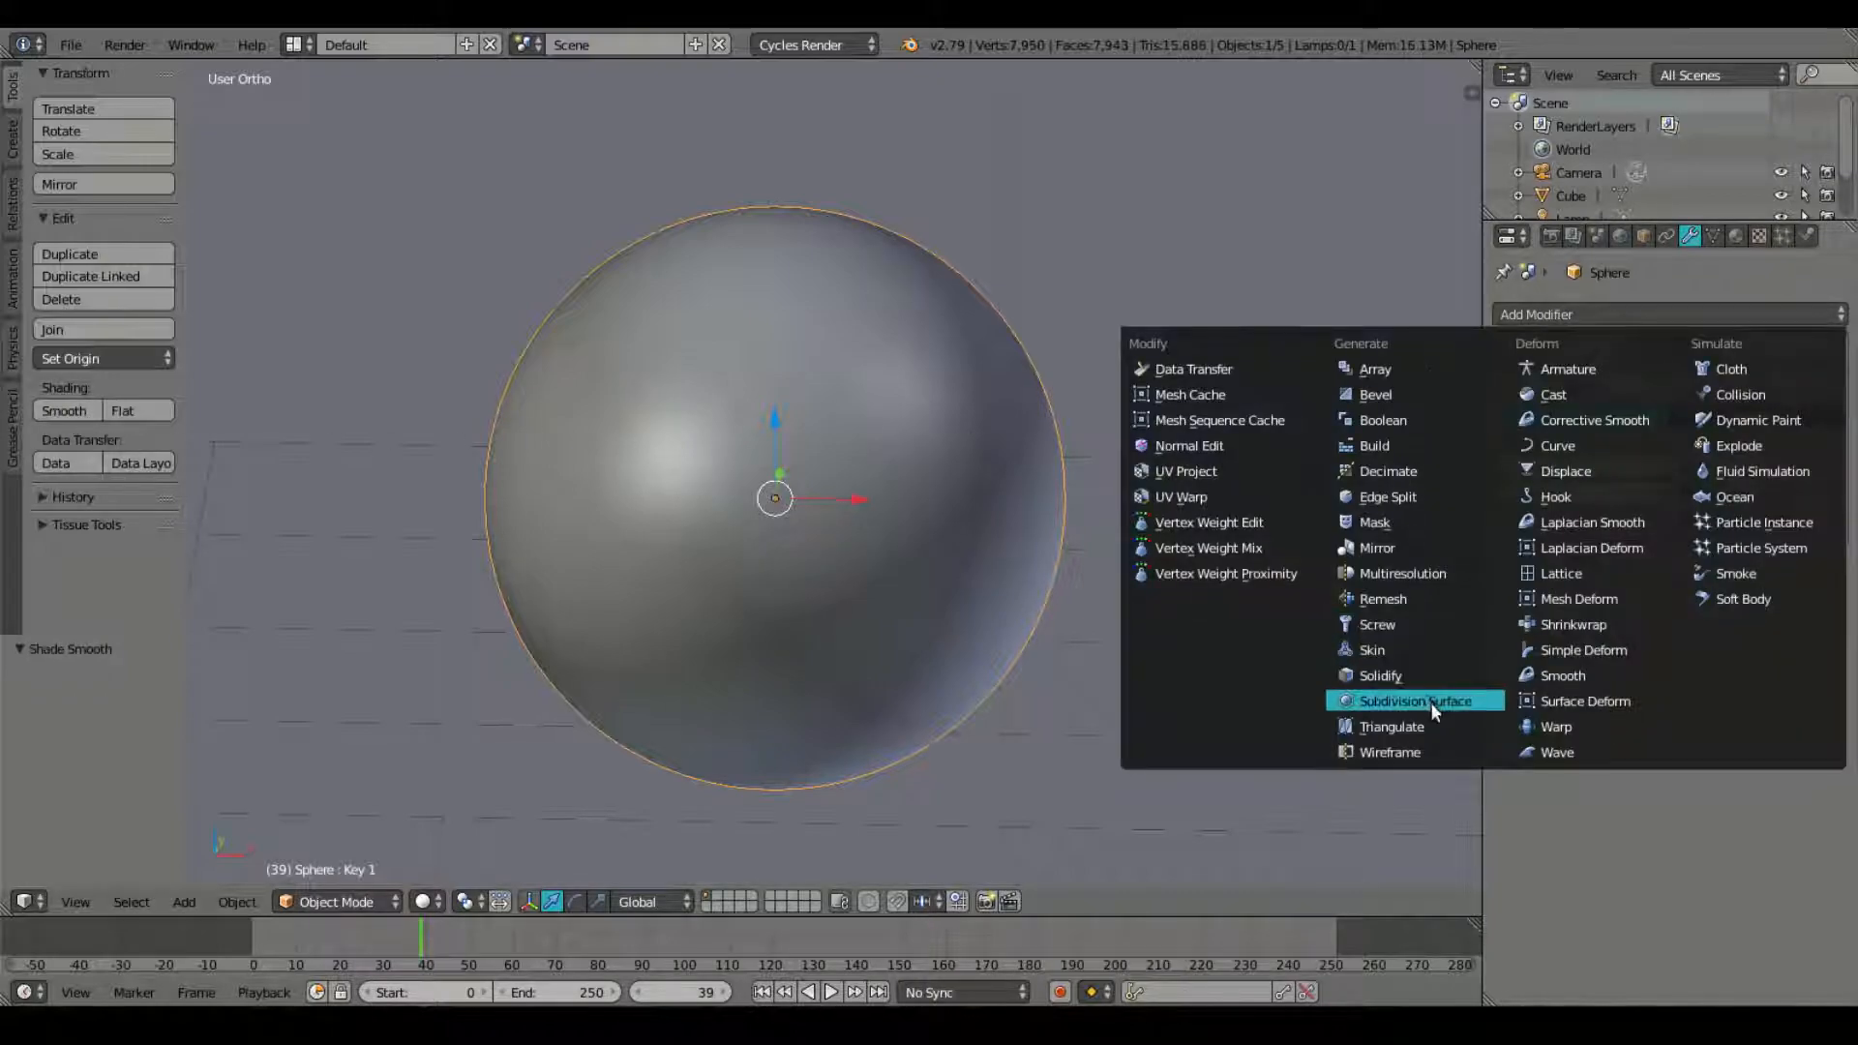
pyautogui.click(1415, 701)
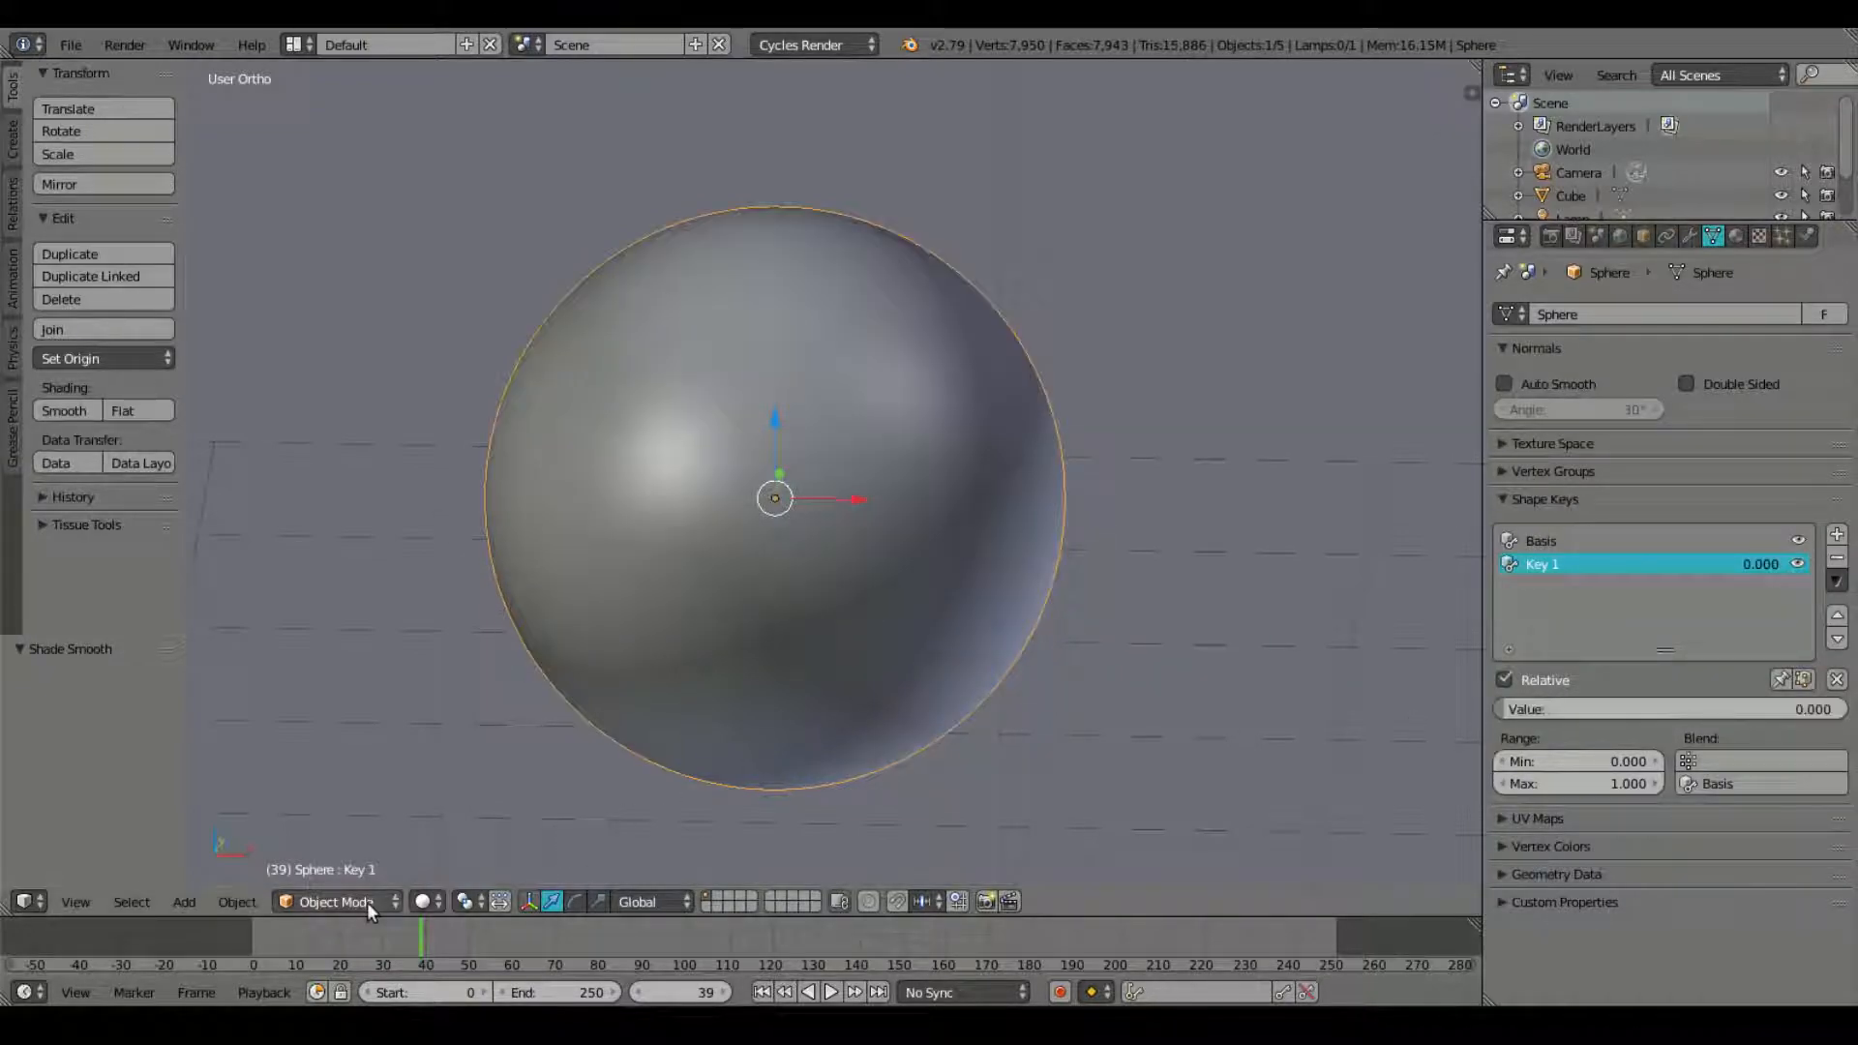
# Step: Play back the sphere's Key 1 flattening to frame 50, then stop playback
pyautogui.click(761, 992)
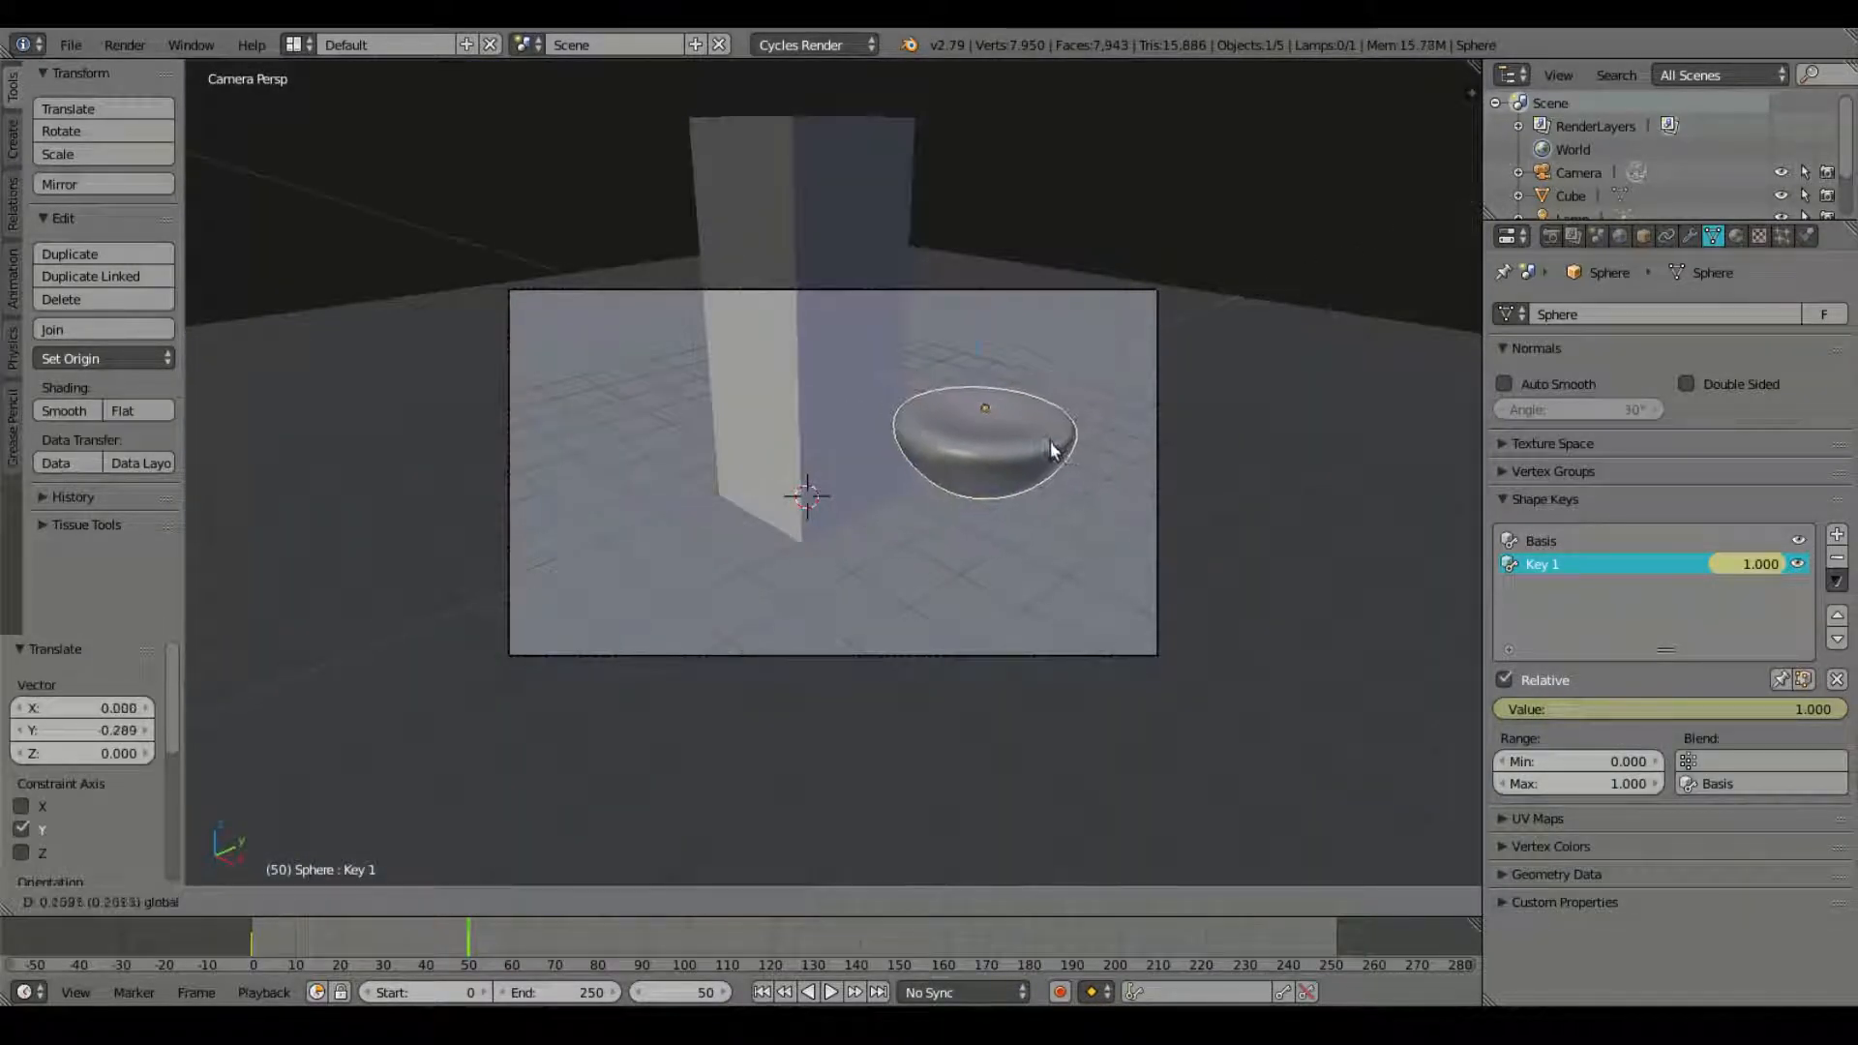
pyautogui.click(831, 992)
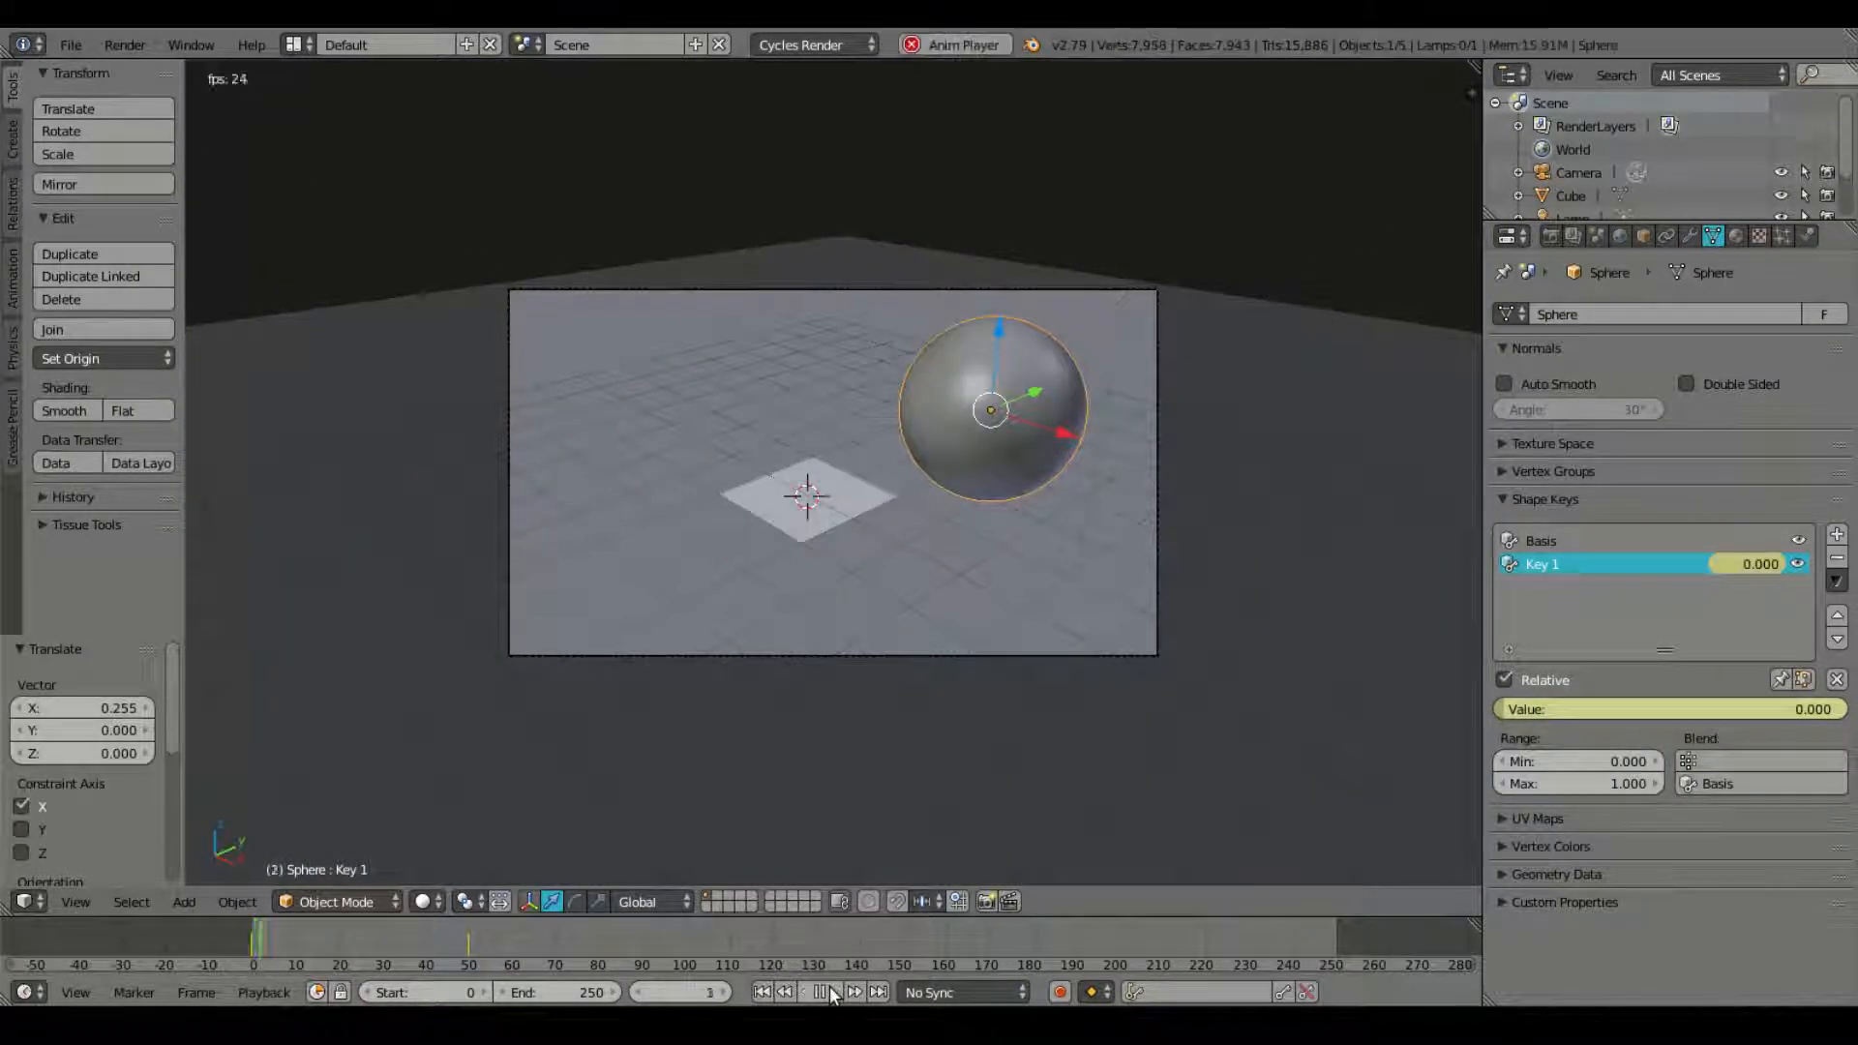
pyautogui.click(819, 992)
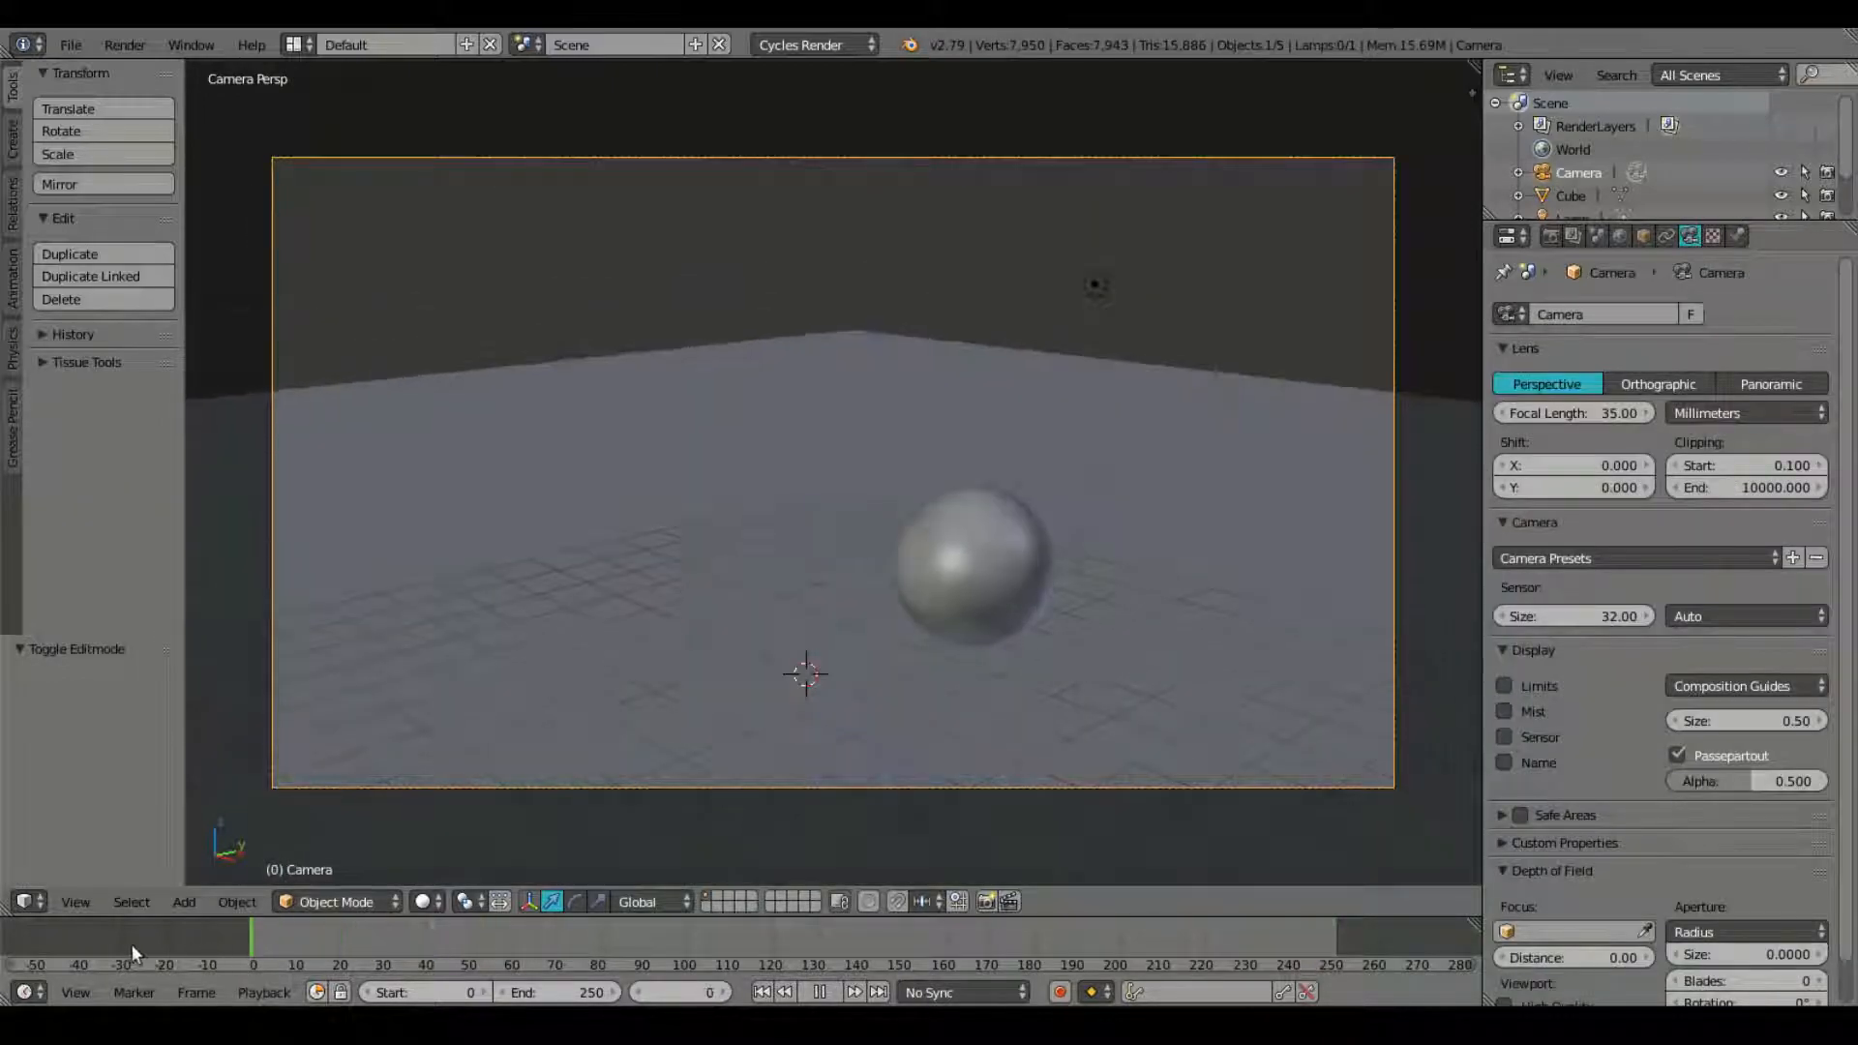
# Step: Play the camera view through frame 98 as the tower rises and sphere squashes, then stop
pyautogui.click(850, 992)
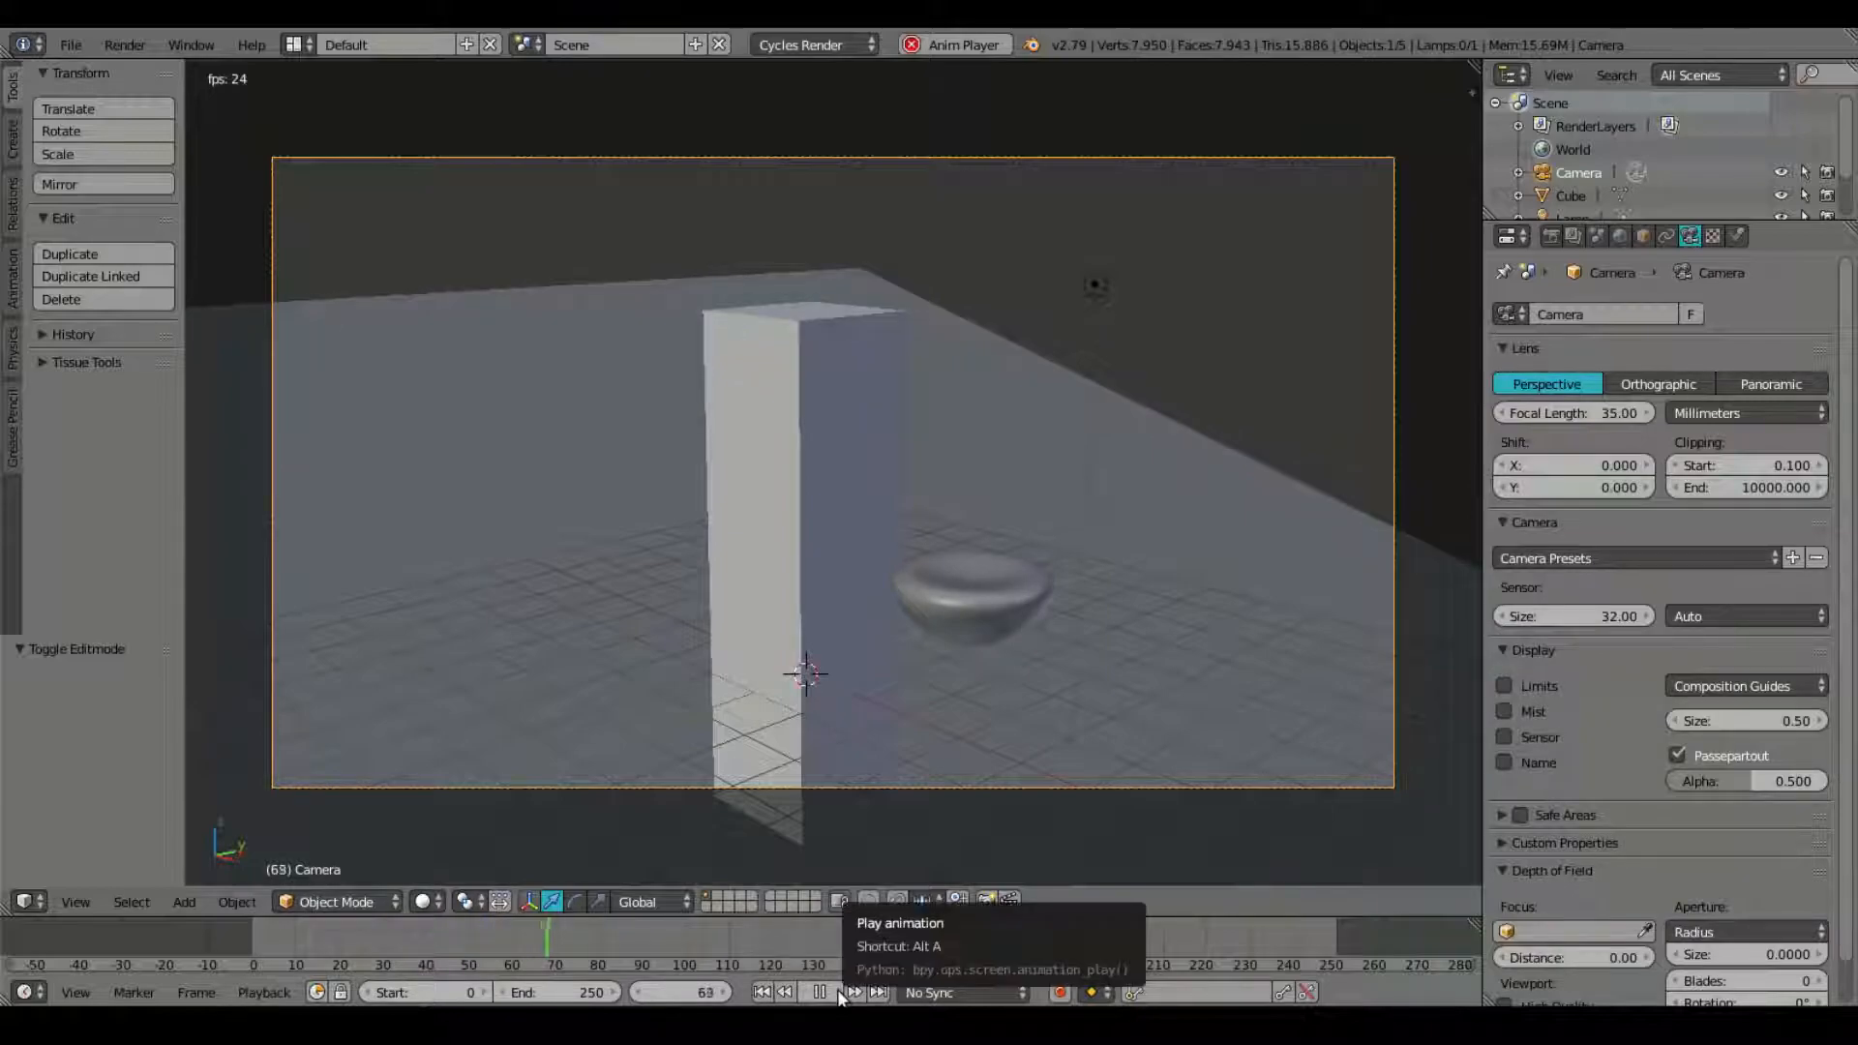
pyautogui.click(829, 992)
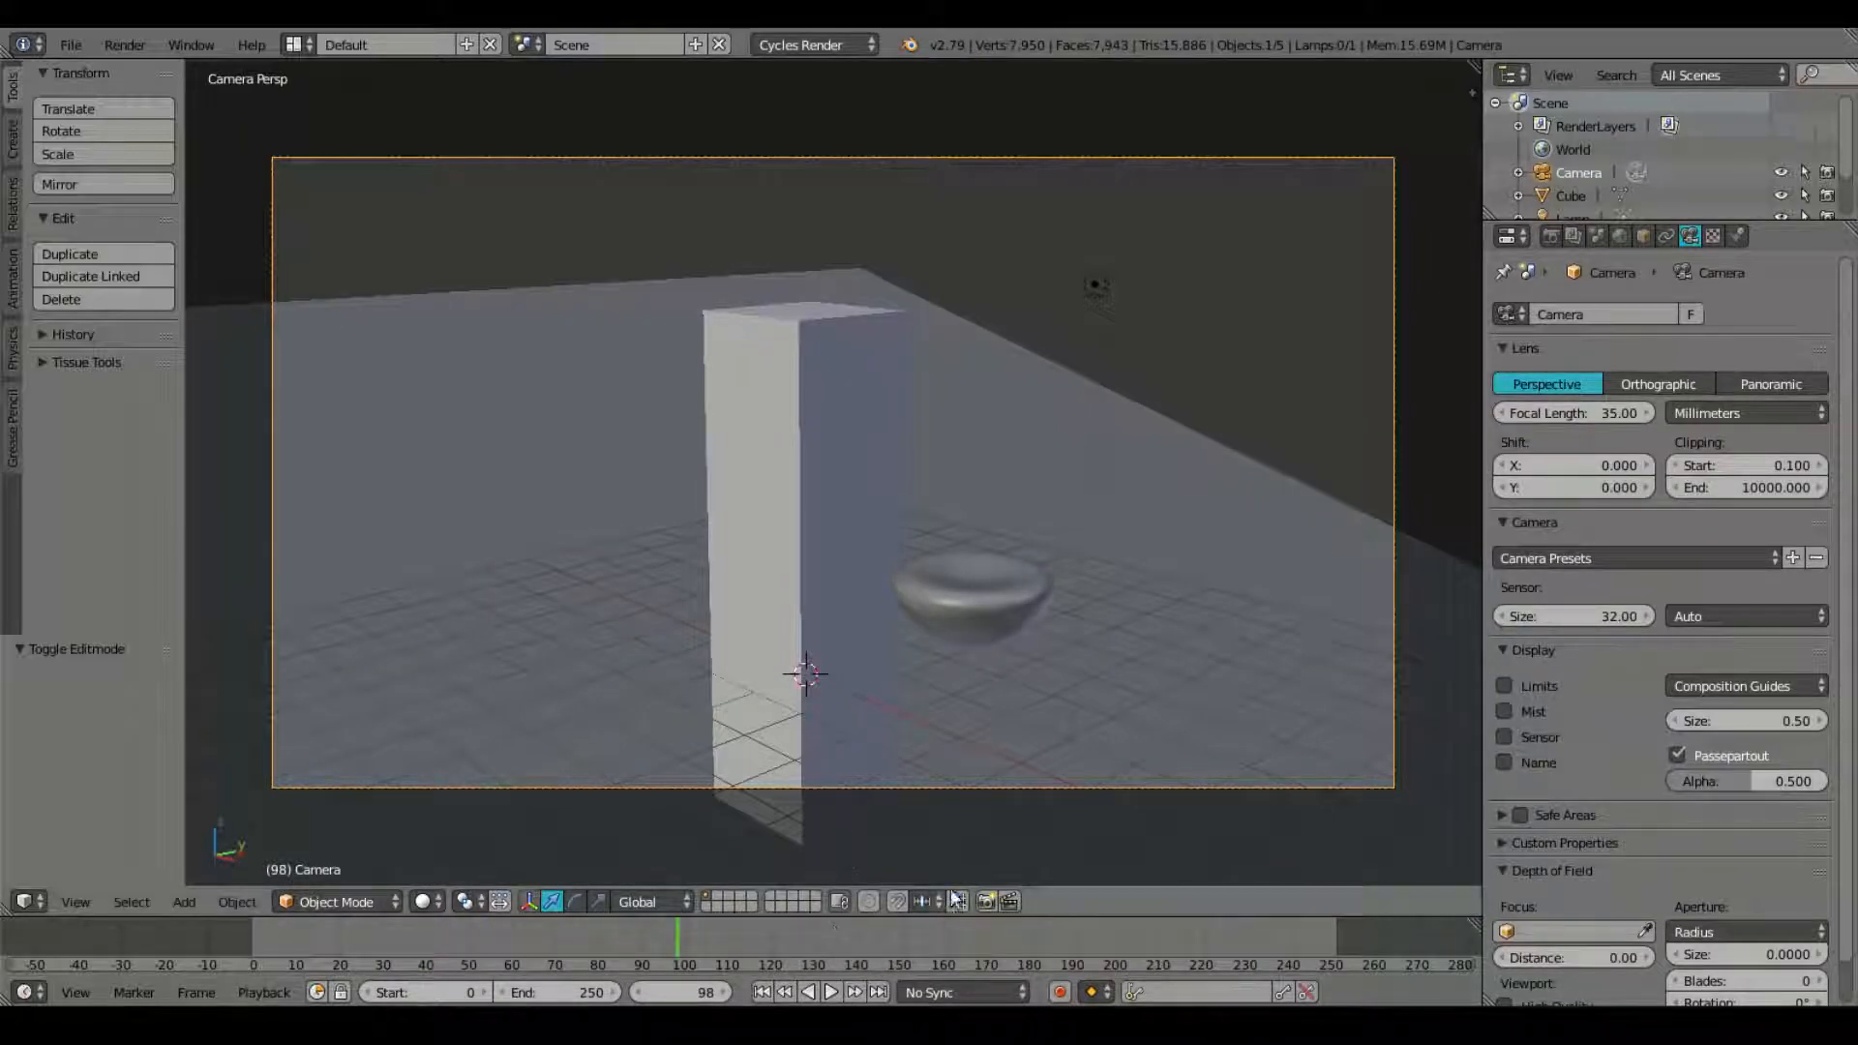